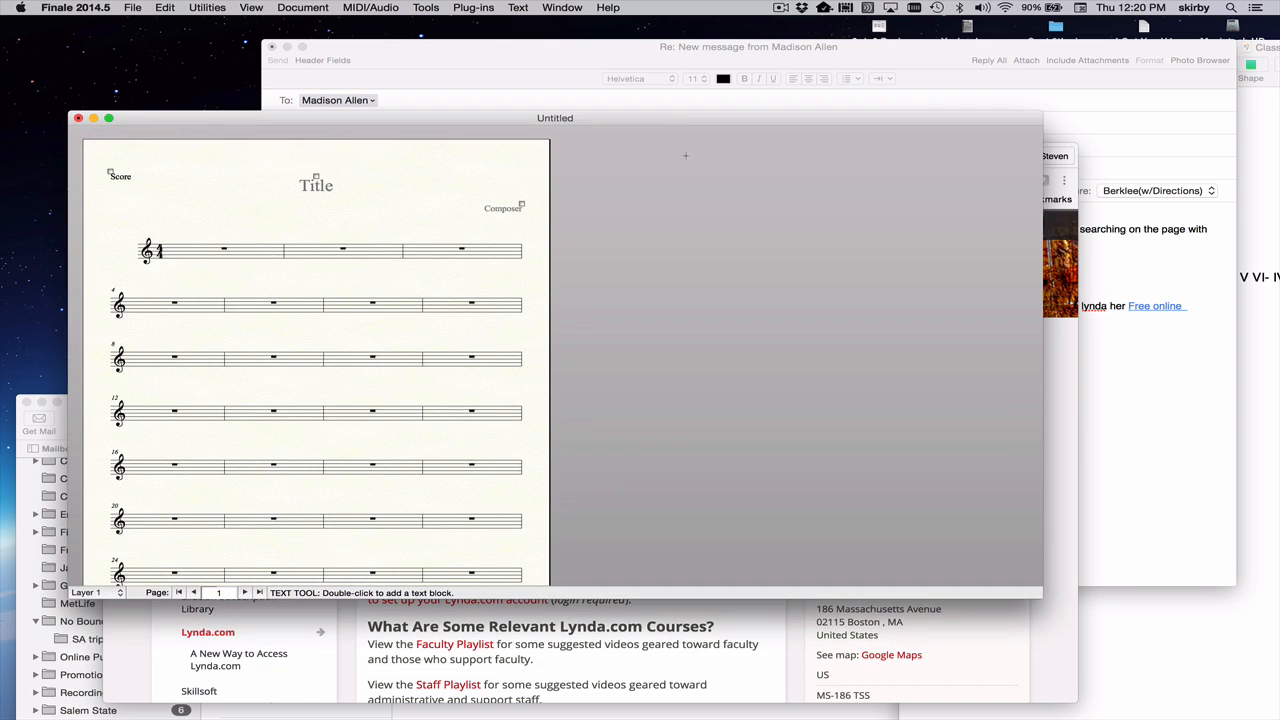
{"action": "mouse_move", "coordinate": [812, 327]}
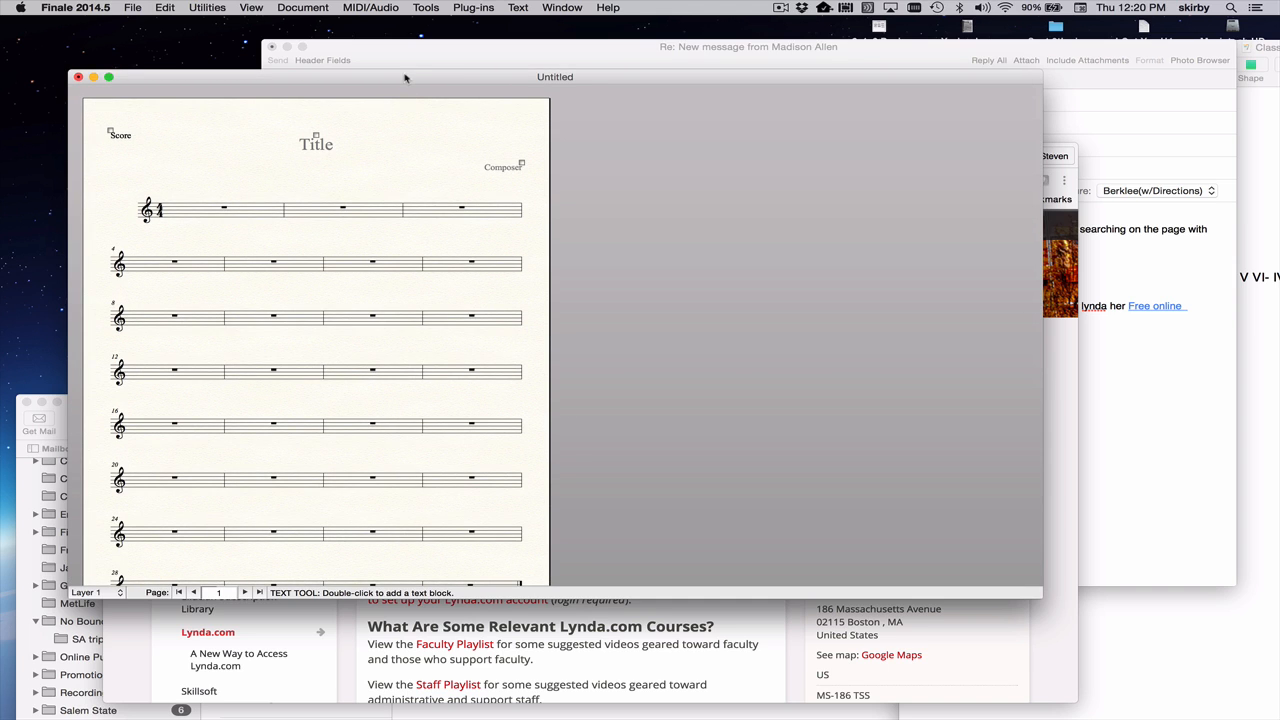
Step: Open the Help menu and choose QuickStart Videos
{"action": "left_click", "coordinate": [627, 8]}
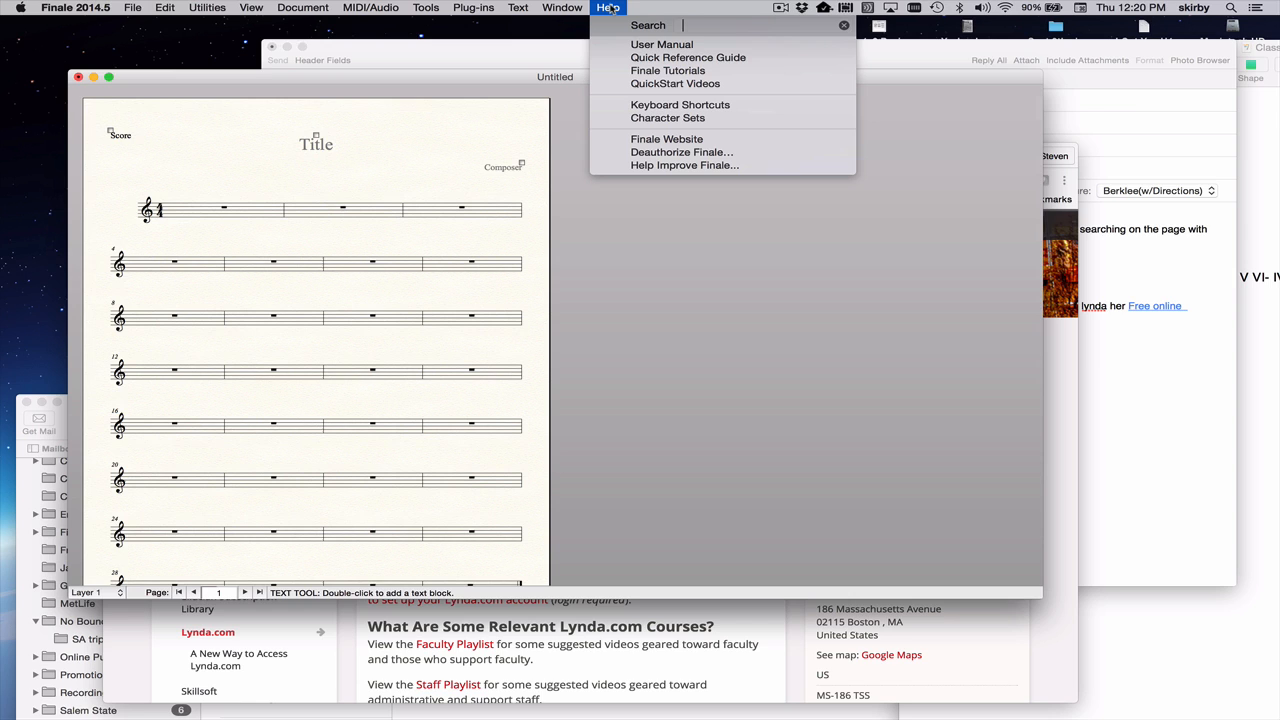
{"action": "mouse_move", "coordinate": [656, 44]}
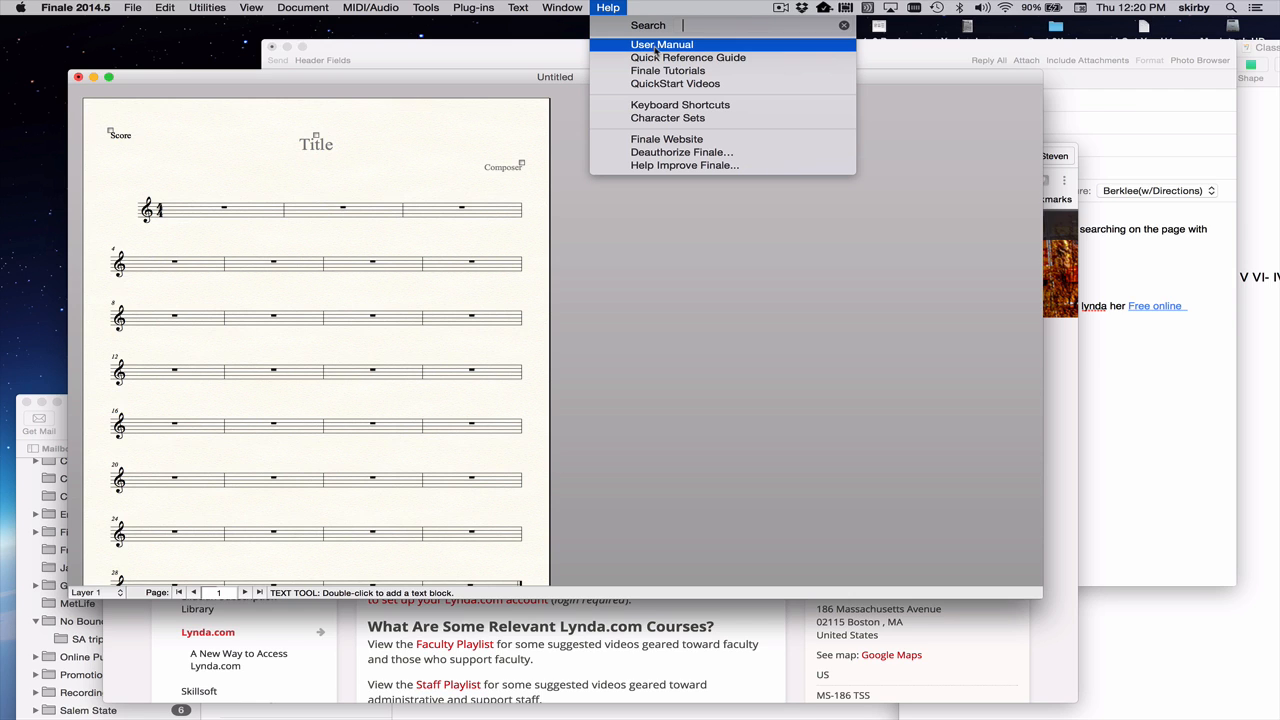
{"action": "mouse_move", "coordinate": [688, 57]}
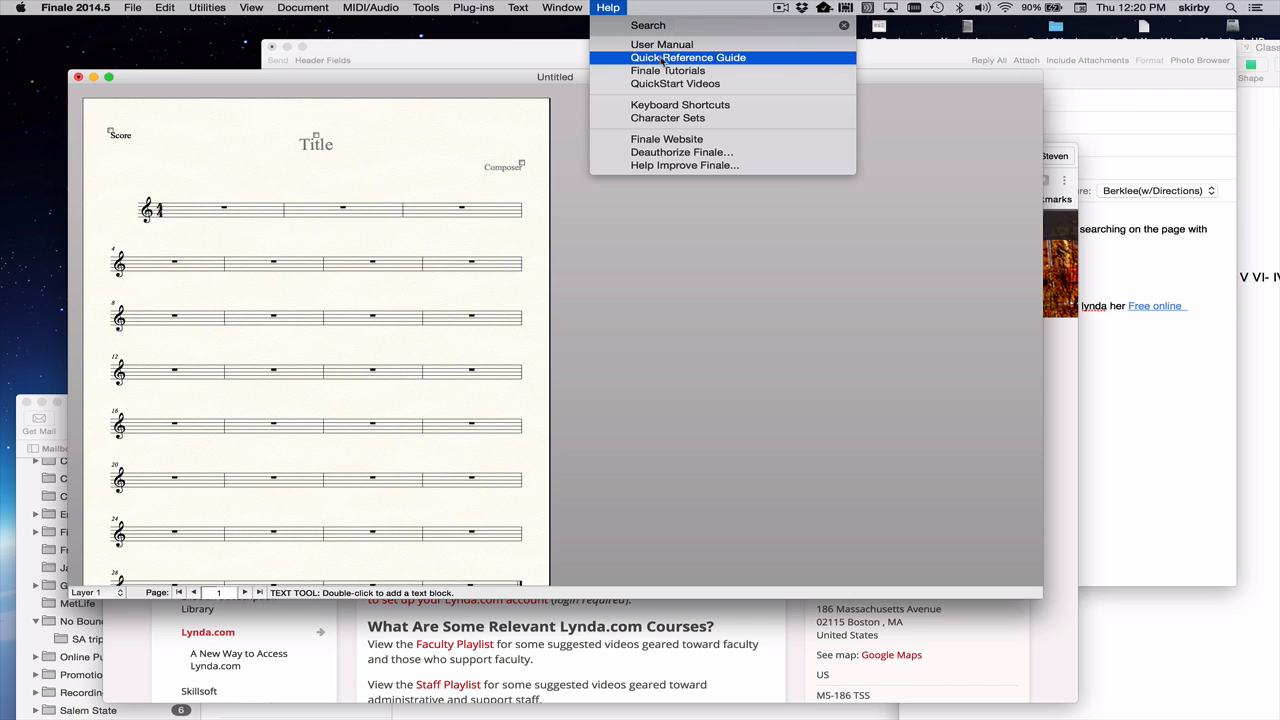
{"action": "mouse_move", "coordinate": [675, 209]}
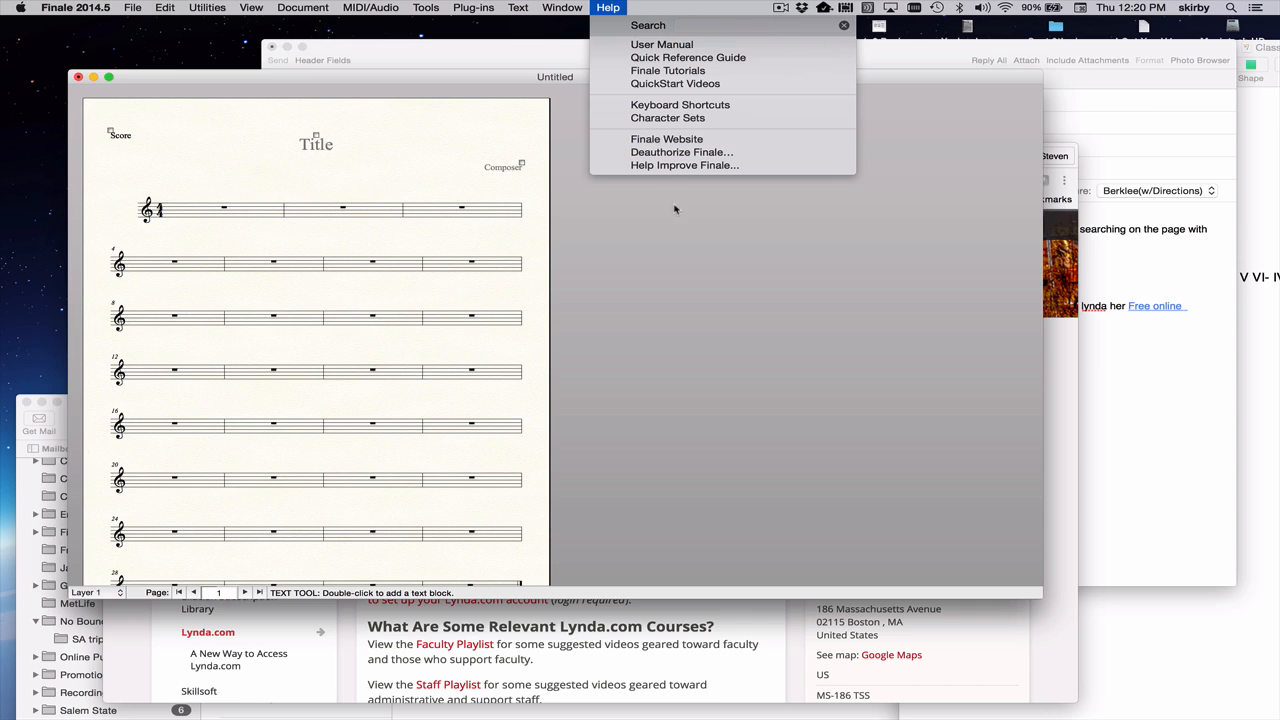
{"action": "left_click", "coordinate": [740, 25]}
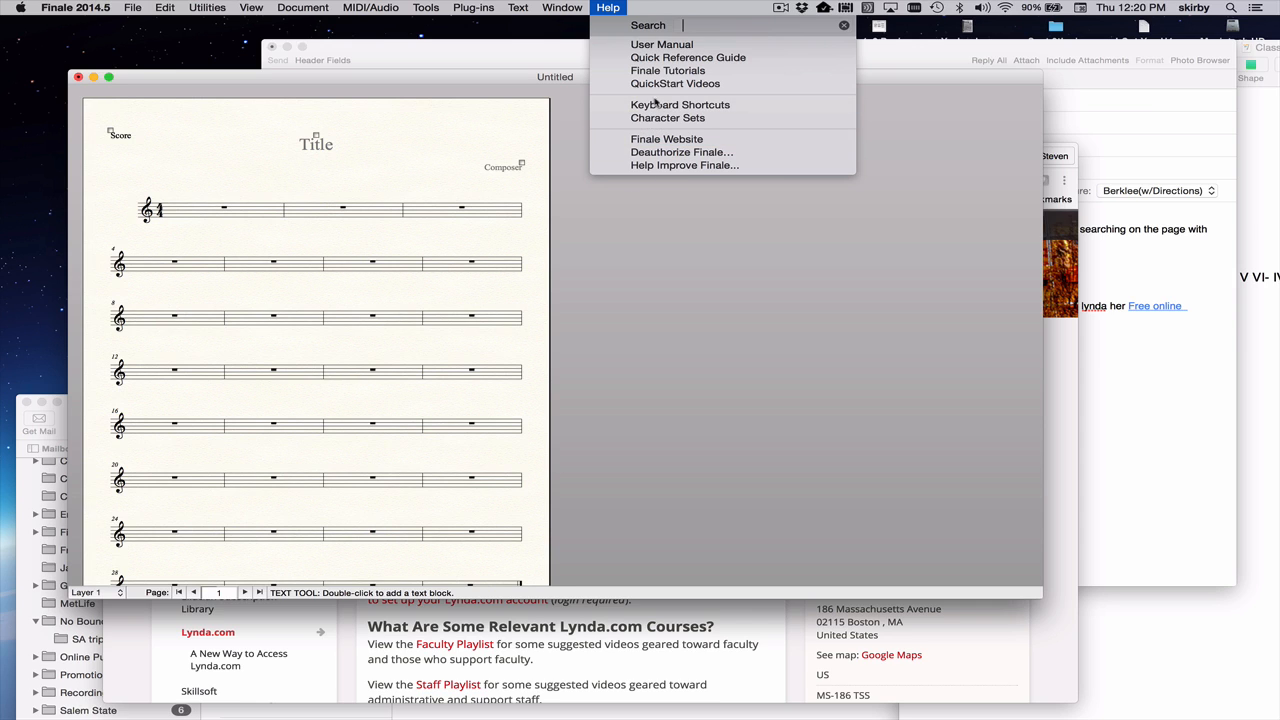
{"action": "mouse_move", "coordinate": [653, 92]}
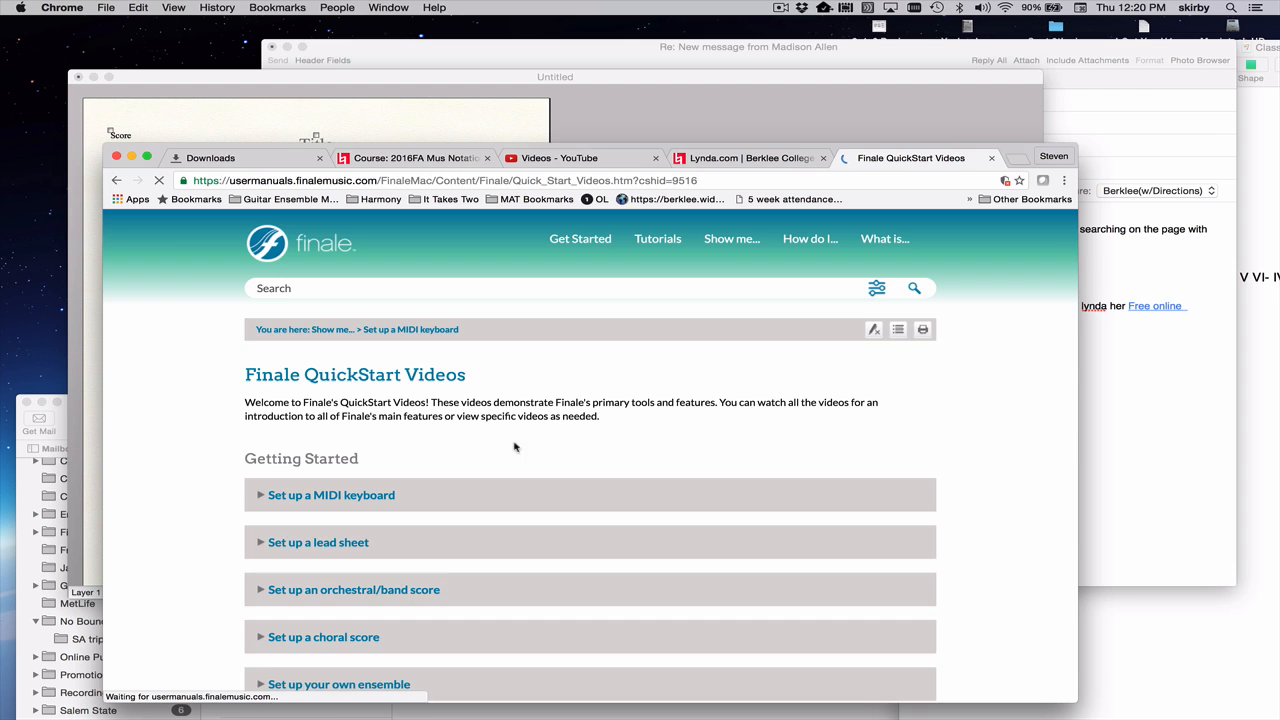
Step: Scroll through Getting Started, Entering Notes, I want to… and Wrap Up topics
{"action": "scroll", "scroll_direction": "down", "scroll_amount": 3}
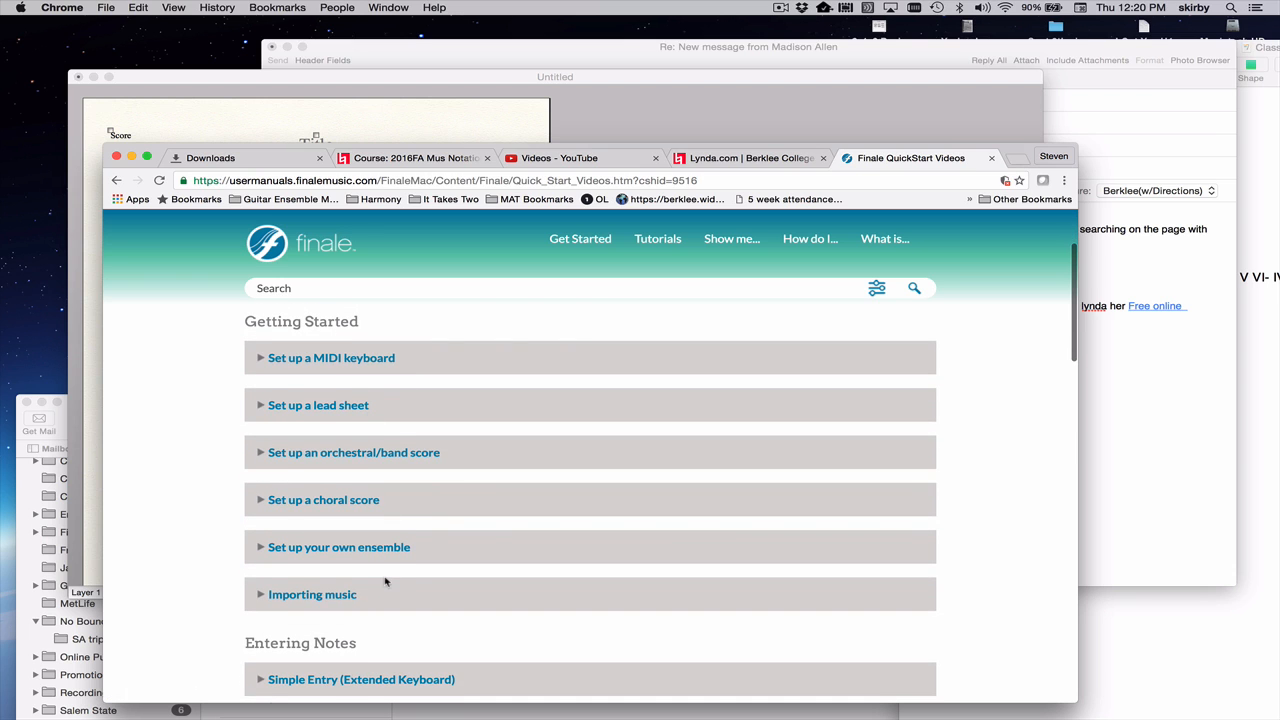
{"action": "scroll", "scroll_direction": "down", "scroll_amount": 3}
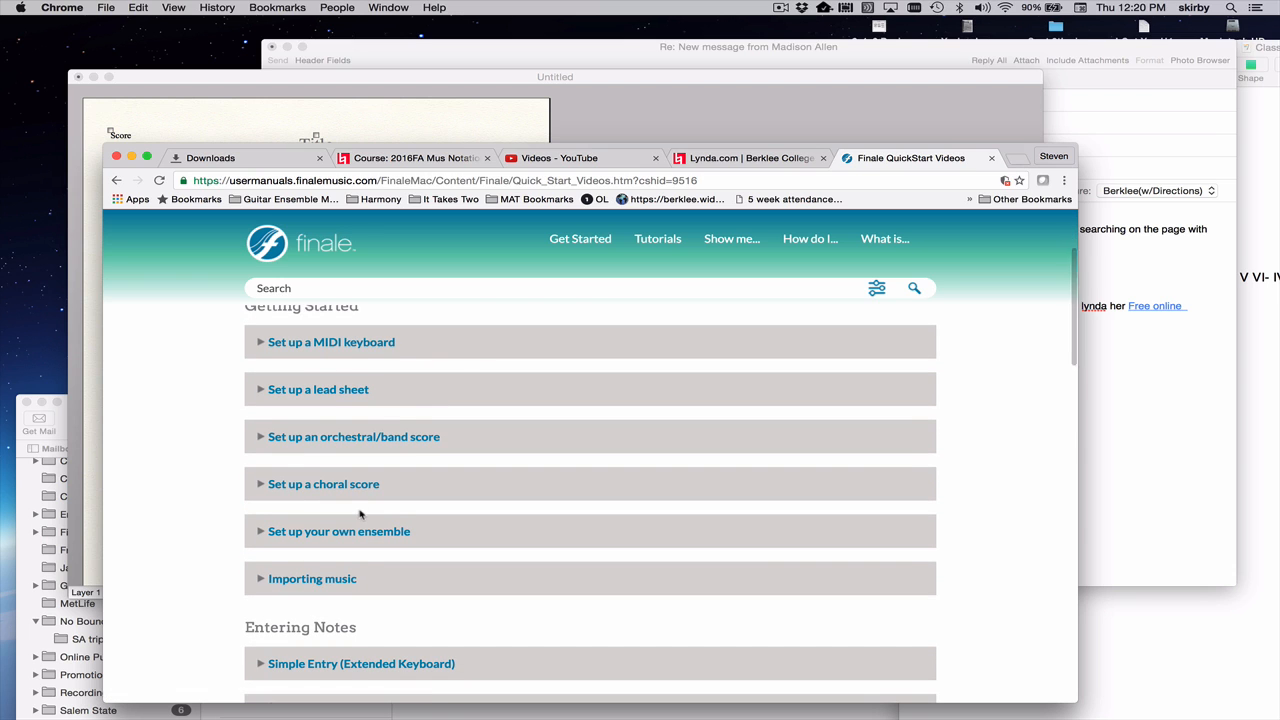
{"action": "scroll", "scroll_direction": "down", "scroll_amount": 3}
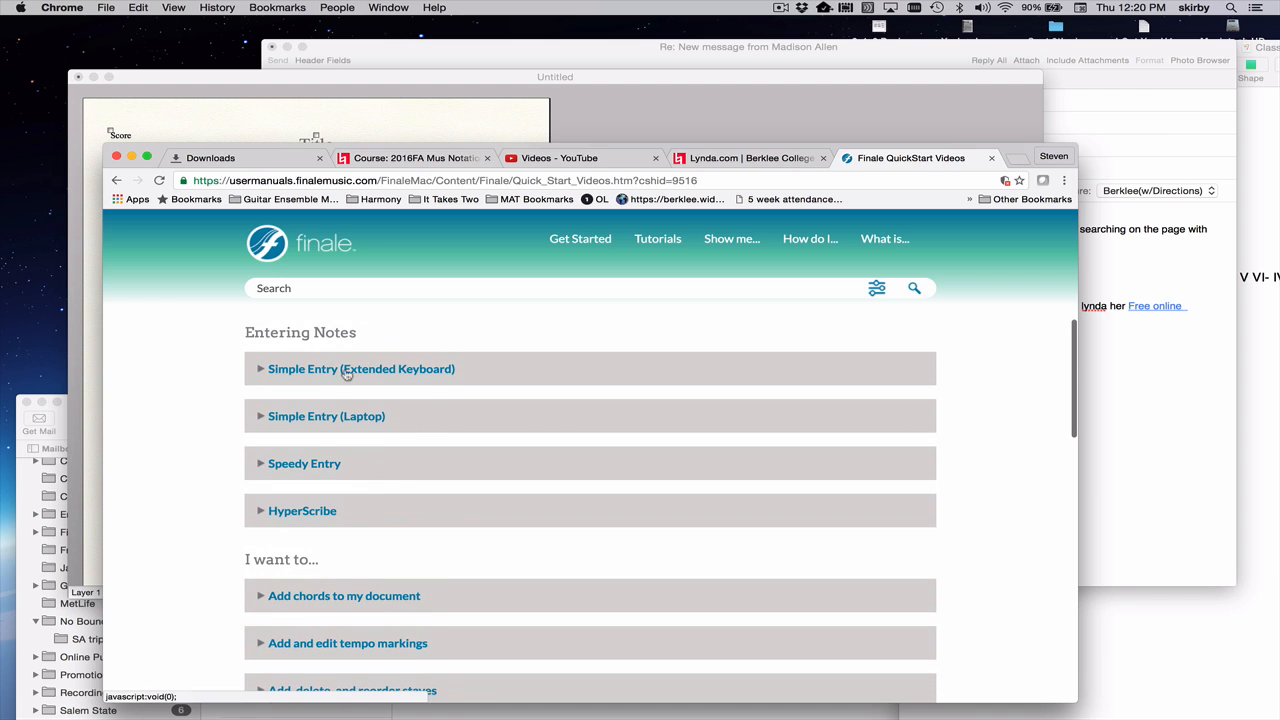
{"action": "scroll", "scroll_direction": "down", "scroll_amount": 3}
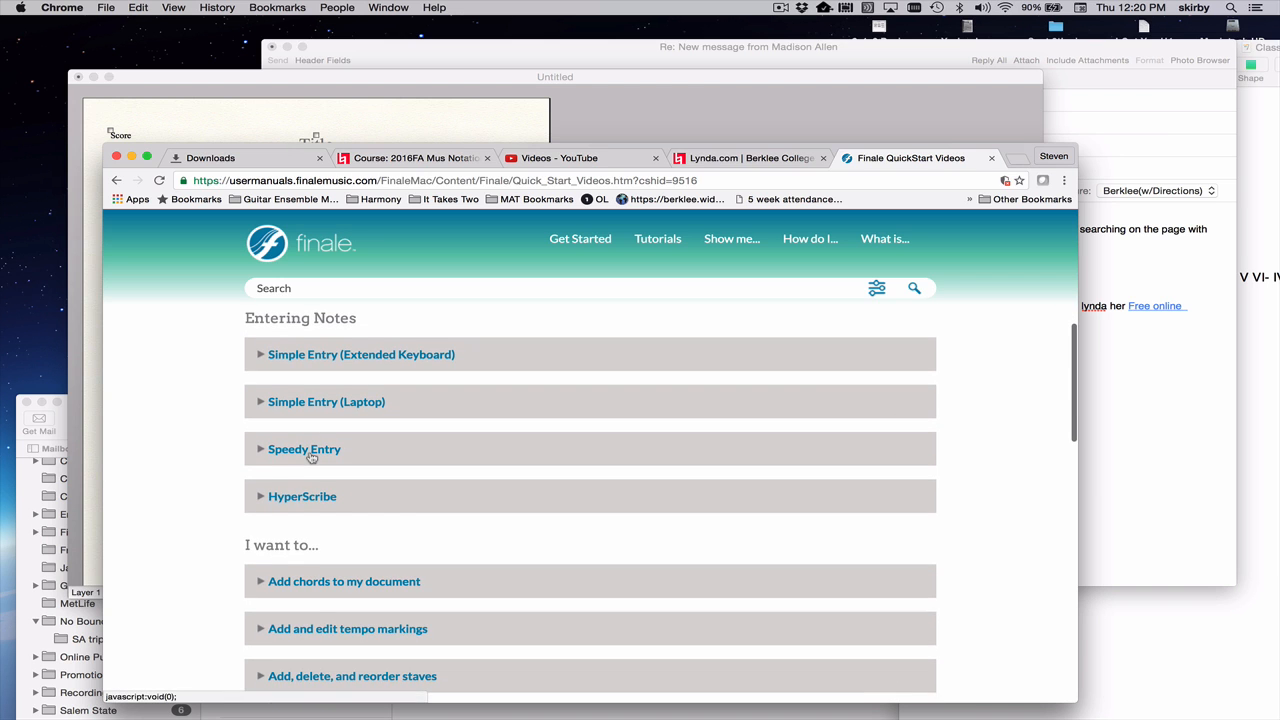
{"action": "scroll", "scroll_direction": "down", "scroll_amount": 3}
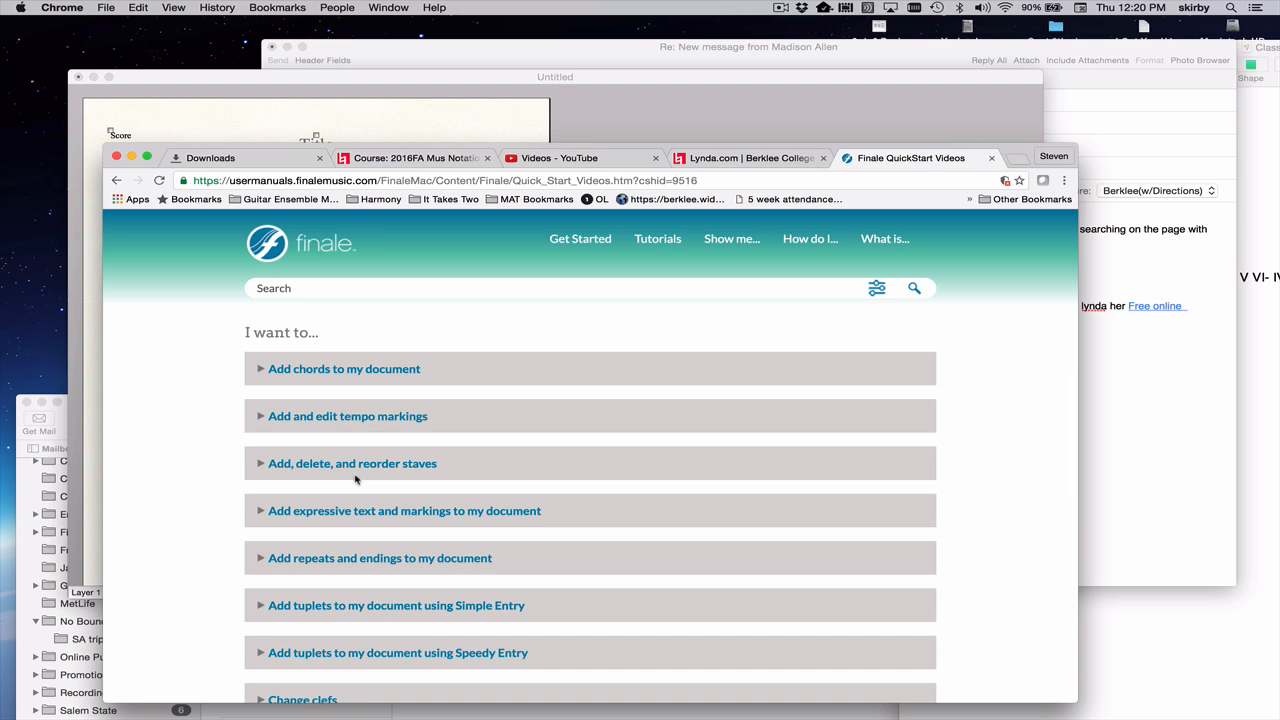
{"action": "mouse_move", "coordinate": [395, 451]}
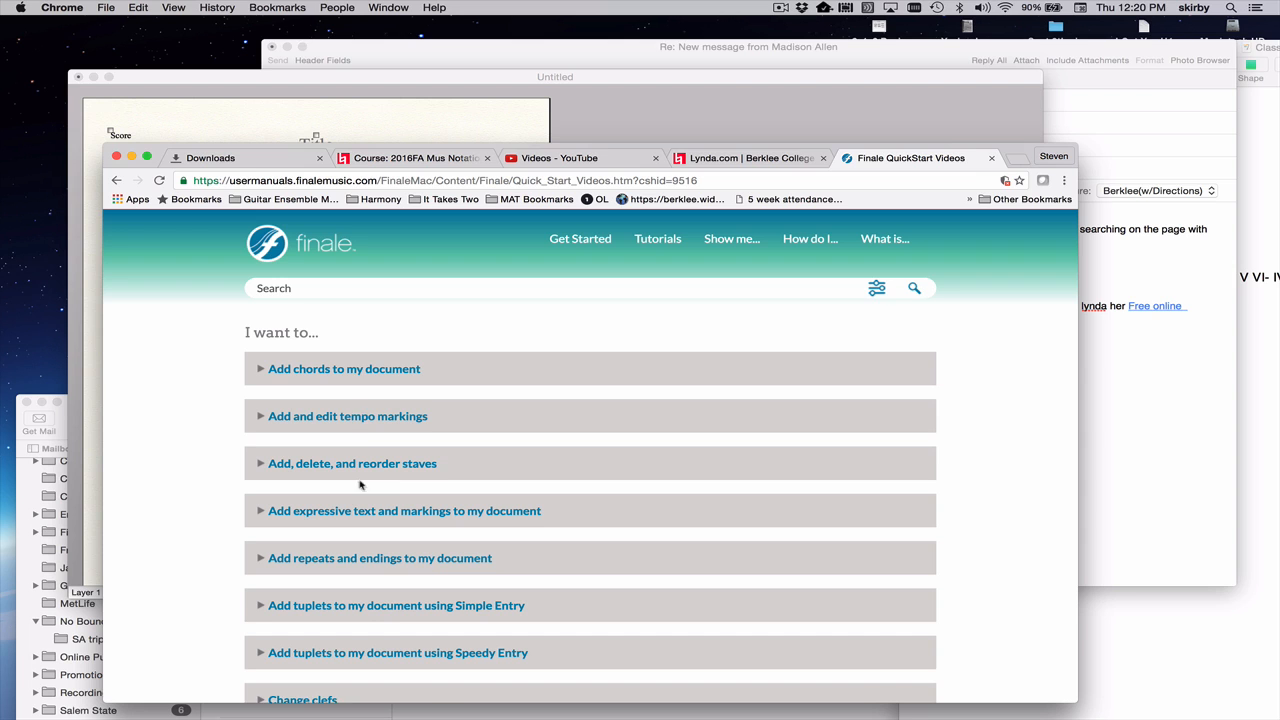
{"action": "mouse_move", "coordinate": [364, 379]}
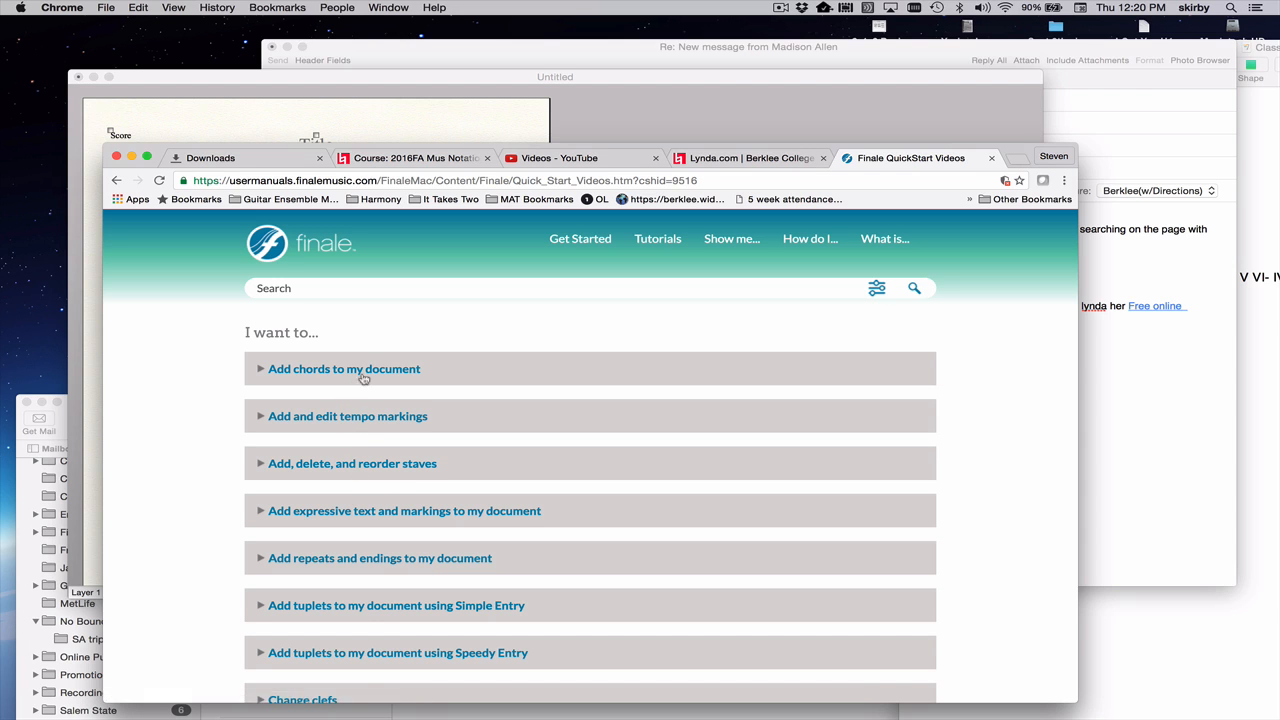
{"action": "mouse_move", "coordinate": [426, 434]}
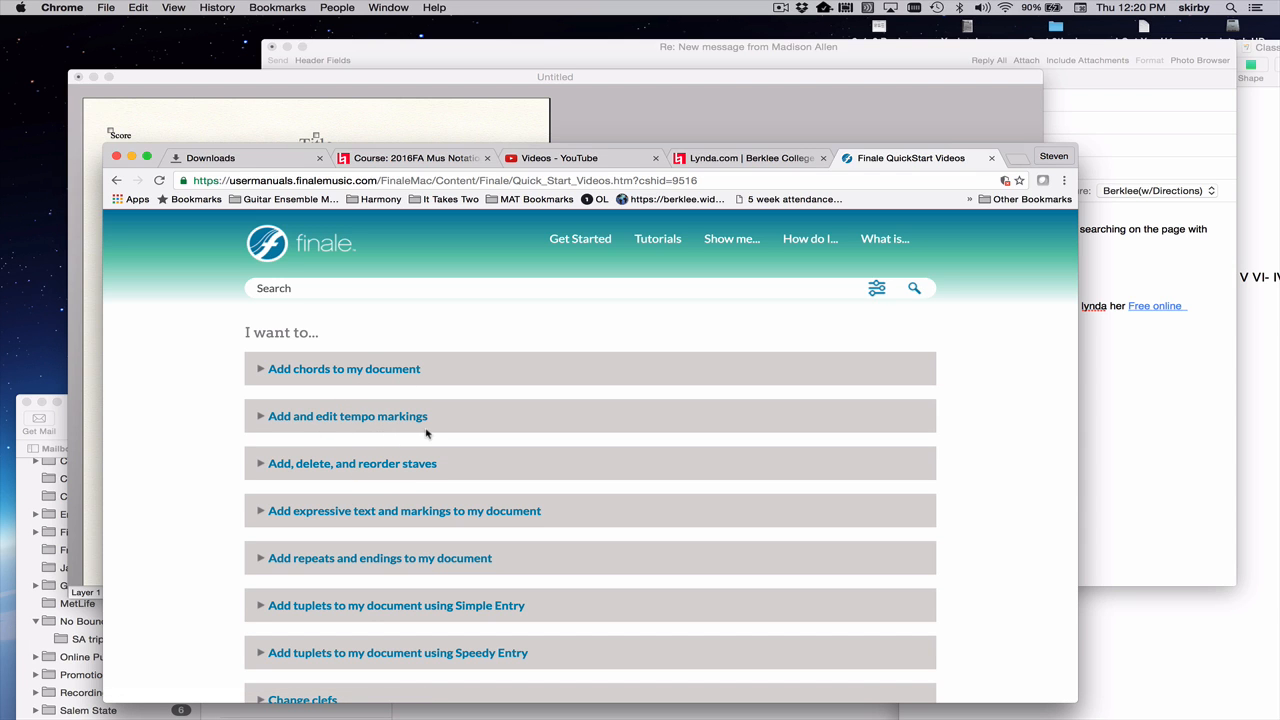
{"action": "scroll", "scroll_direction": "down", "scroll_amount": 3}
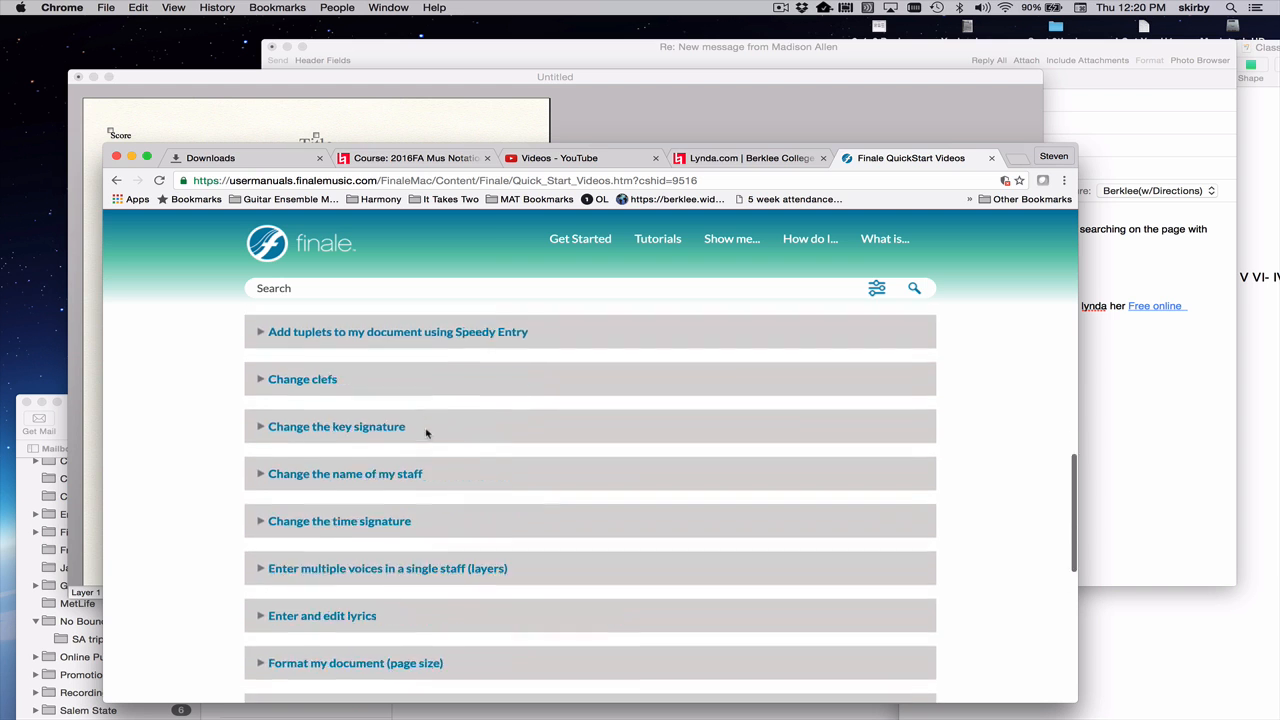
{"action": "scroll", "scroll_direction": "down", "scroll_amount": 3}
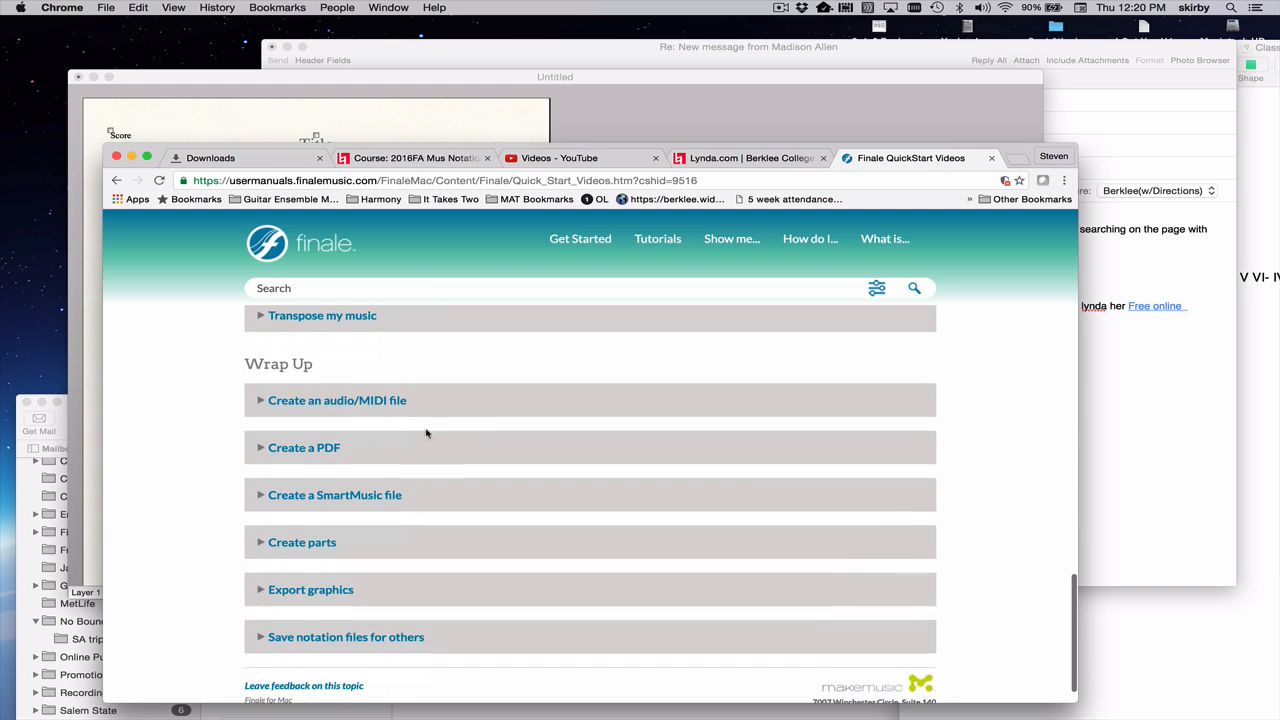
{"action": "scroll", "scroll_direction": "down", "scroll_amount": 3}
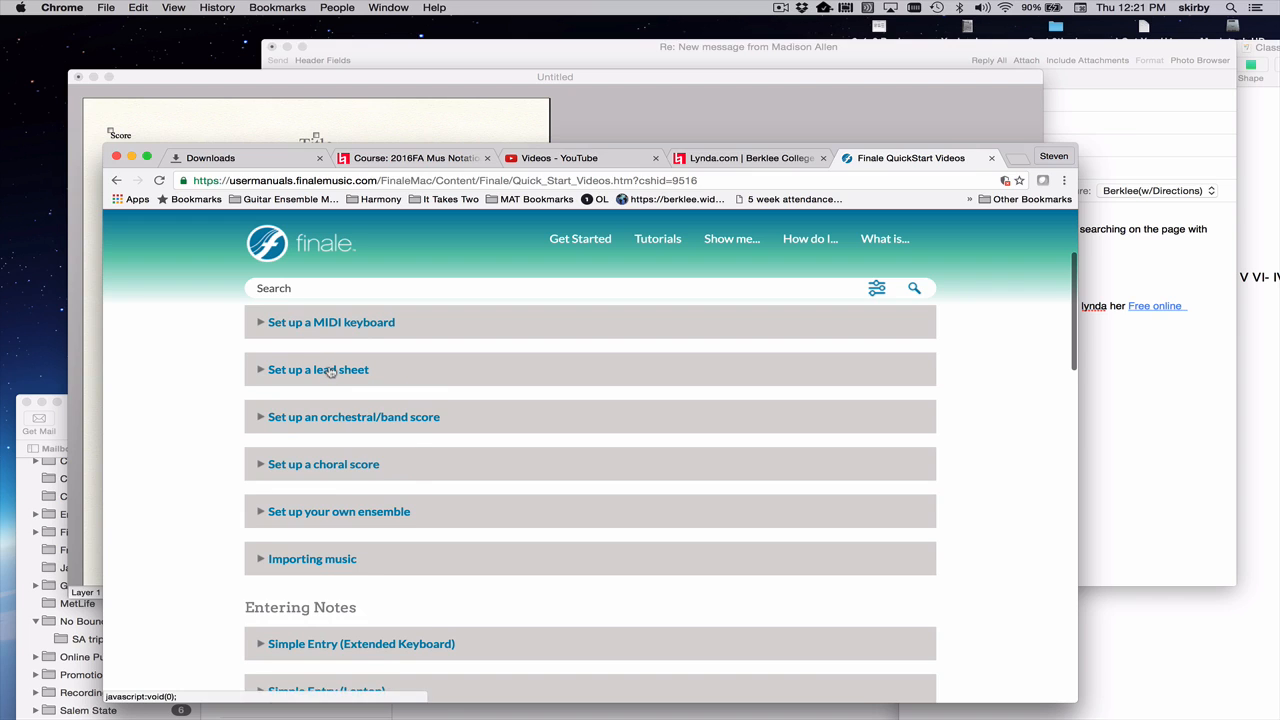
Step: Expand 'Set up a lead sheet', play its video briefly, then scroll the page
{"action": "left_click", "coordinate": [318, 369]}
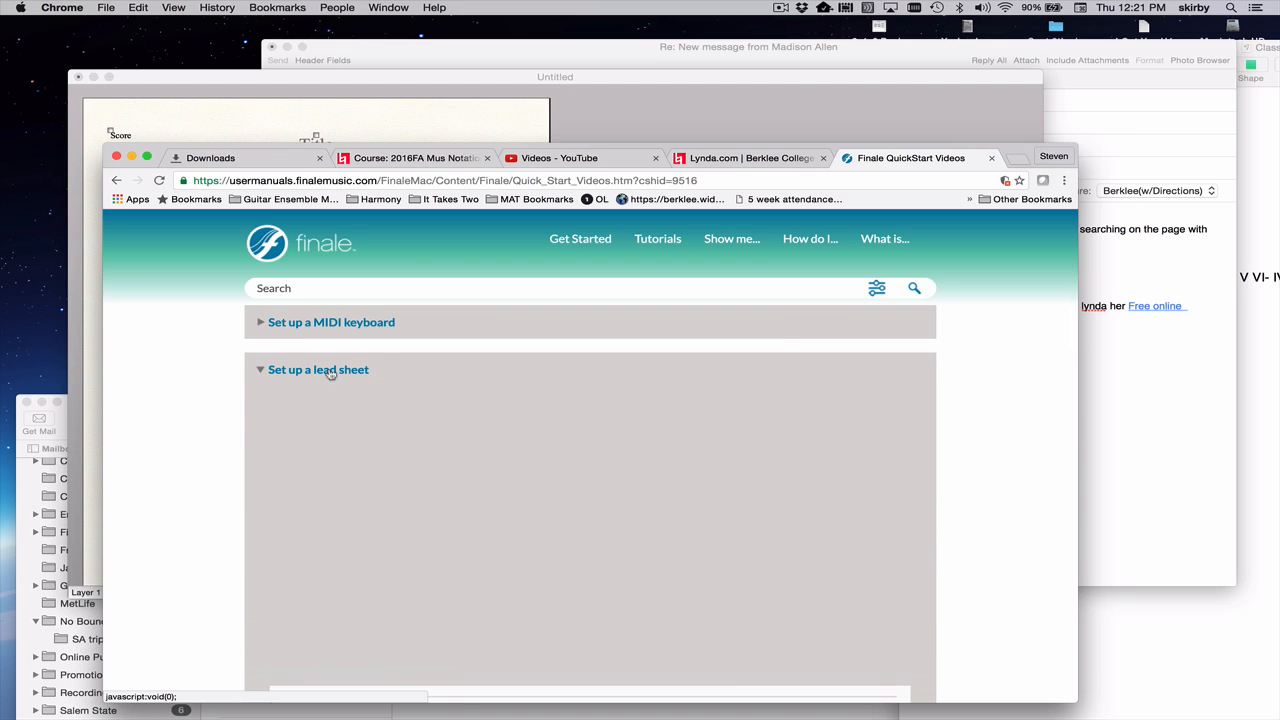
{"action": "left_click", "coordinate": [318, 369]}
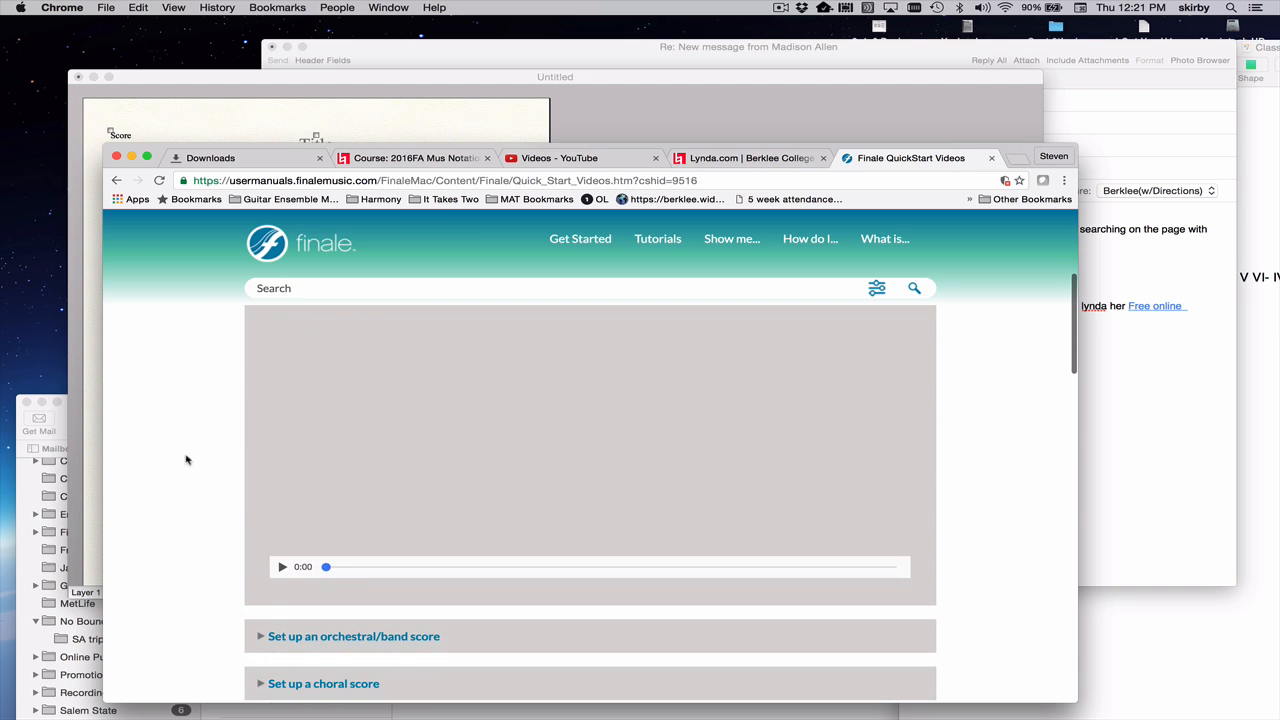
{"action": "left_click", "coordinate": [282, 567]}
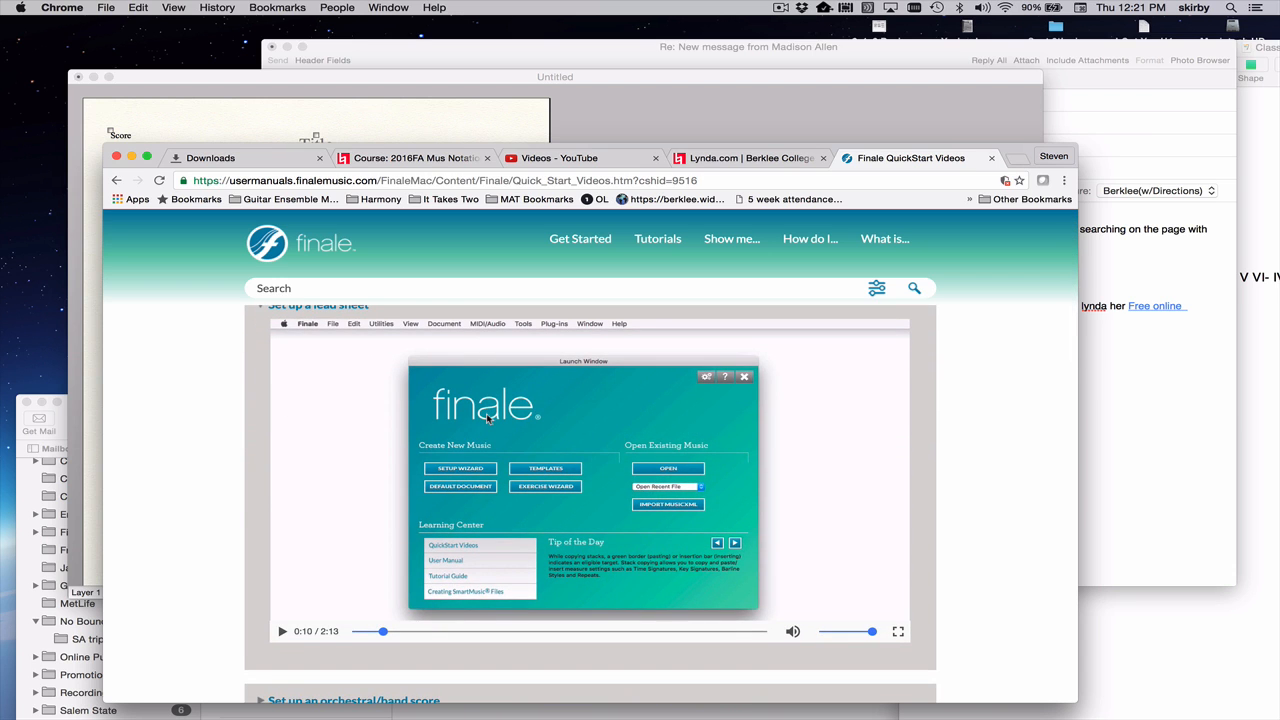
{"action": "mouse_move", "coordinate": [427, 426]}
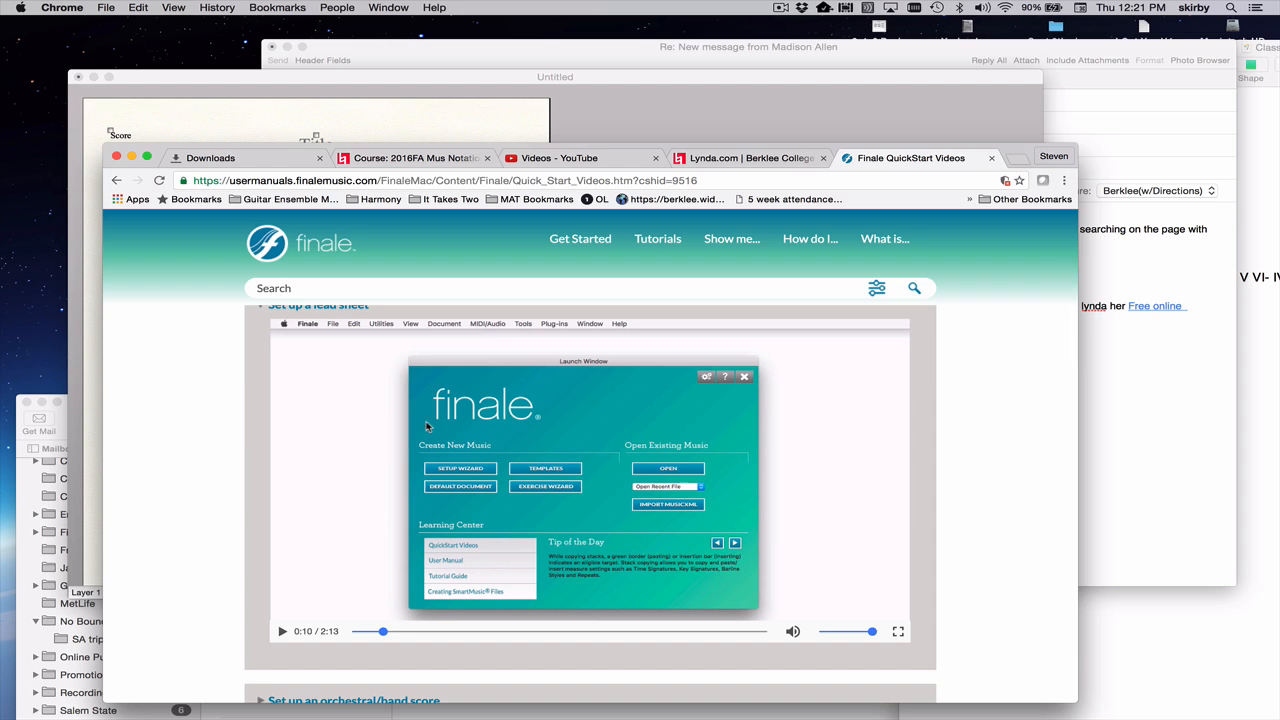
{"action": "mouse_move", "coordinate": [364, 452]}
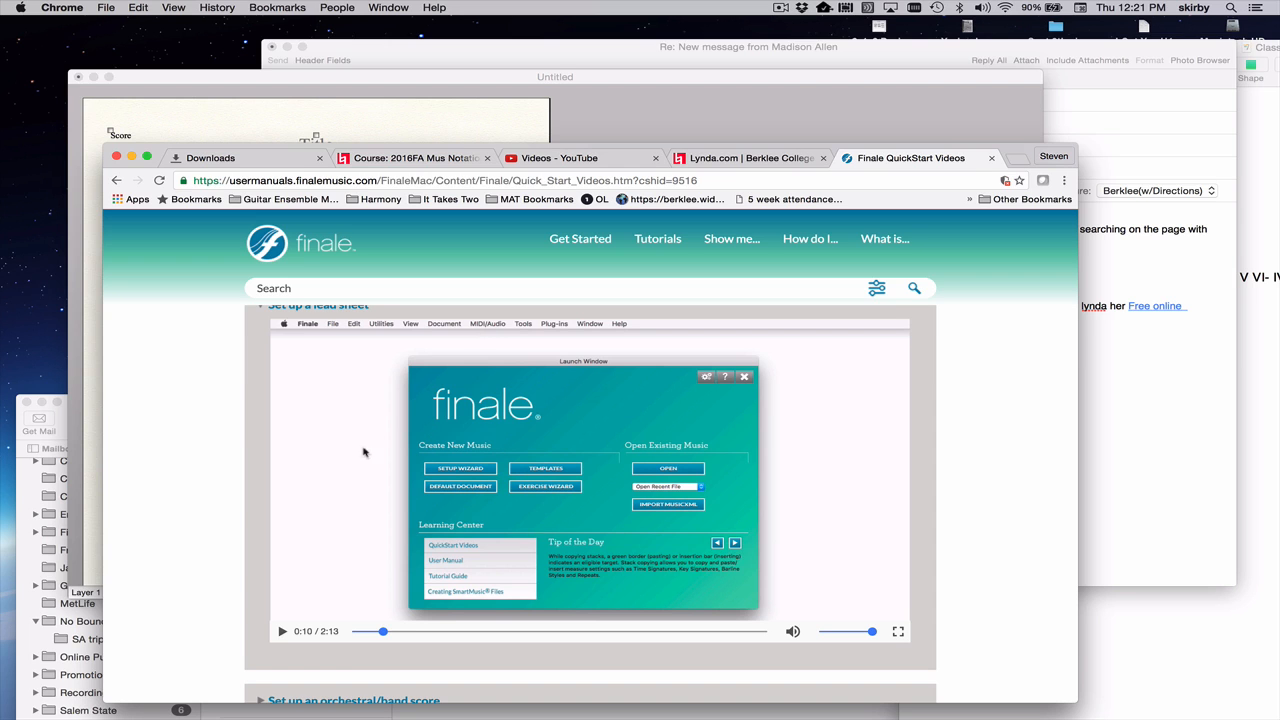
{"action": "mouse_move", "coordinate": [370, 471]}
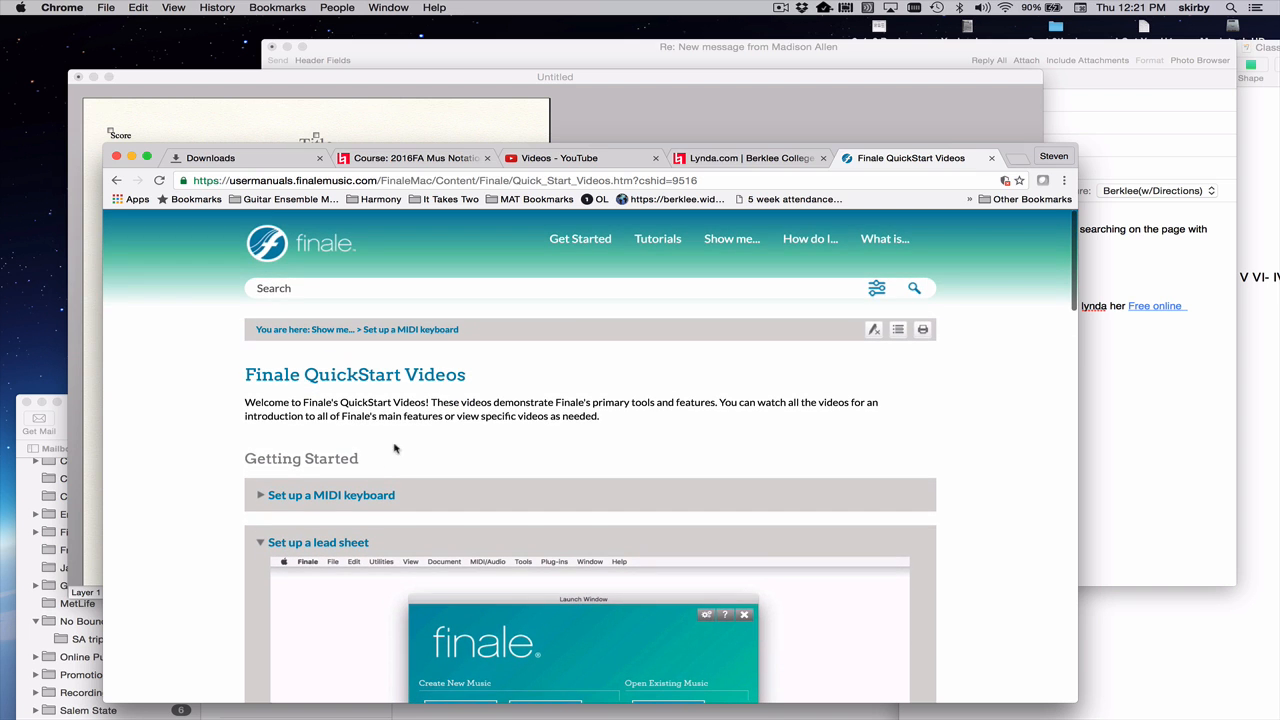
{"action": "mouse_move", "coordinate": [442, 409]}
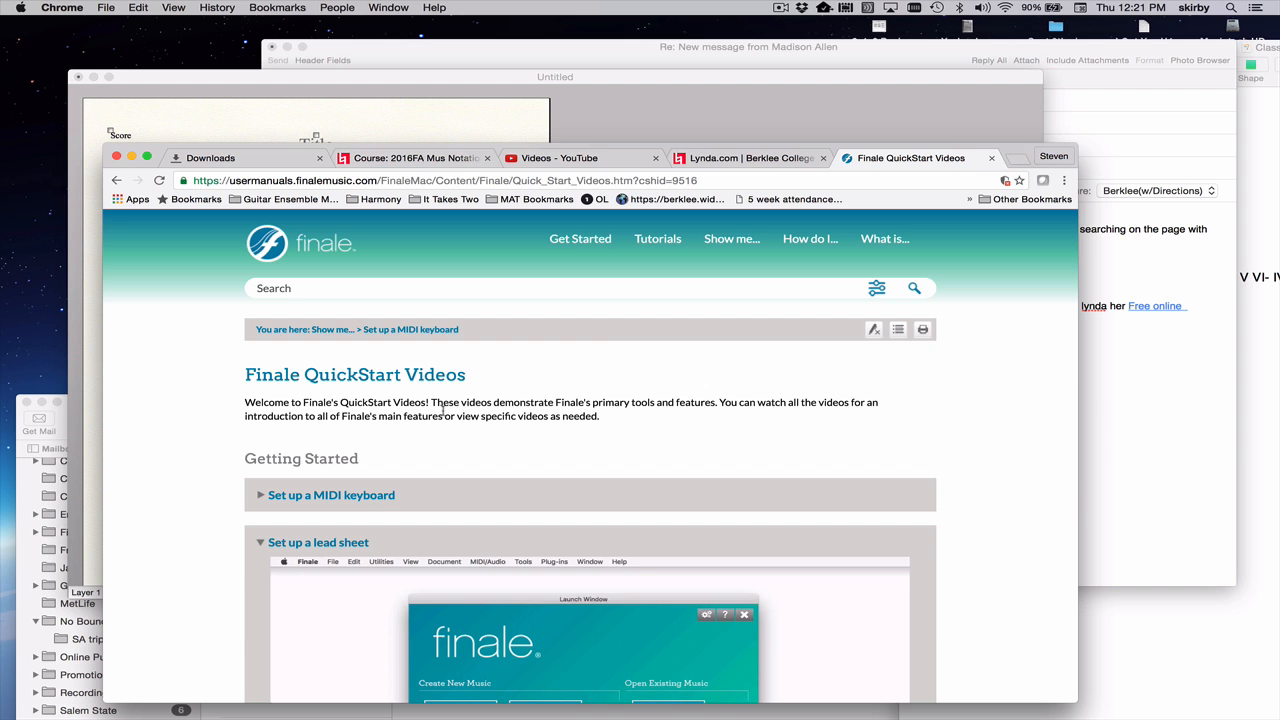
{"action": "scroll", "scroll_direction": "down", "scroll_amount": 3}
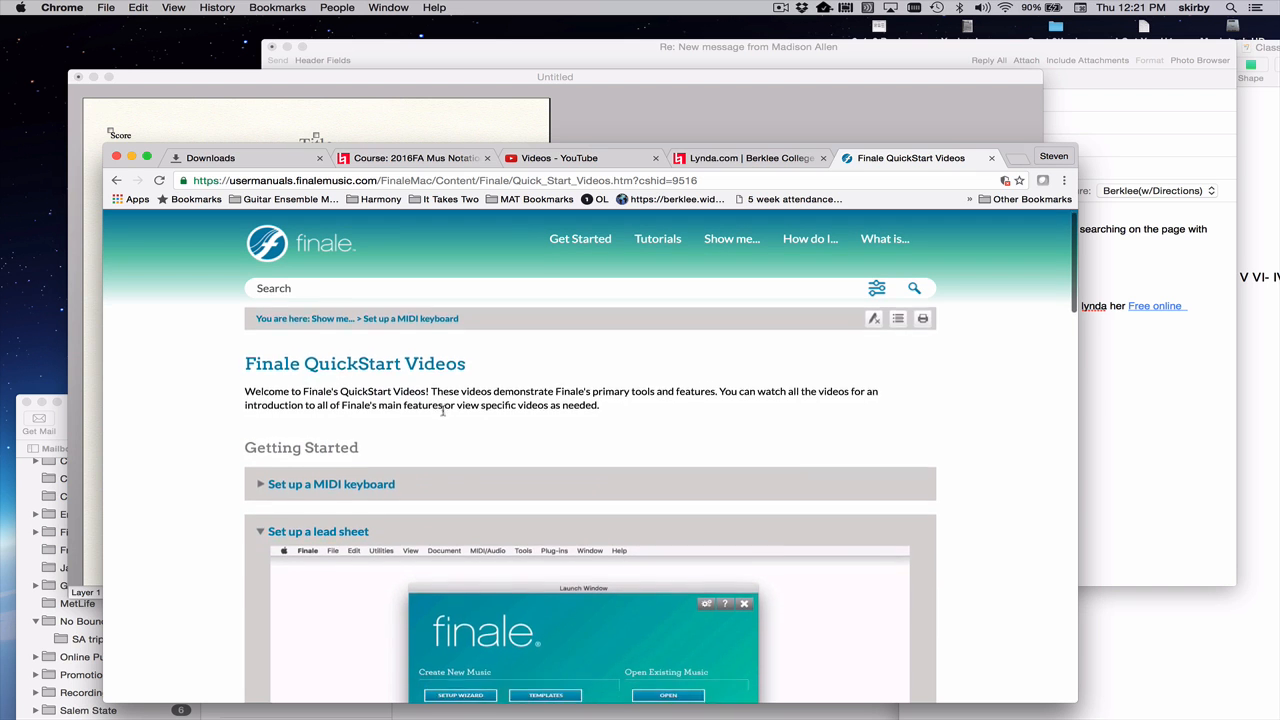
{"action": "scroll", "scroll_direction": "down", "scroll_amount": 3}
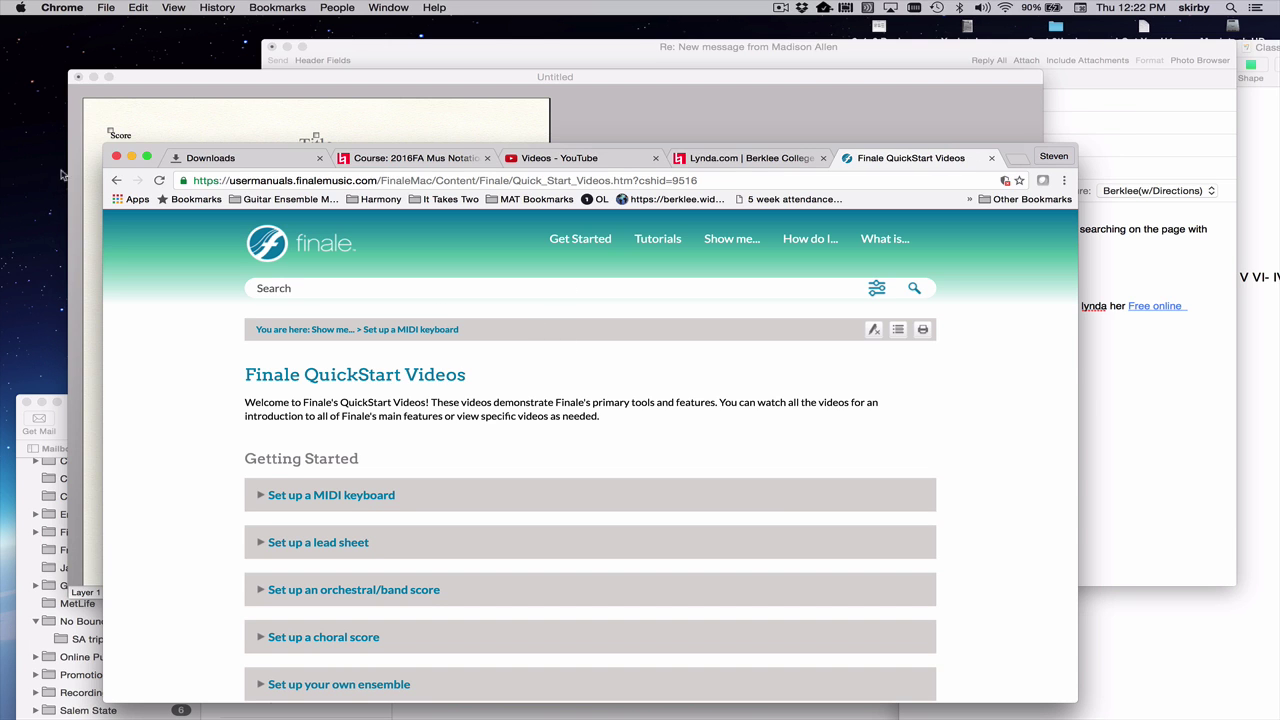
{"action": "mouse_move", "coordinate": [459, 118]}
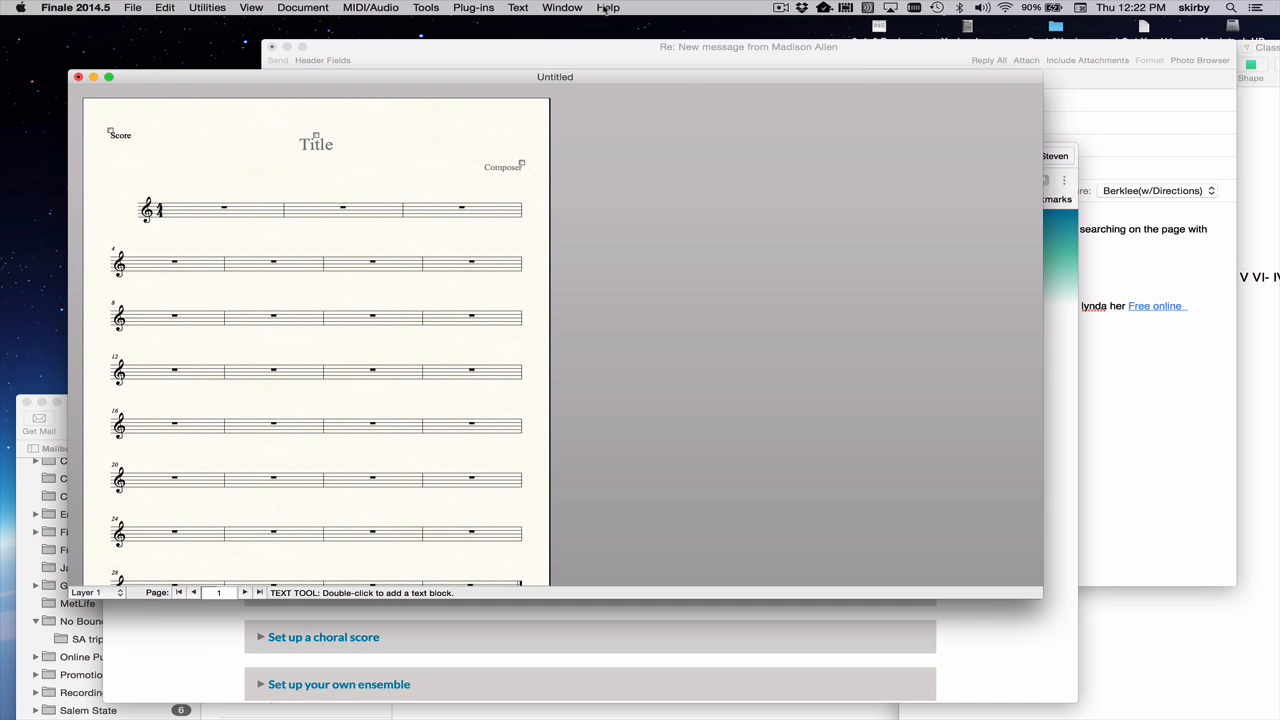
Step: Open Finale's Help menu to reach Finale Tutorials
{"action": "left_click", "coordinate": [605, 8]}
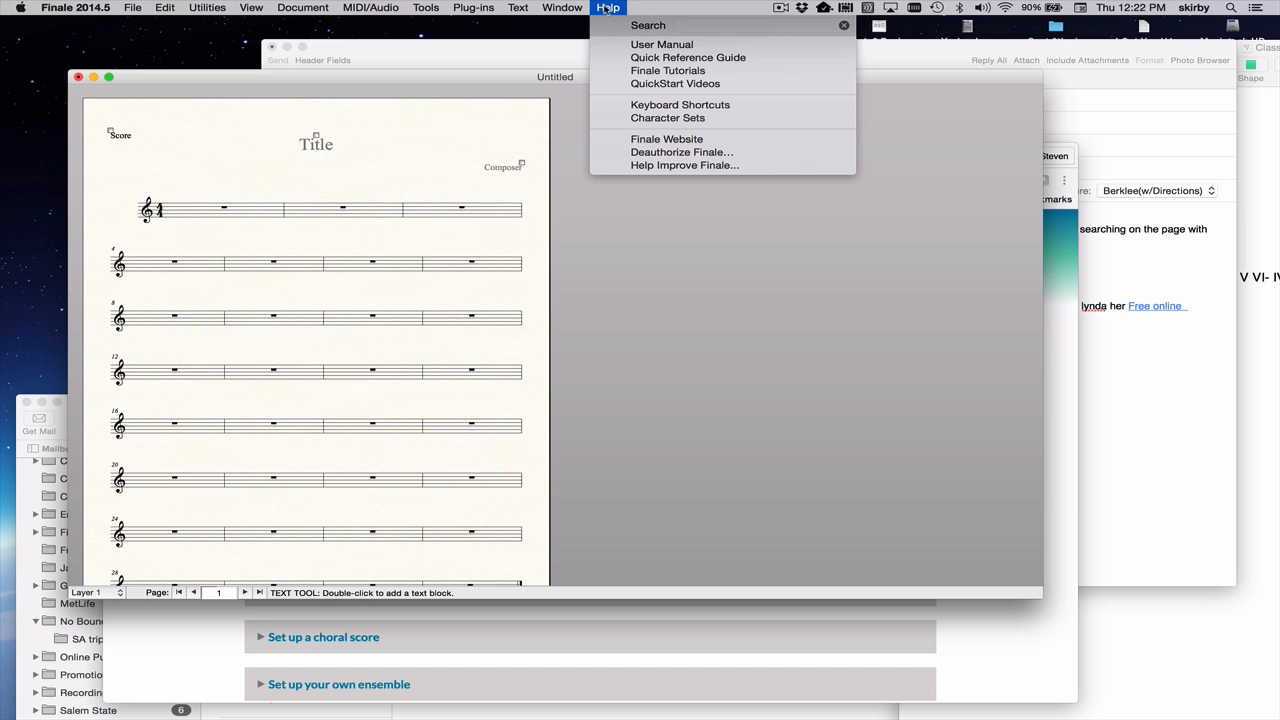
{"action": "mouse_move", "coordinate": [671, 70]}
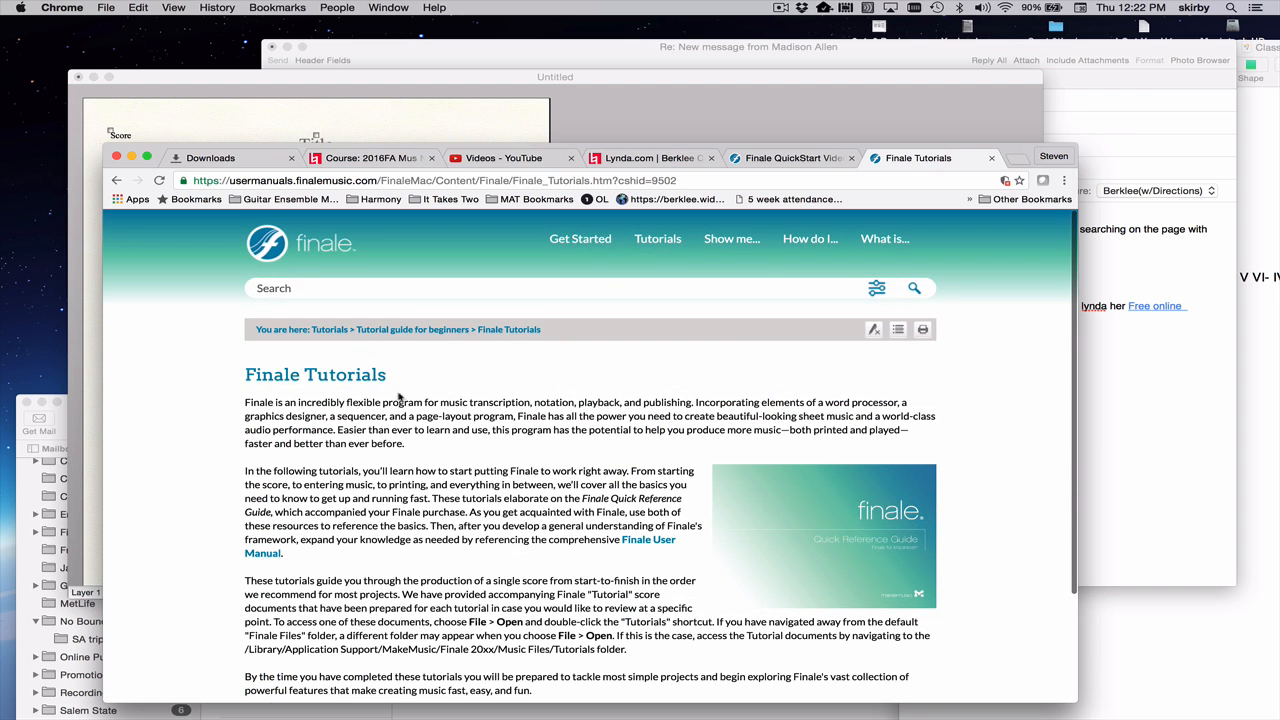
{"action": "mouse_move", "coordinate": [722, 280]}
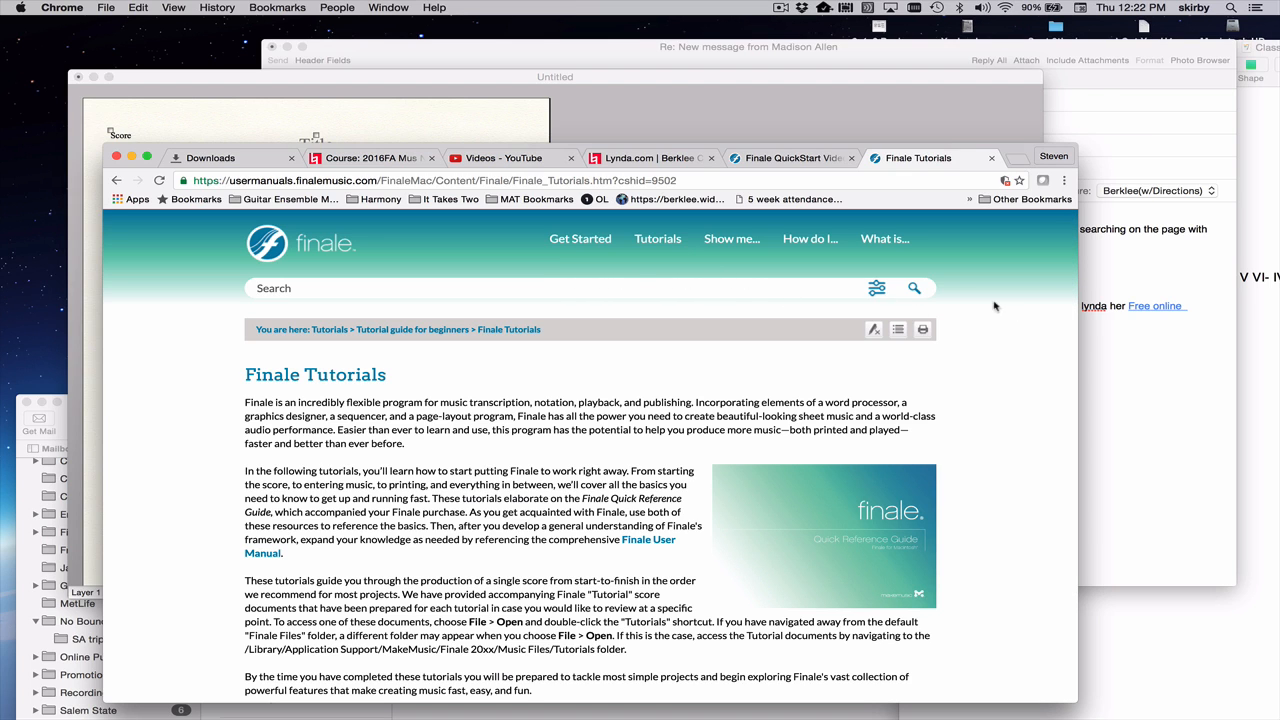
{"action": "mouse_move", "coordinate": [594, 320]}
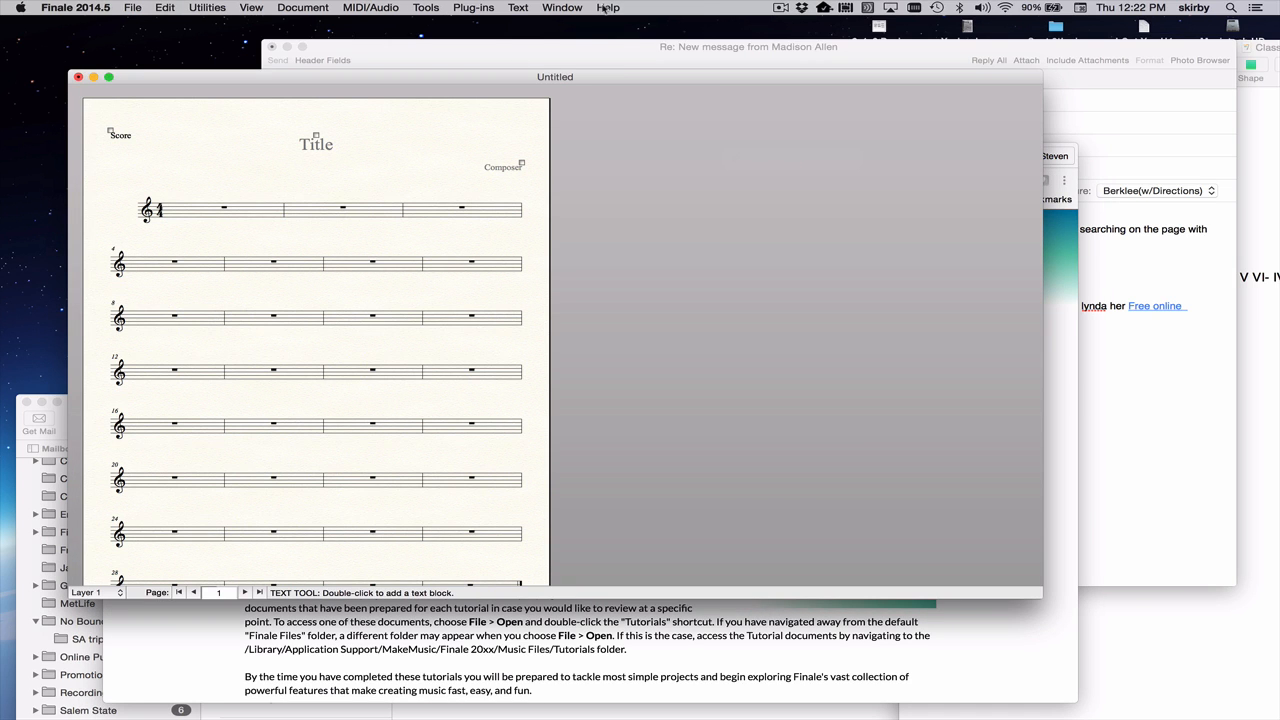
Step: Look over the Window menu's Mixer and Smart Shape Palette, then open Help
{"action": "left_click", "coordinate": [562, 8]}
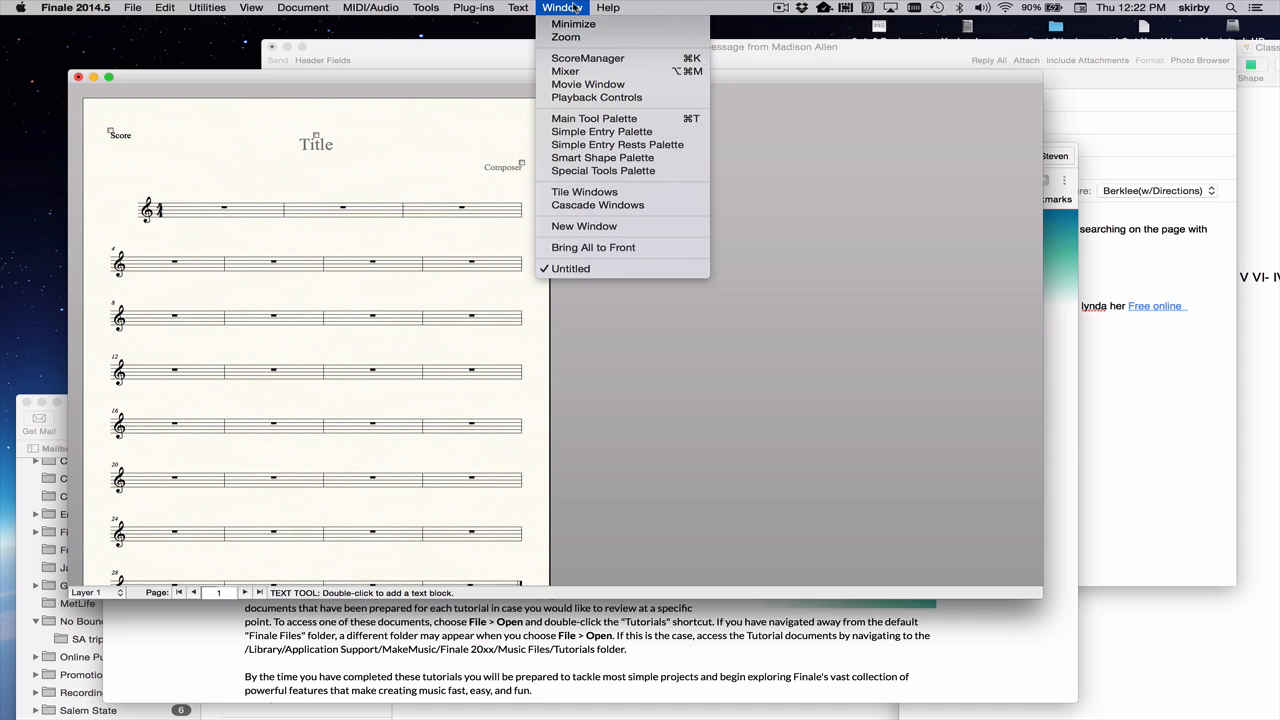
{"action": "mouse_move", "coordinate": [602, 72]}
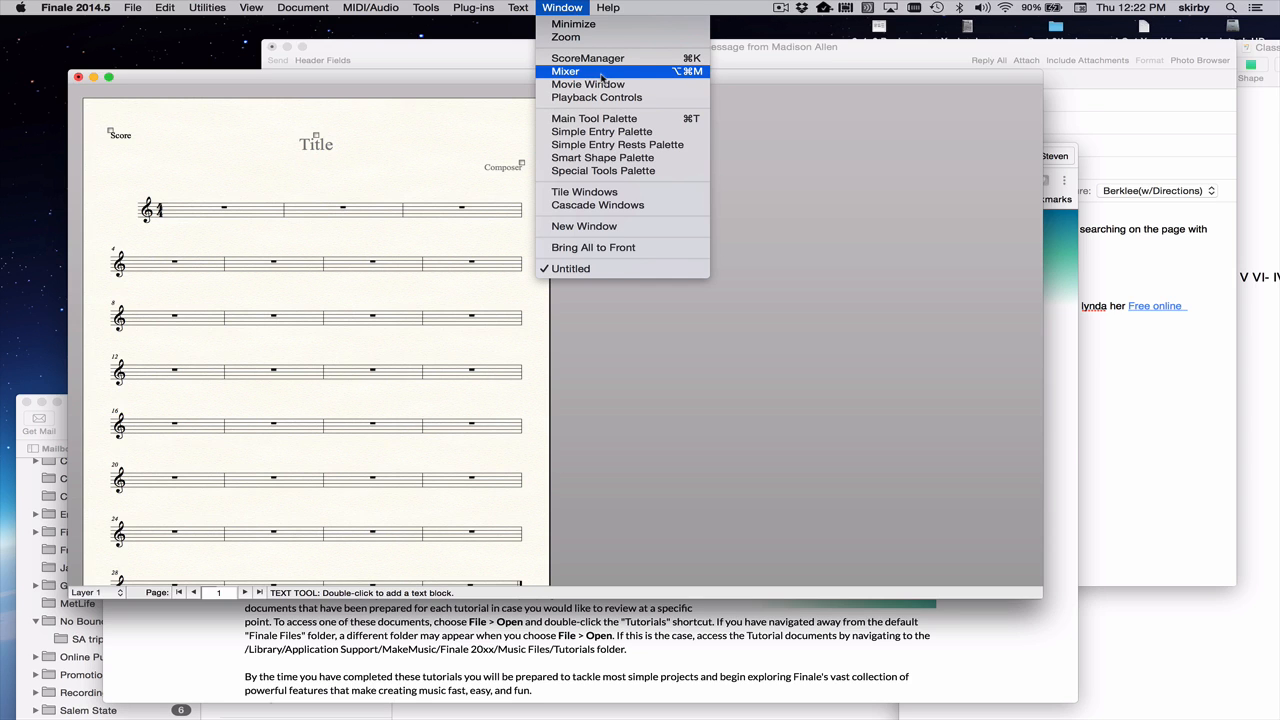
{"action": "mouse_move", "coordinate": [603, 157]}
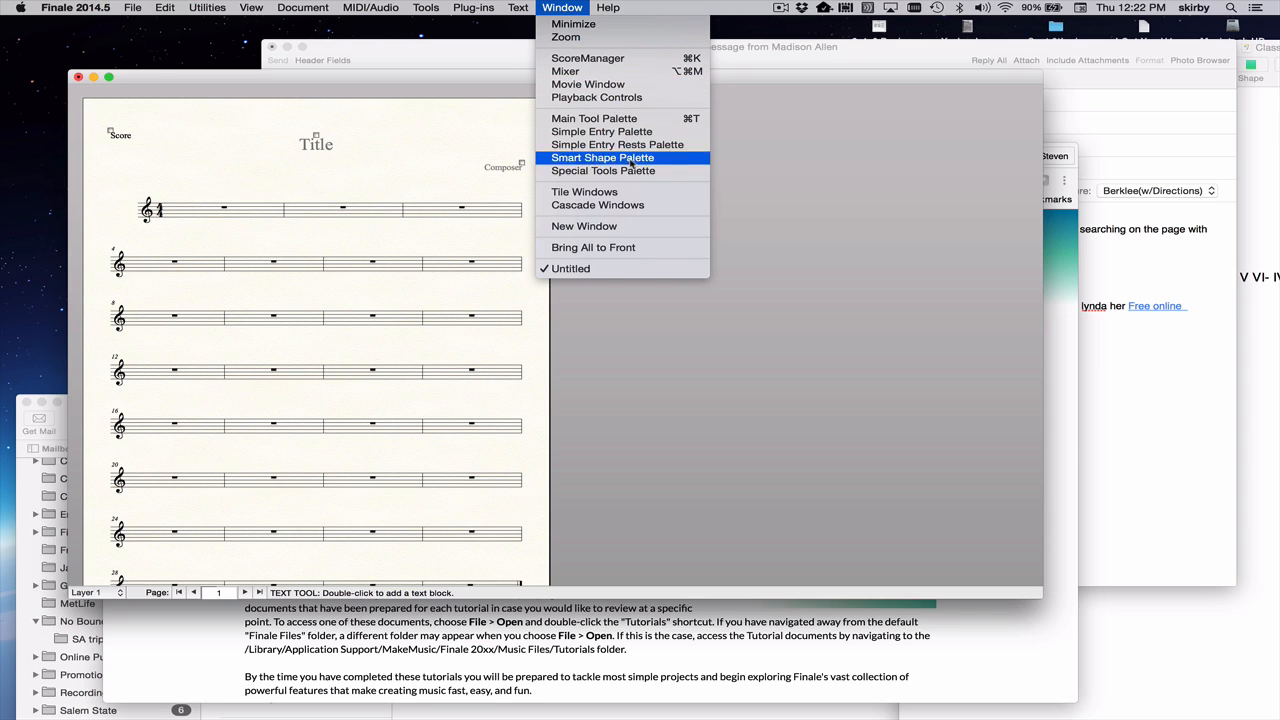
{"action": "left_click", "coordinate": [621, 9]}
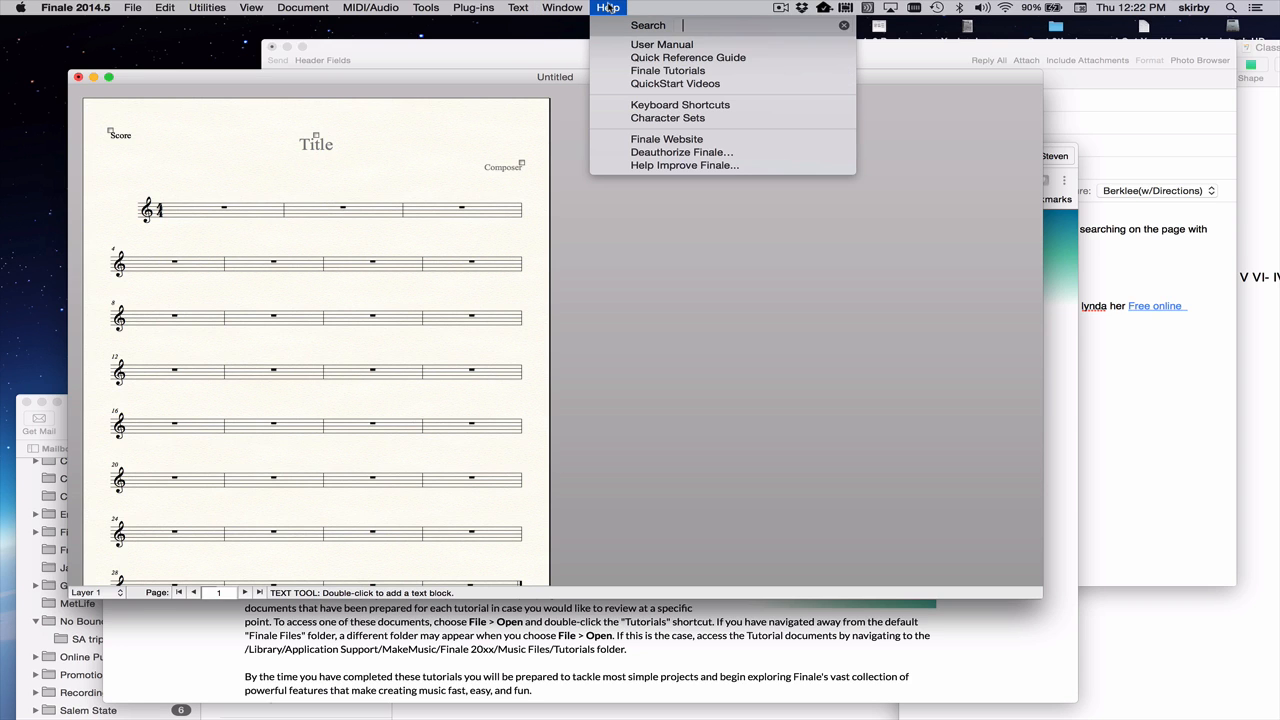
{"action": "left_click", "coordinate": [686, 57]}
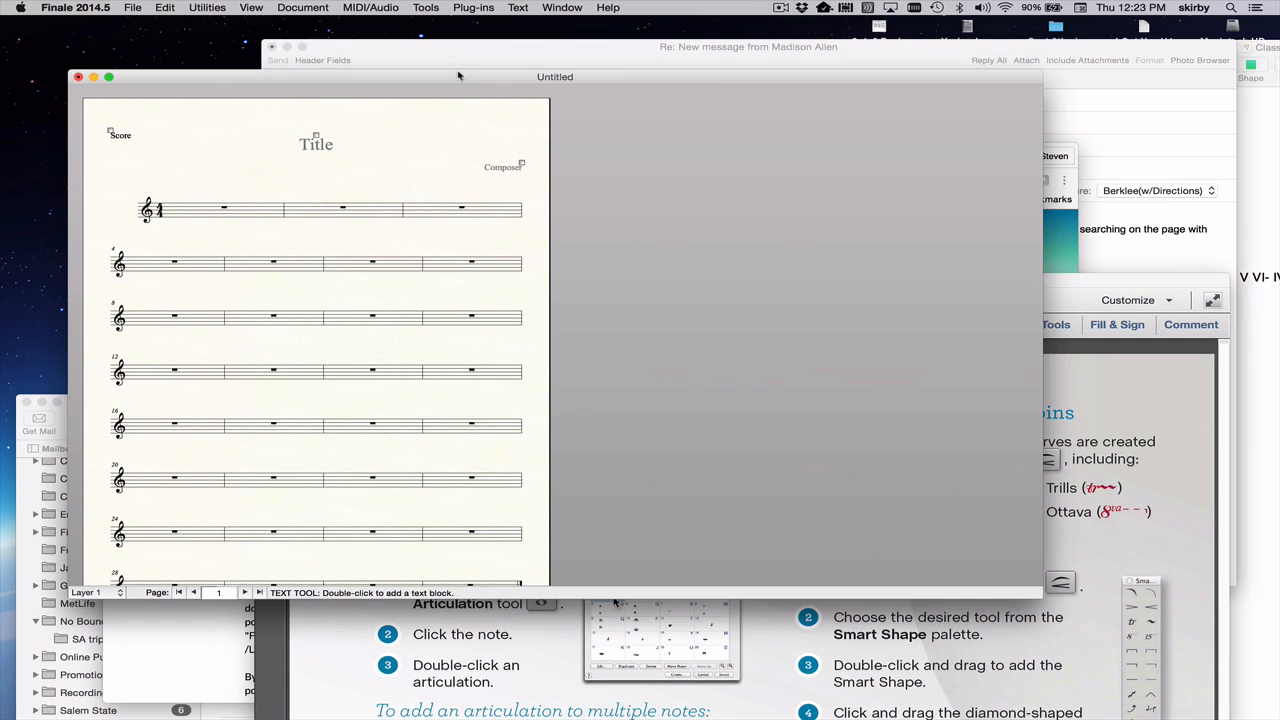
Step: Glance at the Window menu, then open Help to choose Keyboard Shortcuts
{"action": "left_click", "coordinate": [561, 8]}
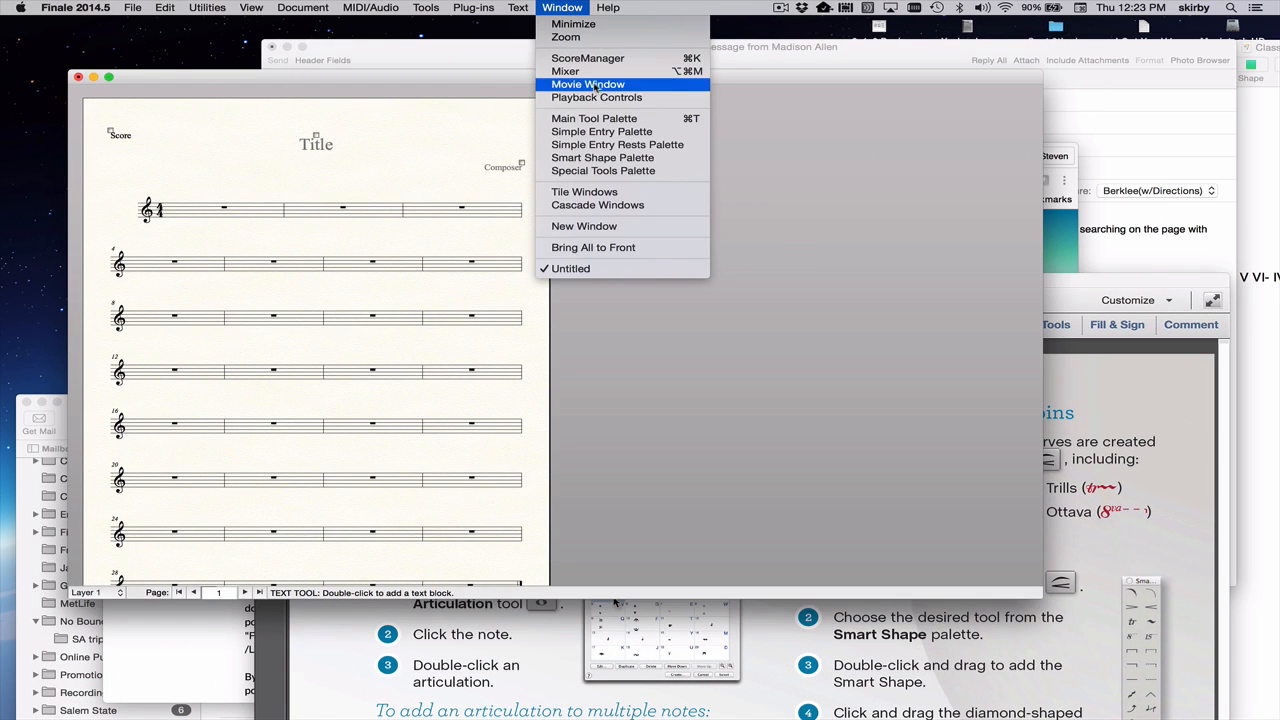
{"action": "left_click", "coordinate": [609, 8]}
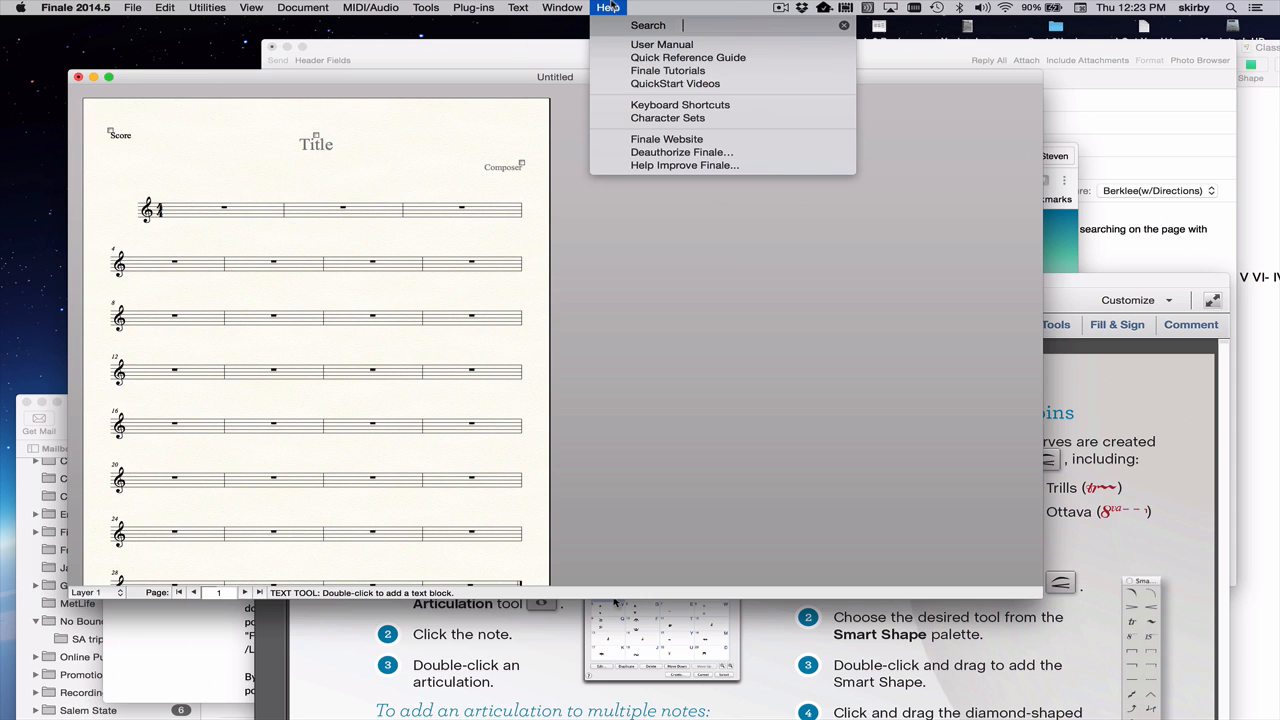
{"action": "mouse_move", "coordinate": [688, 57]}
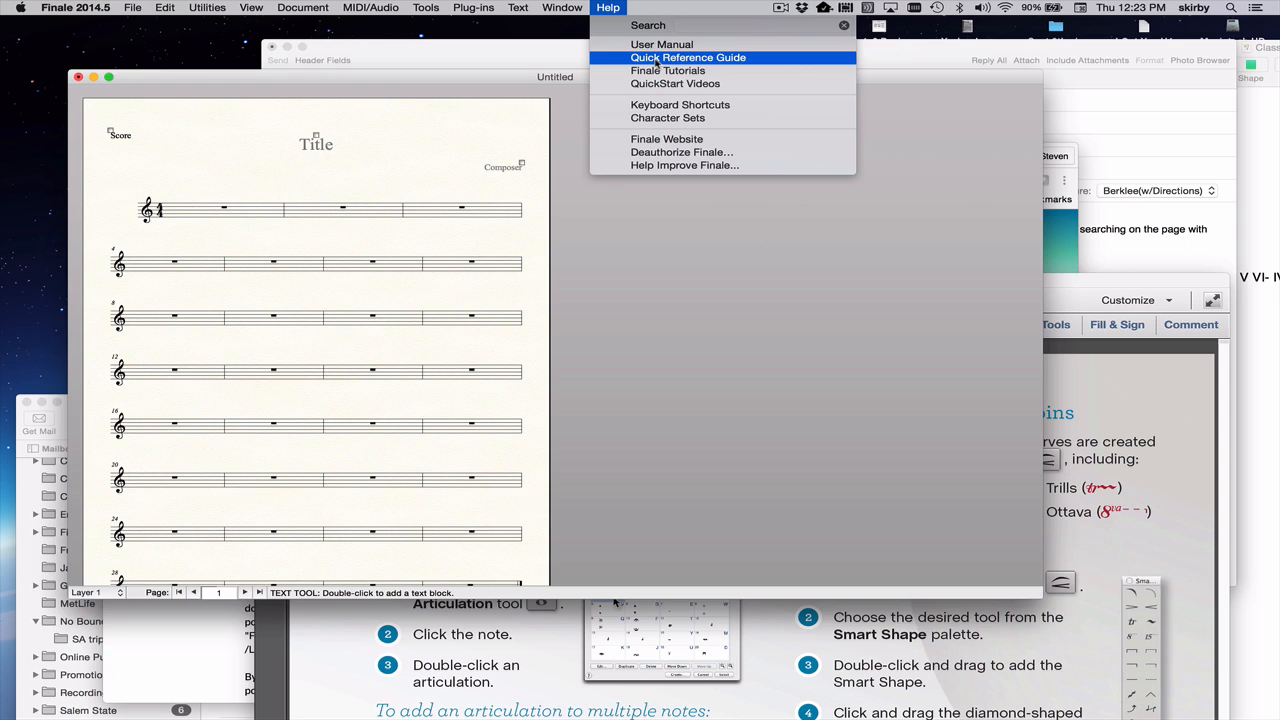
{"action": "mouse_move", "coordinate": [680, 104]}
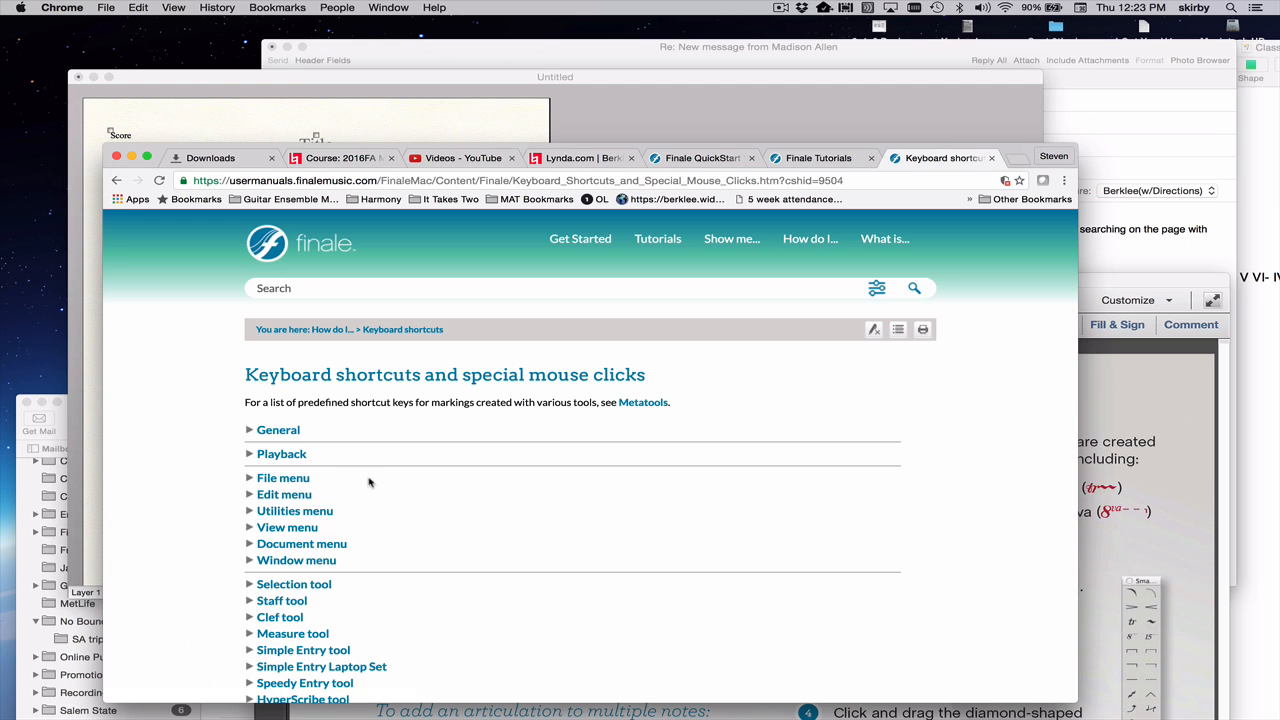
Step: Bring the untitled Finale score forward after viewing the keyboard shortcuts page
{"action": "left_click", "coordinate": [657, 238]}
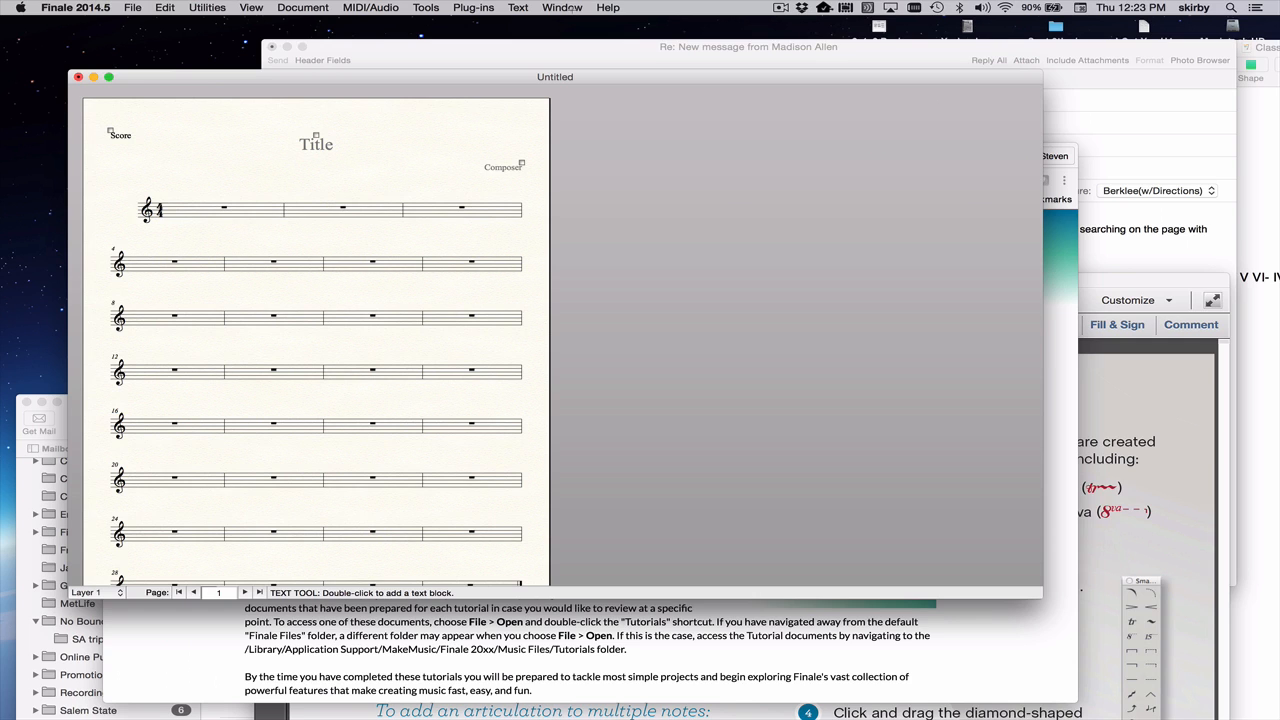
Step: Open the Window menu to view Playback Controls and Main Tool Palette
{"action": "left_click", "coordinate": [562, 8]}
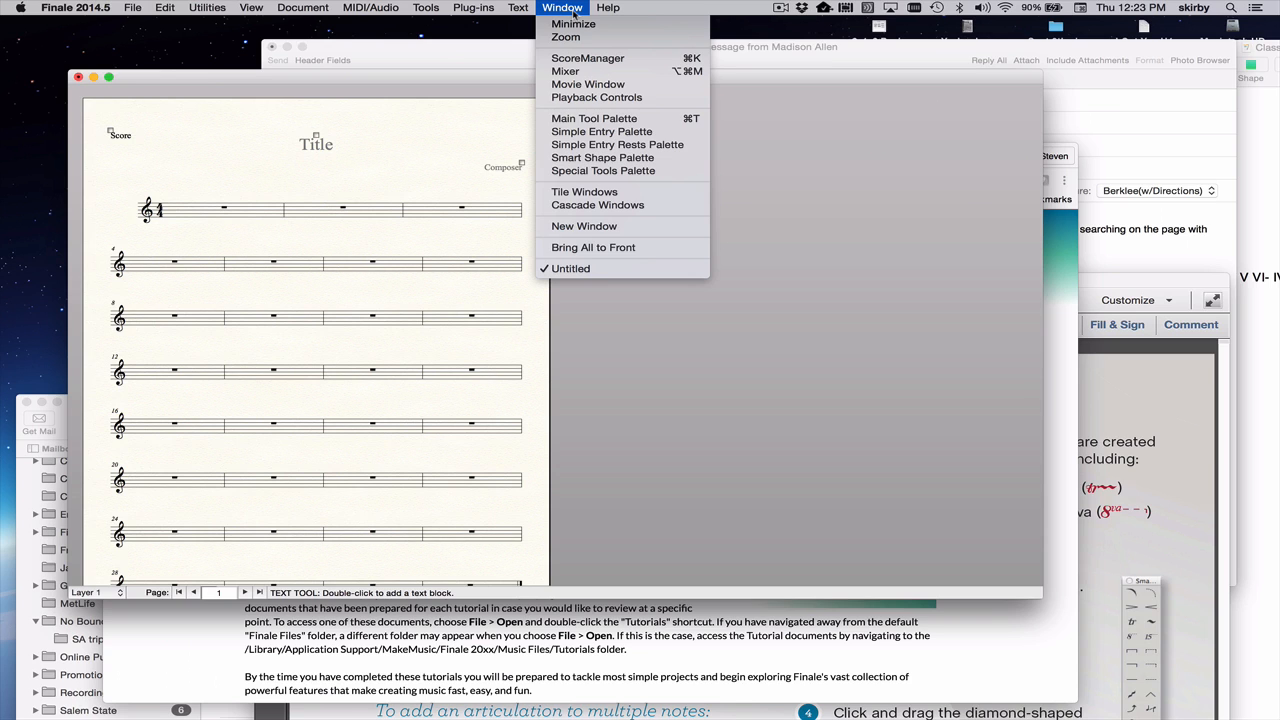
{"action": "mouse_move", "coordinate": [597, 97]}
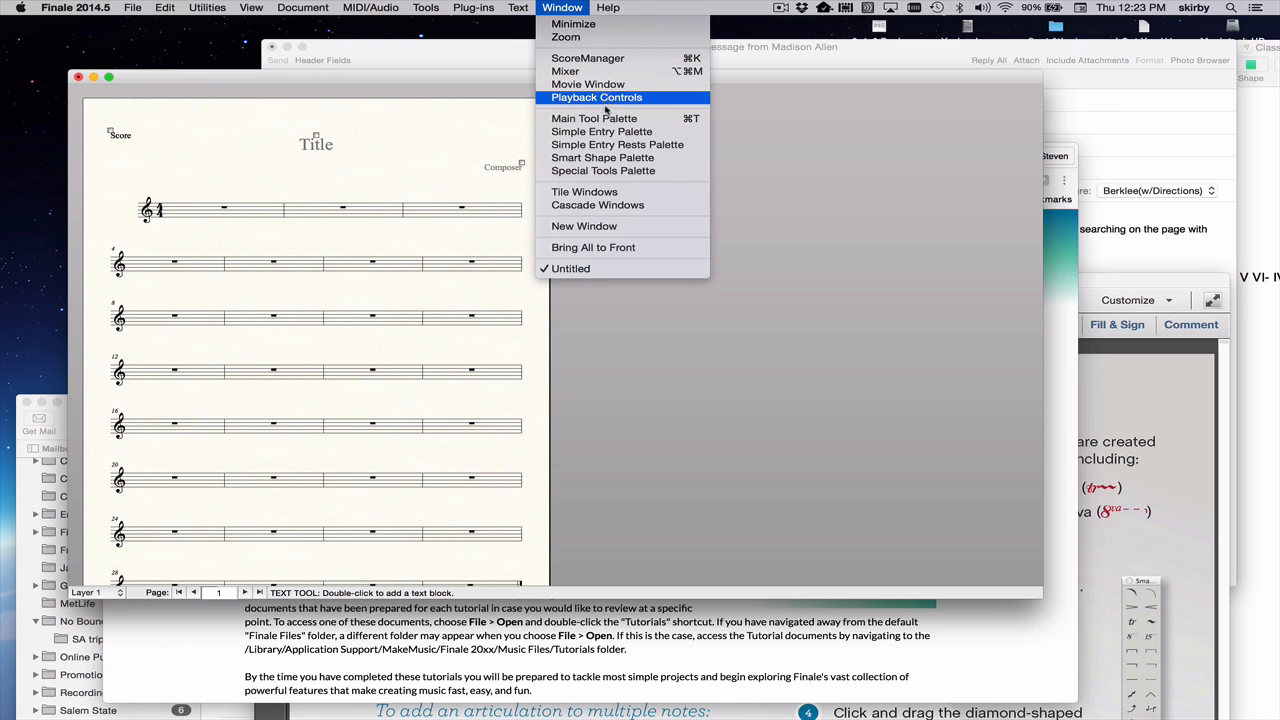
{"action": "mouse_move", "coordinate": [624, 118]}
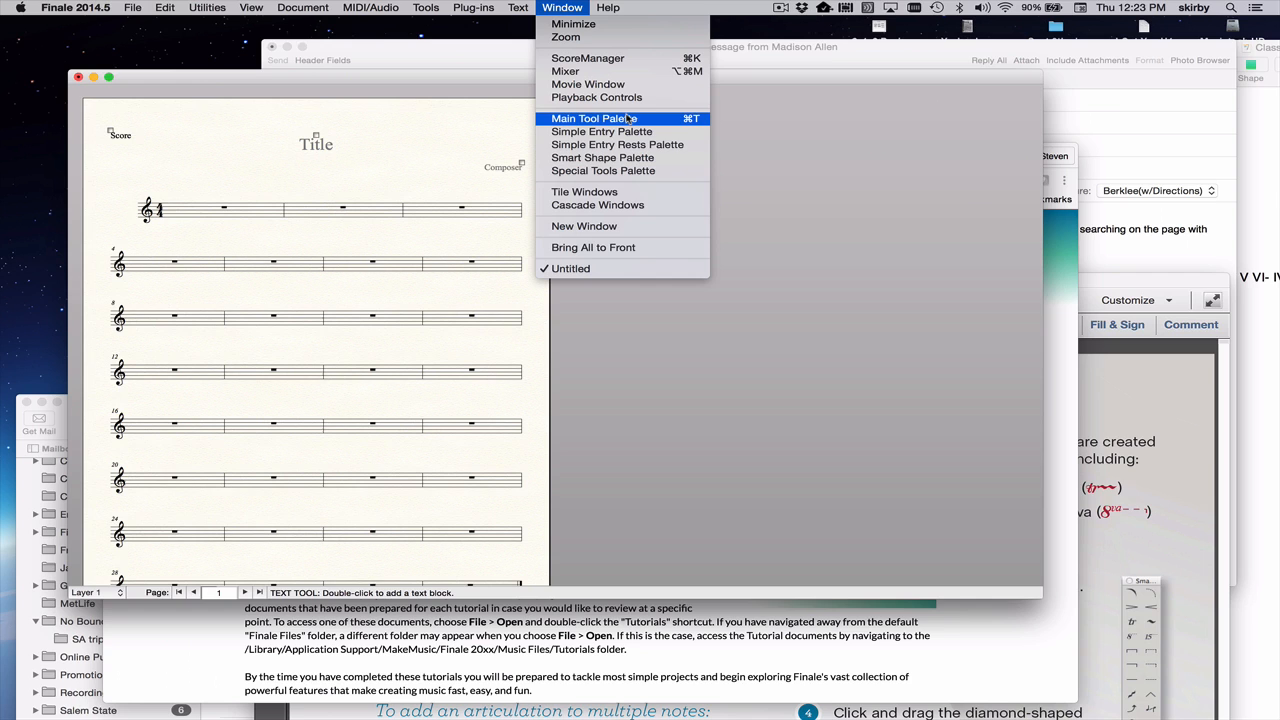
Step: Open Help > User Manual and scroll its welcome page's help options
{"action": "left_click", "coordinate": [607, 8]}
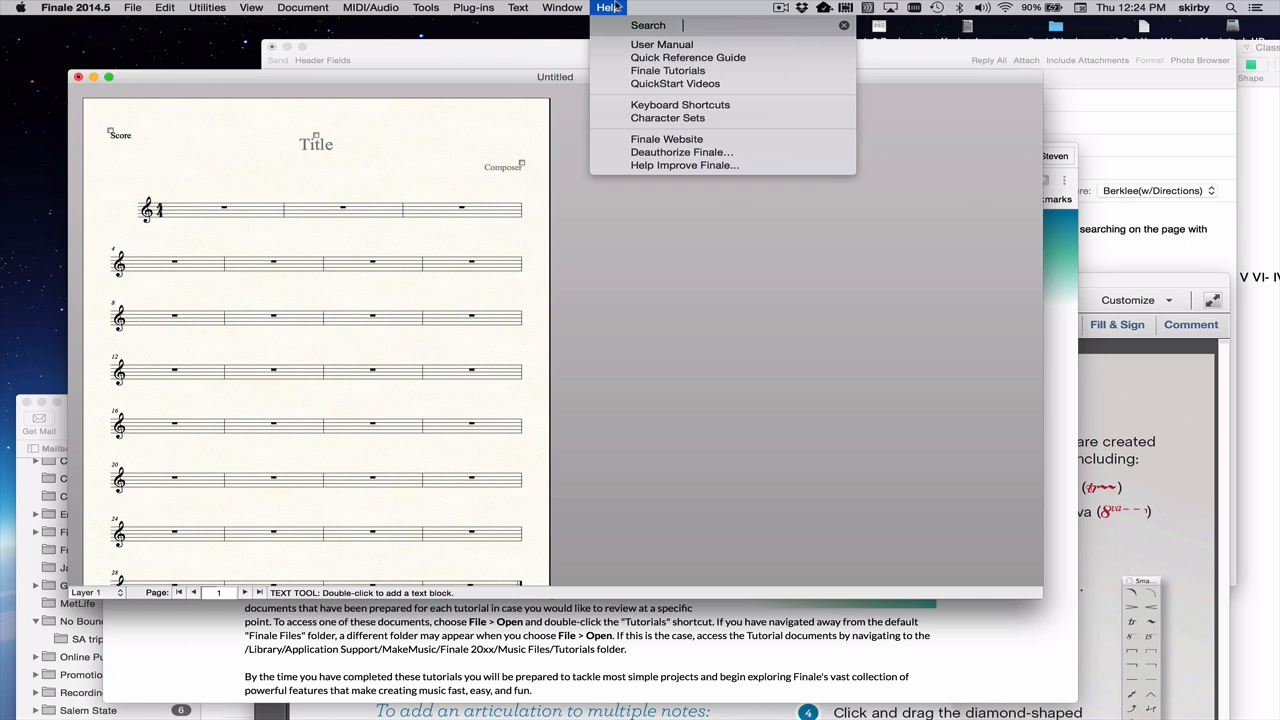
{"action": "mouse_move", "coordinate": [661, 44]}
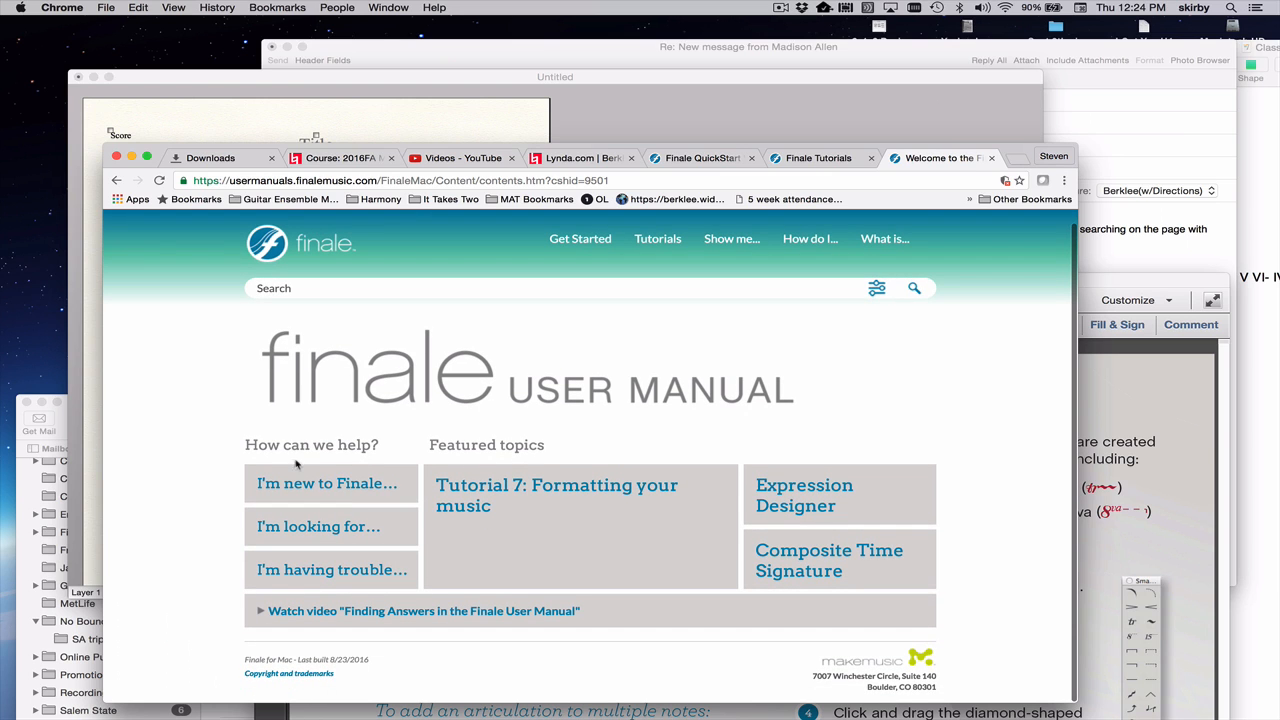
{"action": "mouse_move", "coordinate": [316, 491]}
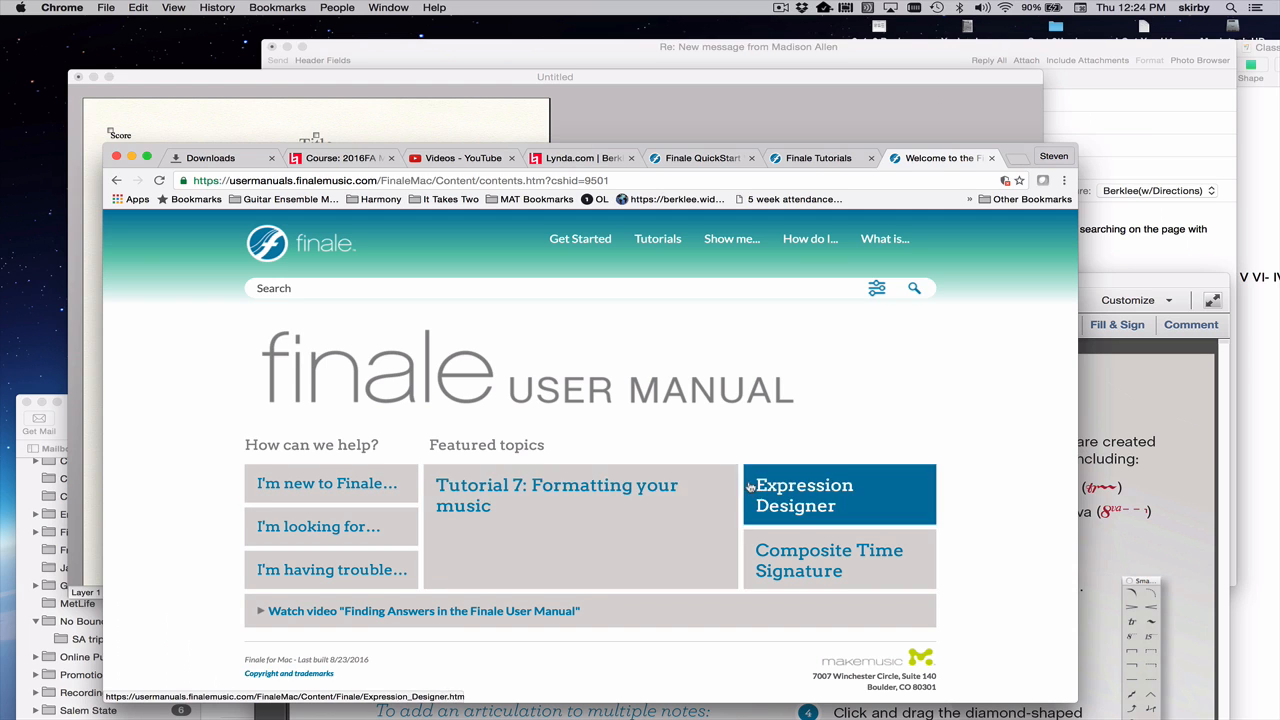
{"action": "mouse_move", "coordinate": [347, 492]}
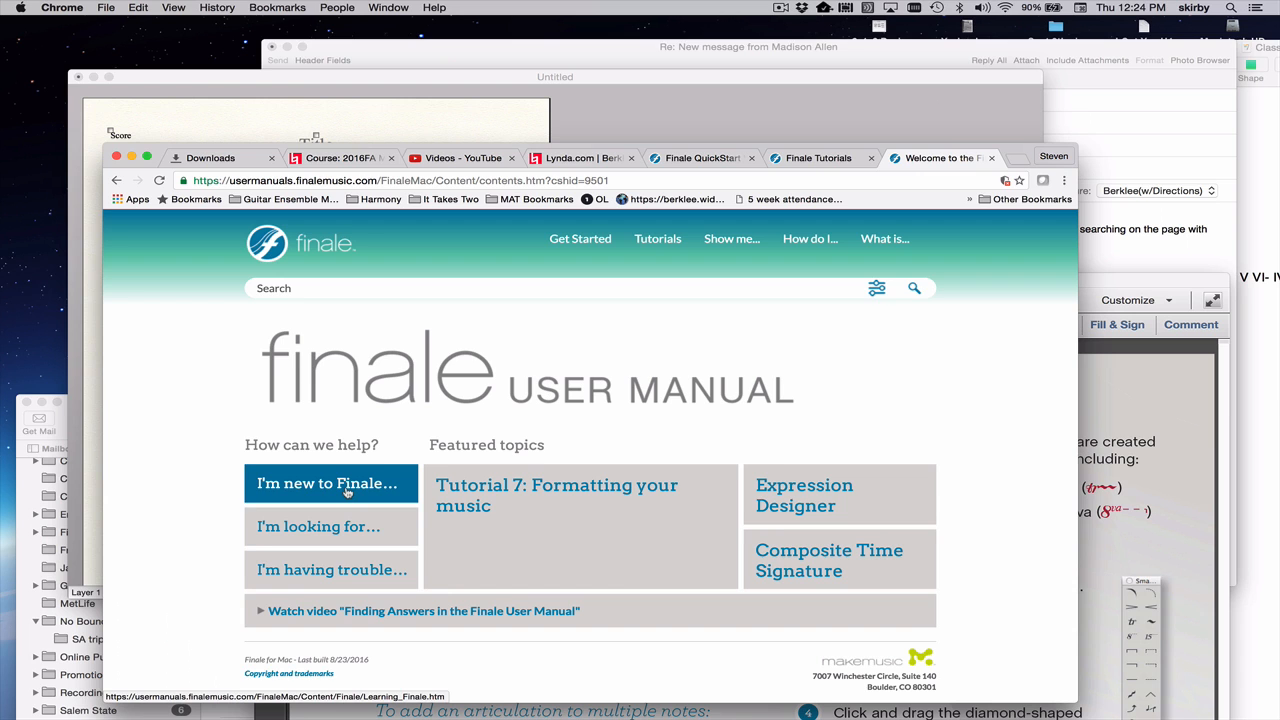
{"action": "scroll", "scroll_direction": "down", "scroll_amount": 3}
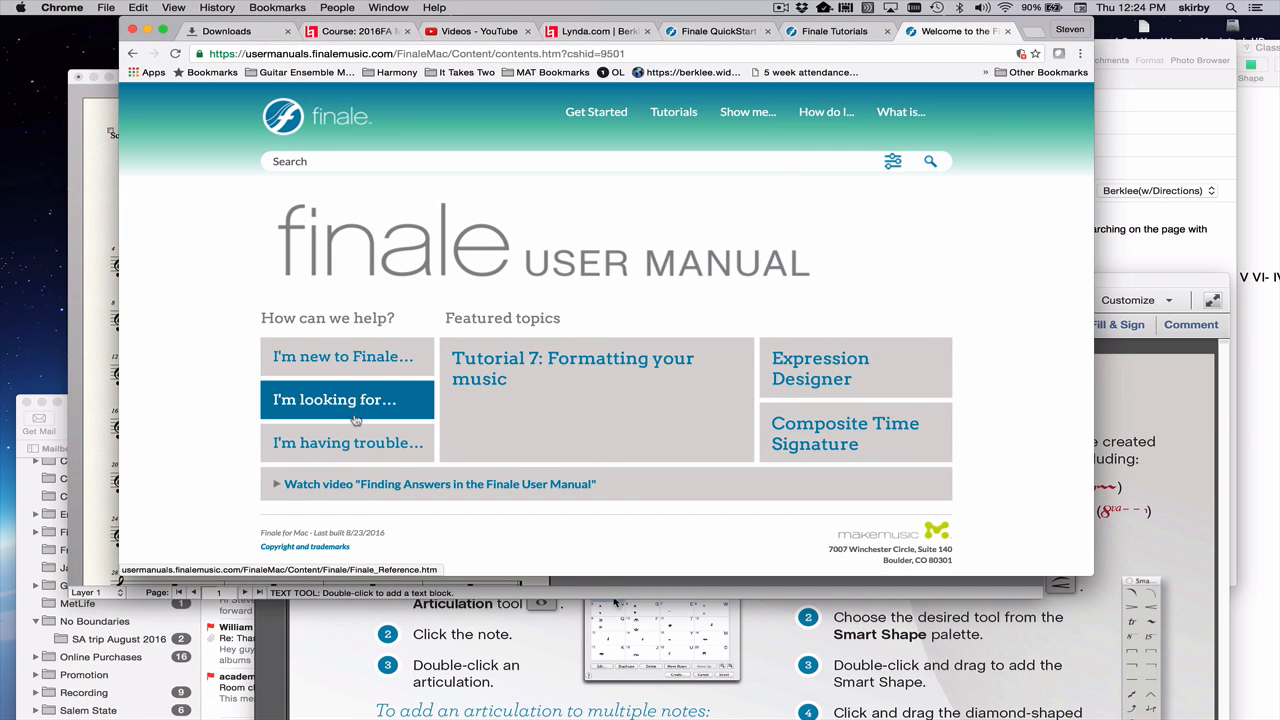
{"action": "mouse_move", "coordinate": [348, 399]}
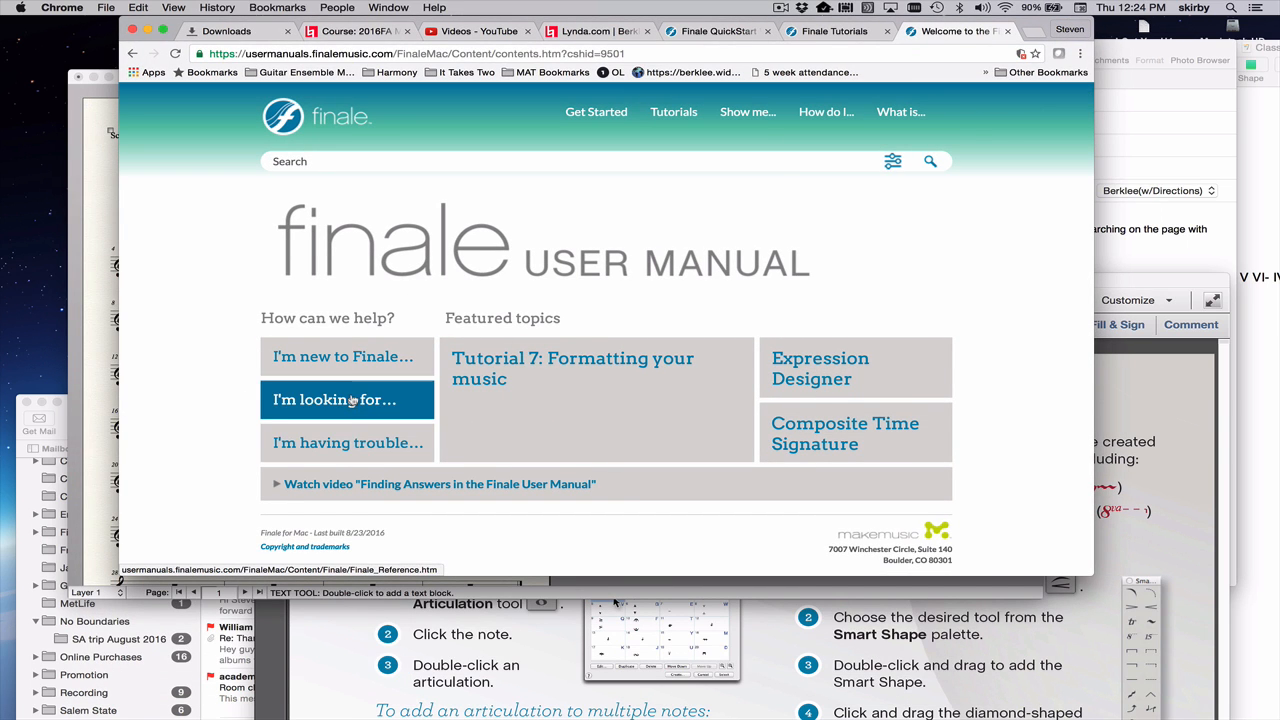
{"action": "mouse_move", "coordinate": [374, 434]}
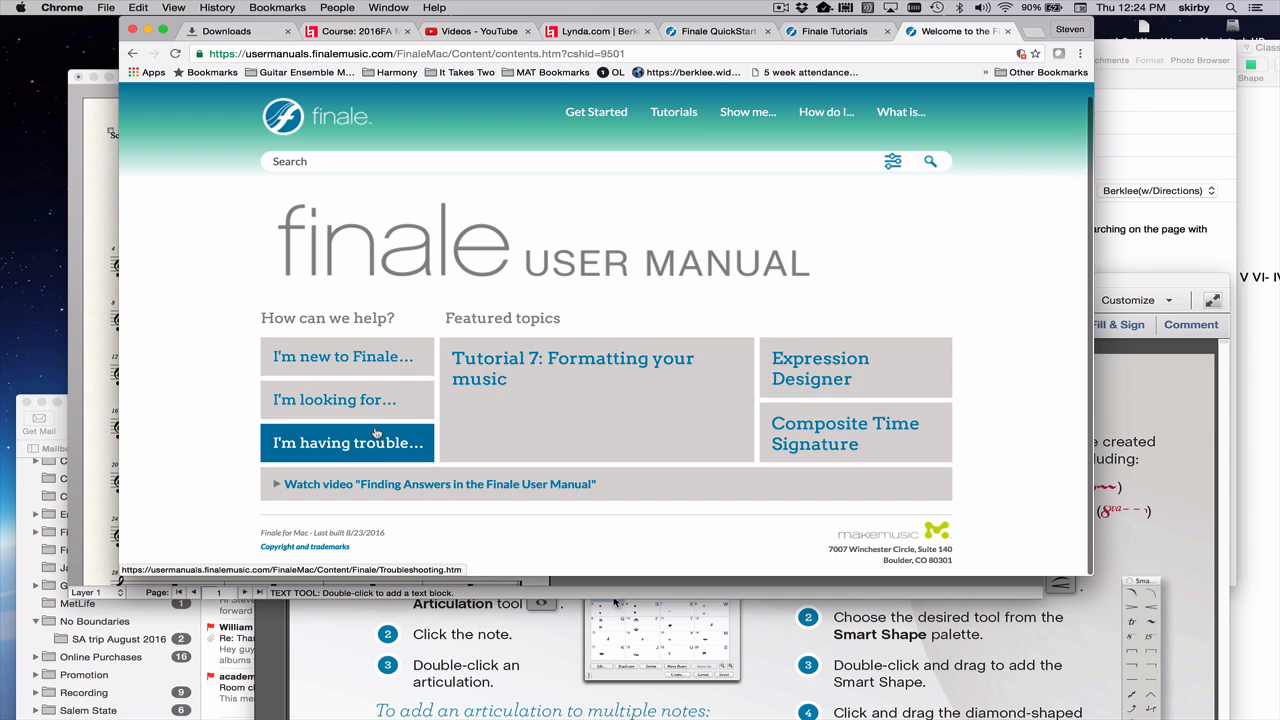
Step: Open the Finale Reference overview, then switch to the Finale Tutorials tab
{"action": "left_click", "coordinate": [347, 400]}
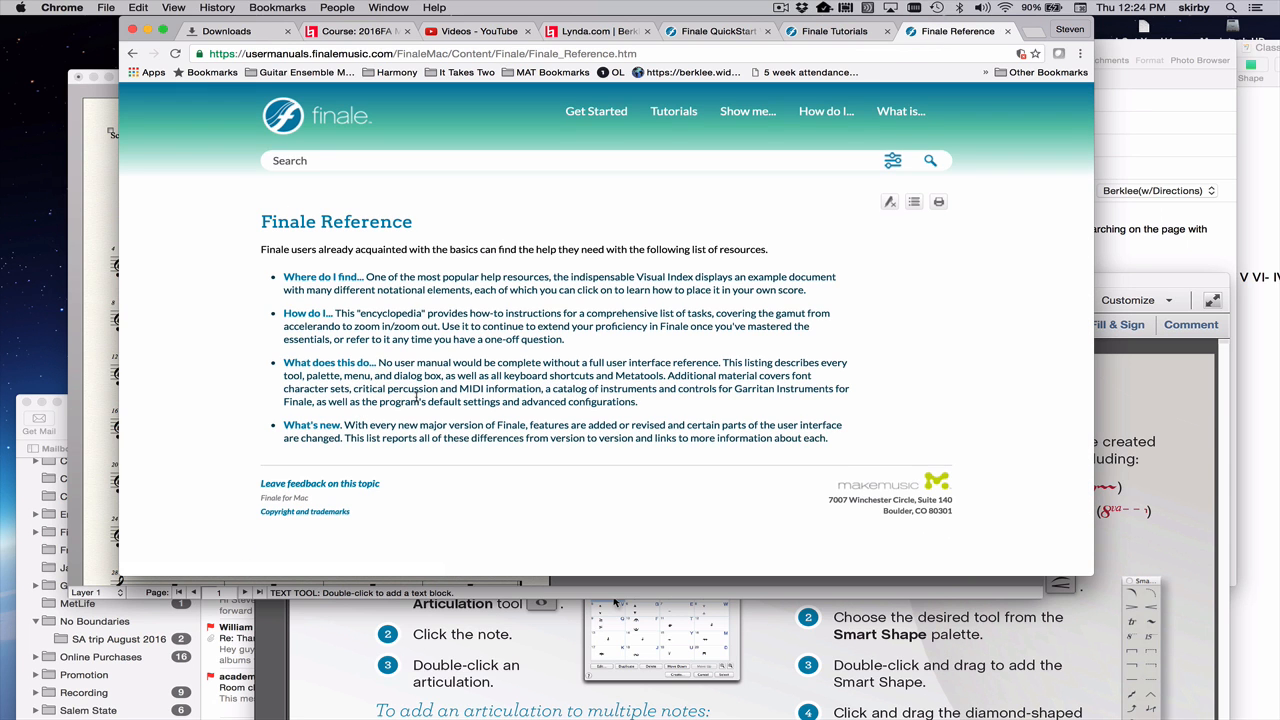
{"action": "mouse_move", "coordinate": [348, 282]}
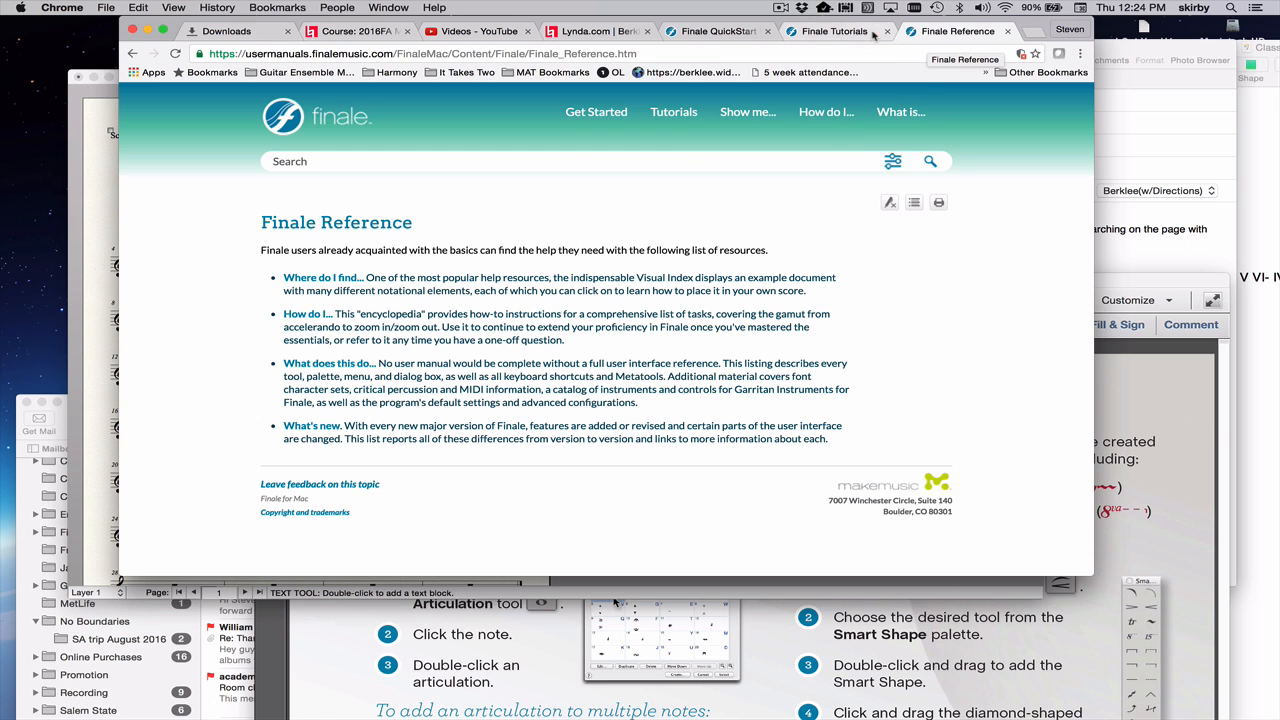
{"action": "left_click", "coordinate": [829, 31]}
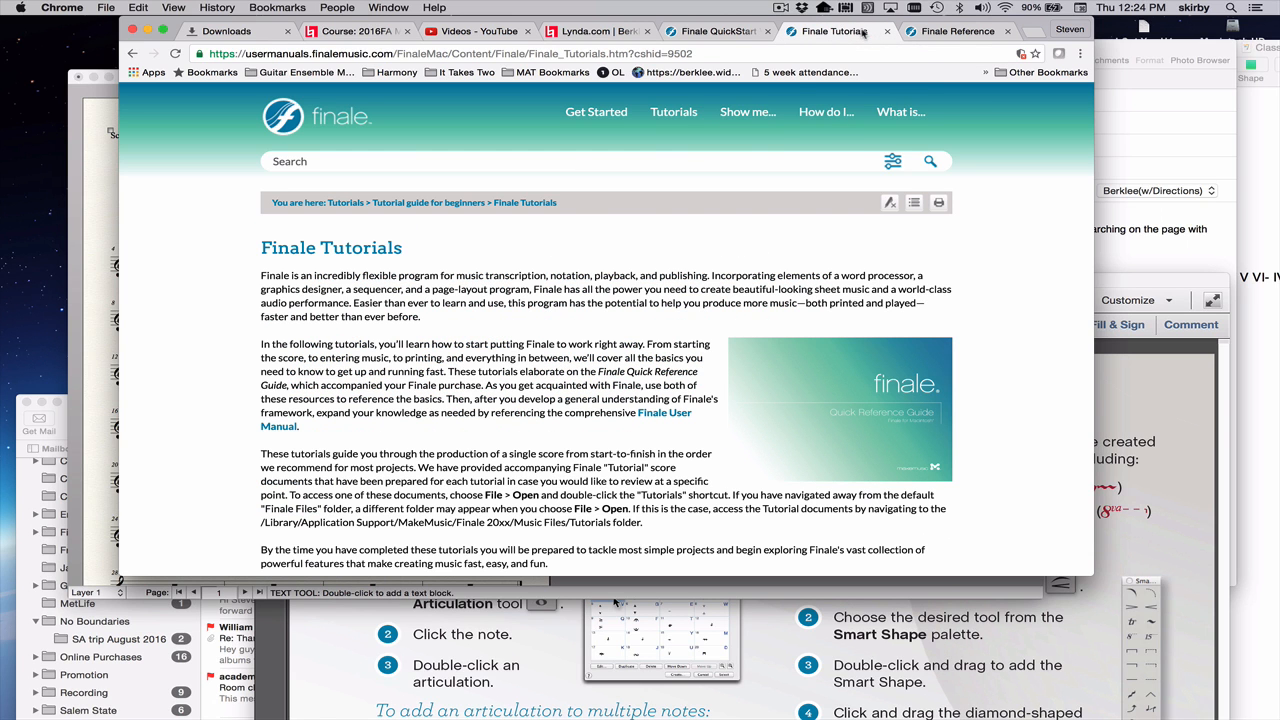
{"action": "mouse_move", "coordinate": [649, 371]}
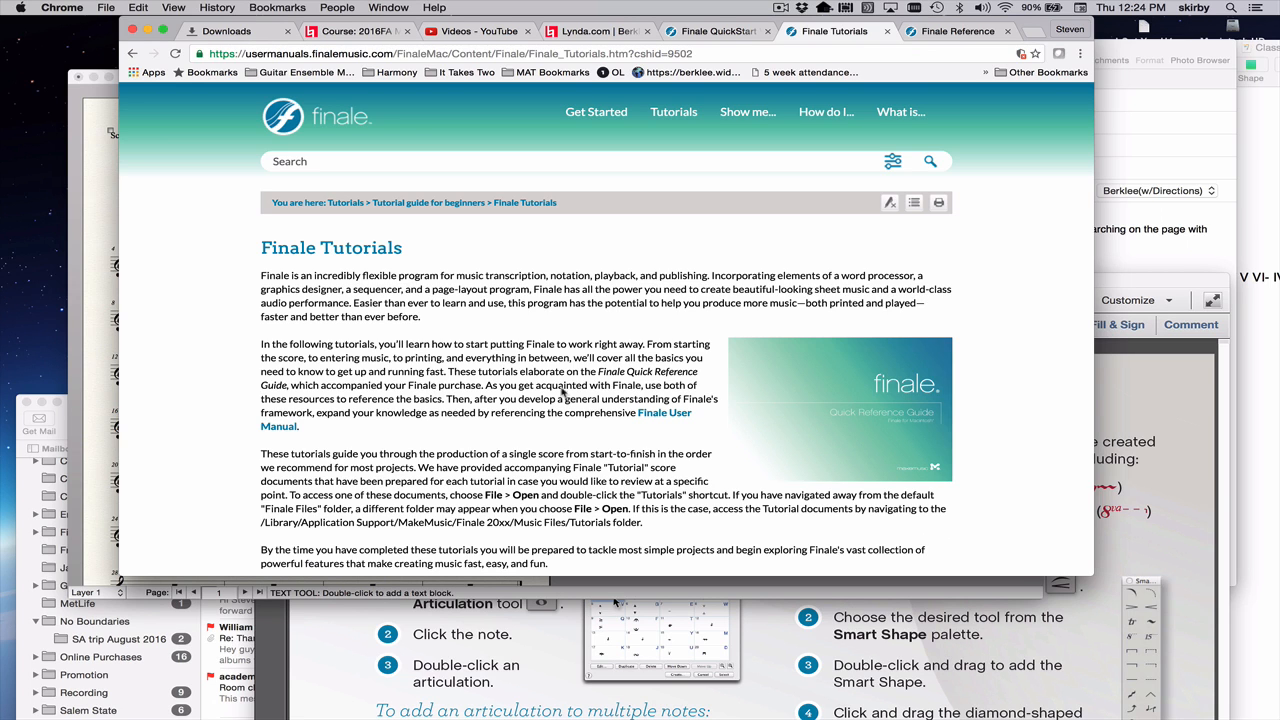
{"action": "mouse_move", "coordinate": [640, 309]}
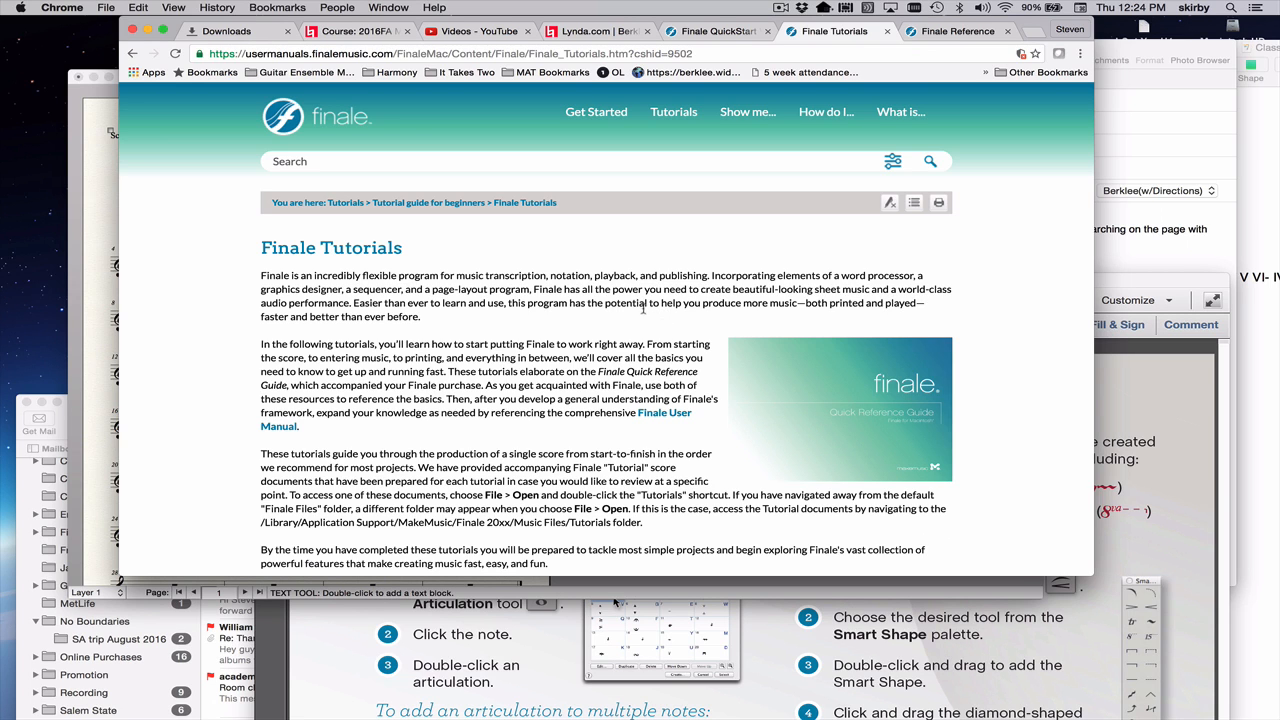
{"action": "mouse_move", "coordinate": [645, 328]}
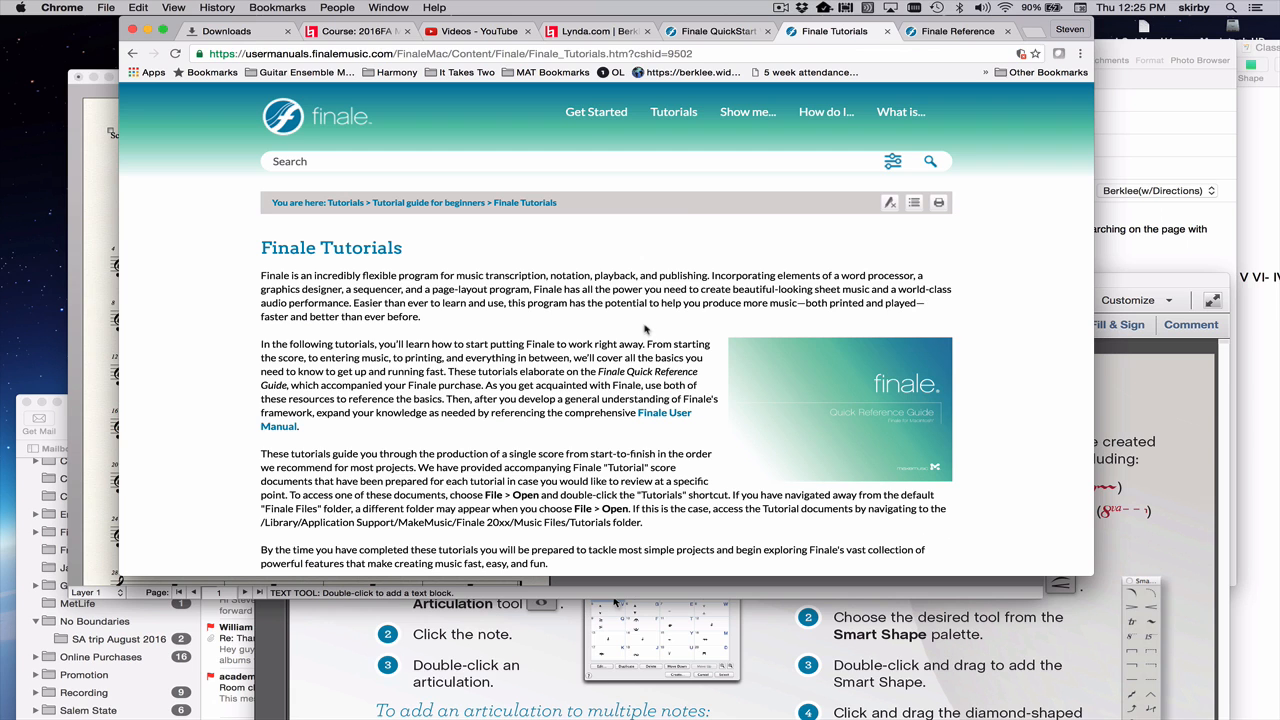
{"action": "mouse_move", "coordinate": [707, 214]}
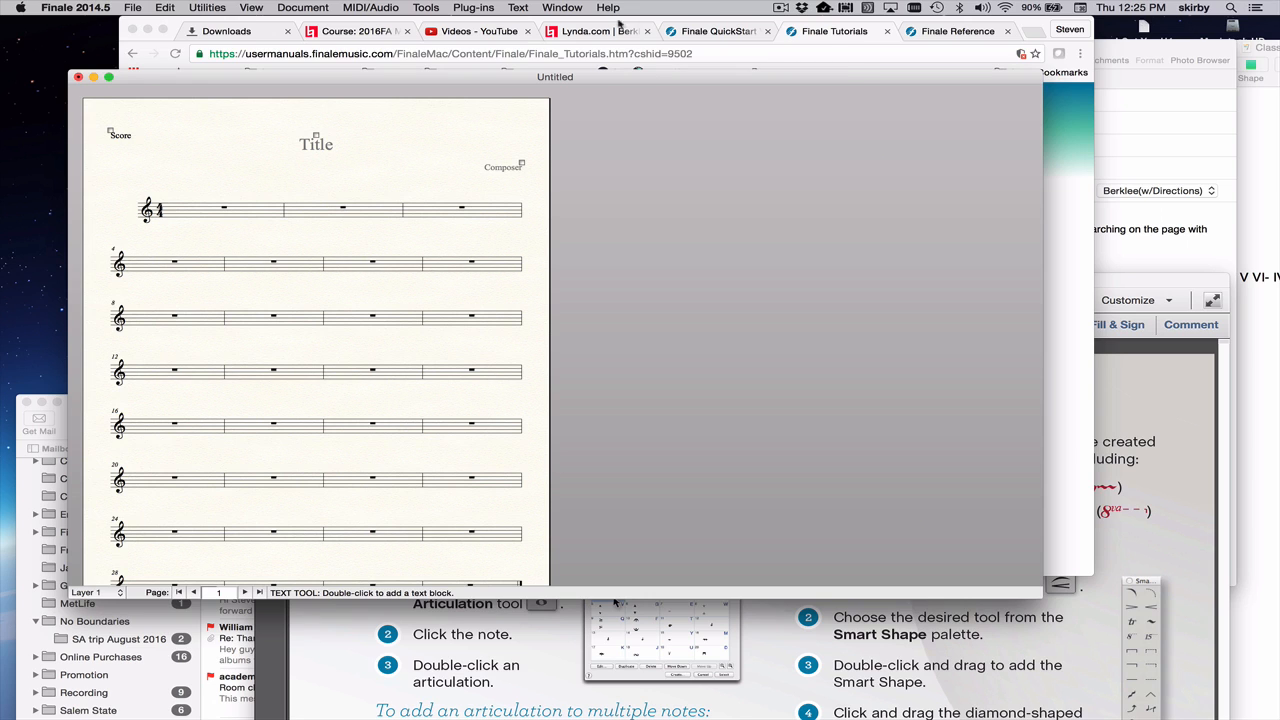
Step: Choose Finale Website from the Help menu to open finalemusic.com in Chrome
{"action": "left_click", "coordinate": [621, 8]}
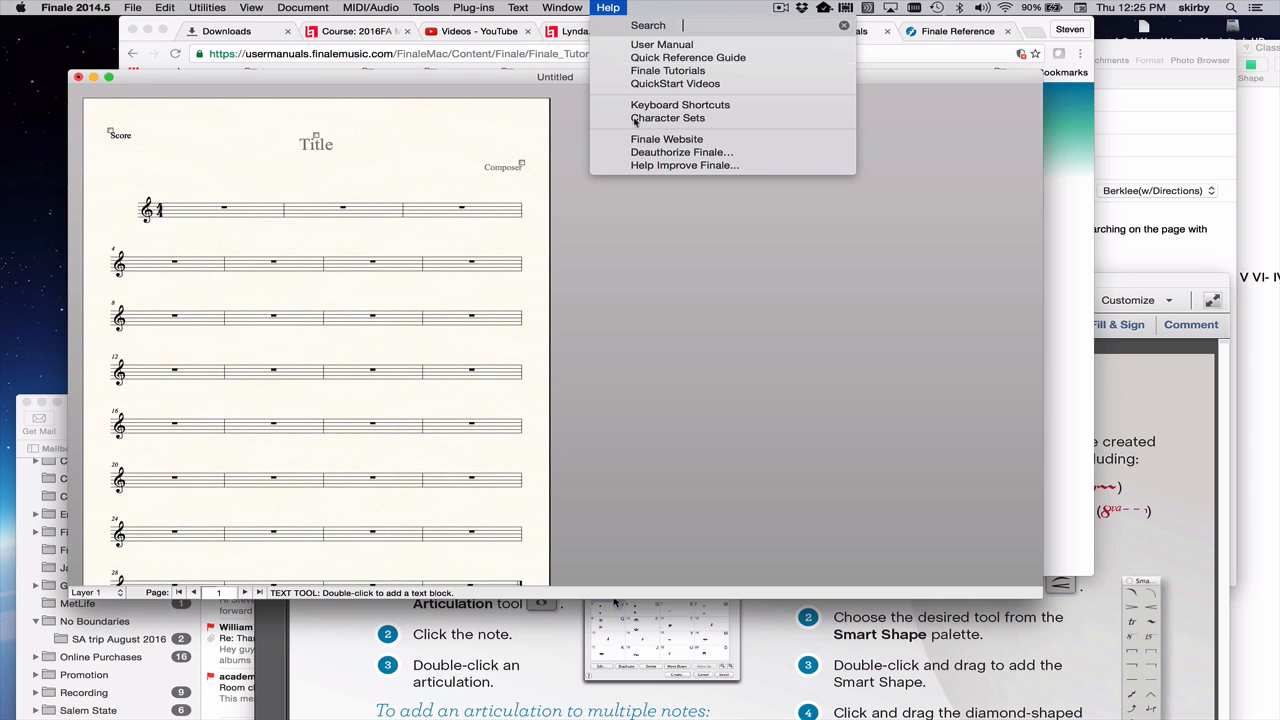
{"action": "mouse_move", "coordinate": [681, 152]}
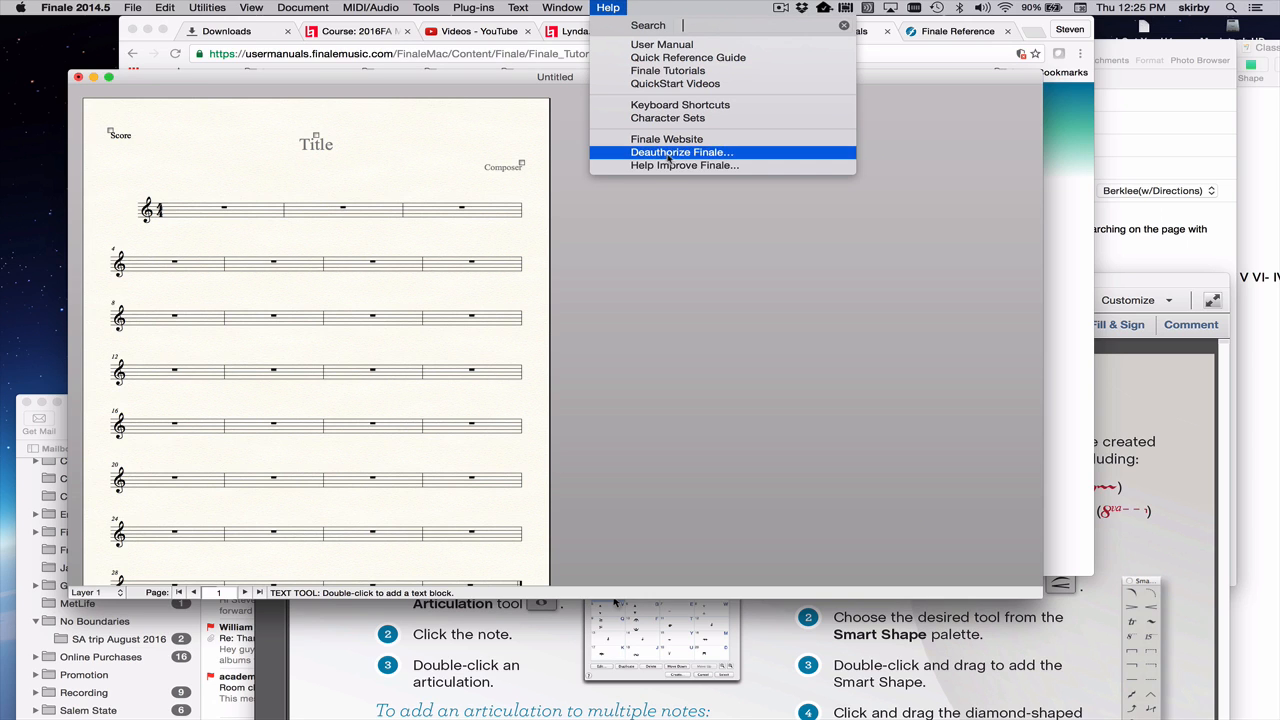
{"action": "left_click", "coordinate": [667, 138]}
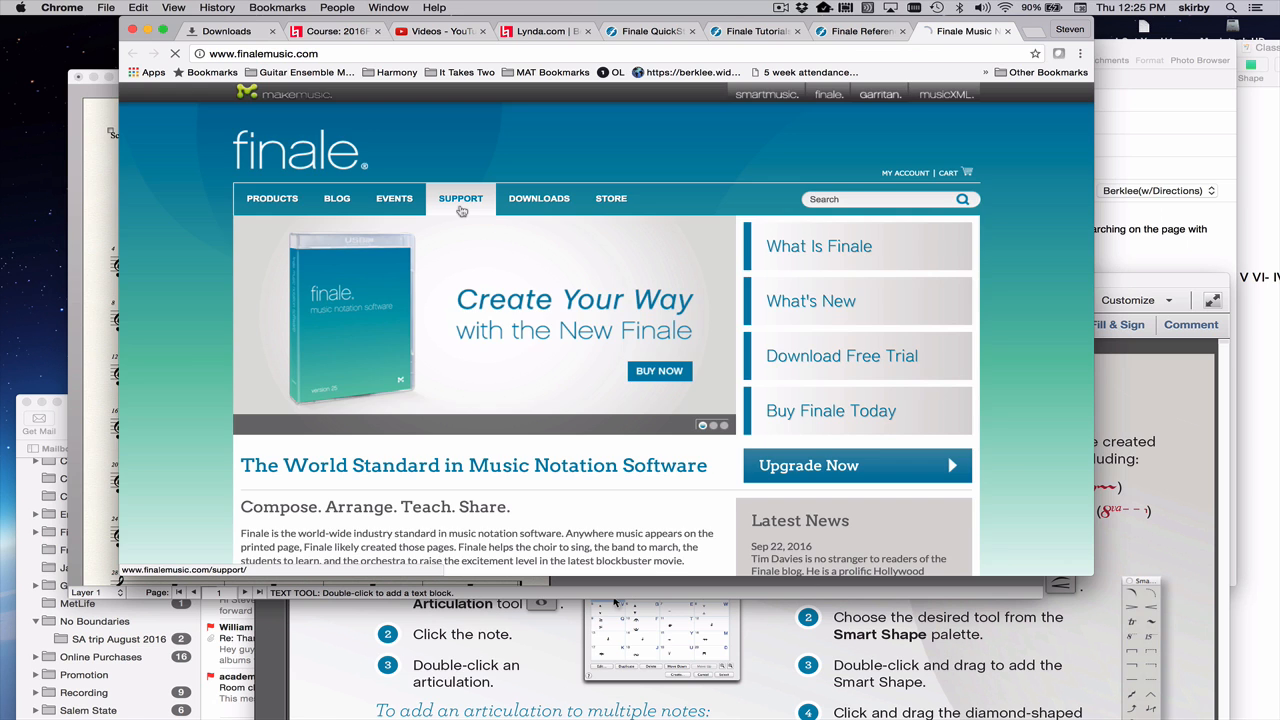
Step: Go to the Support section and choose Ask a Question
{"action": "left_click", "coordinate": [460, 198]}
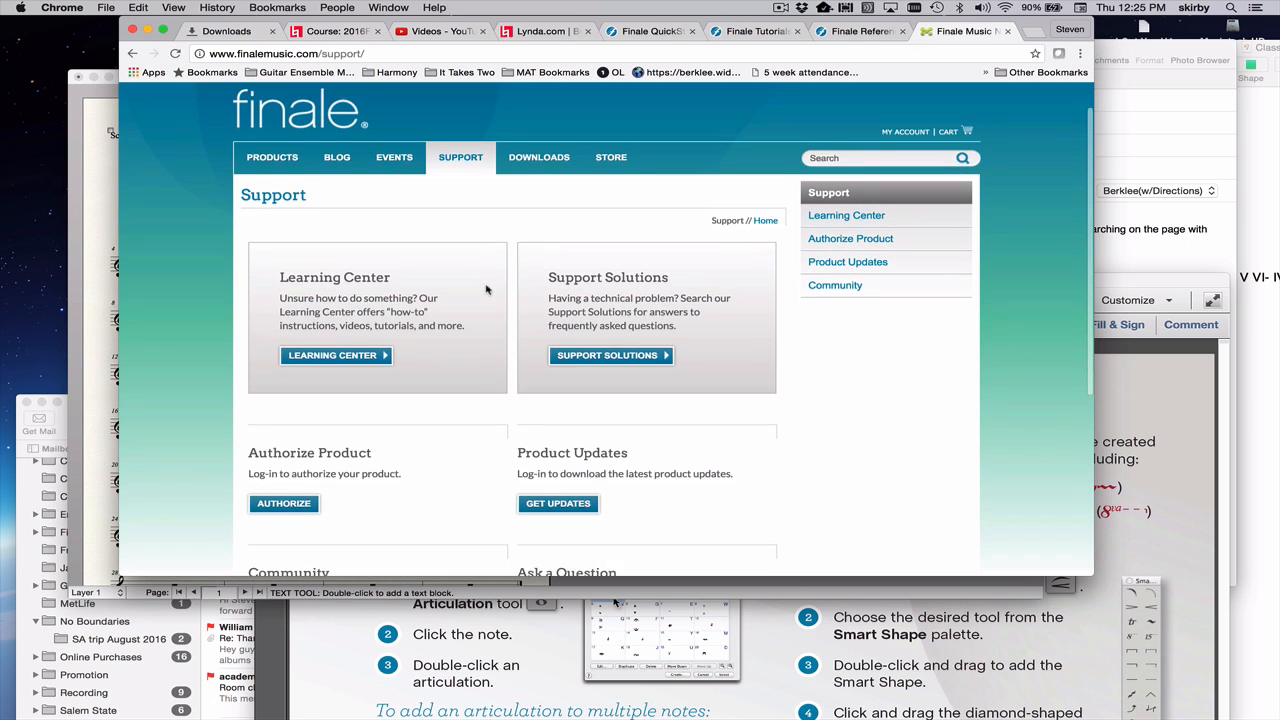
{"action": "scroll", "scroll_direction": "down", "scroll_amount": 3}
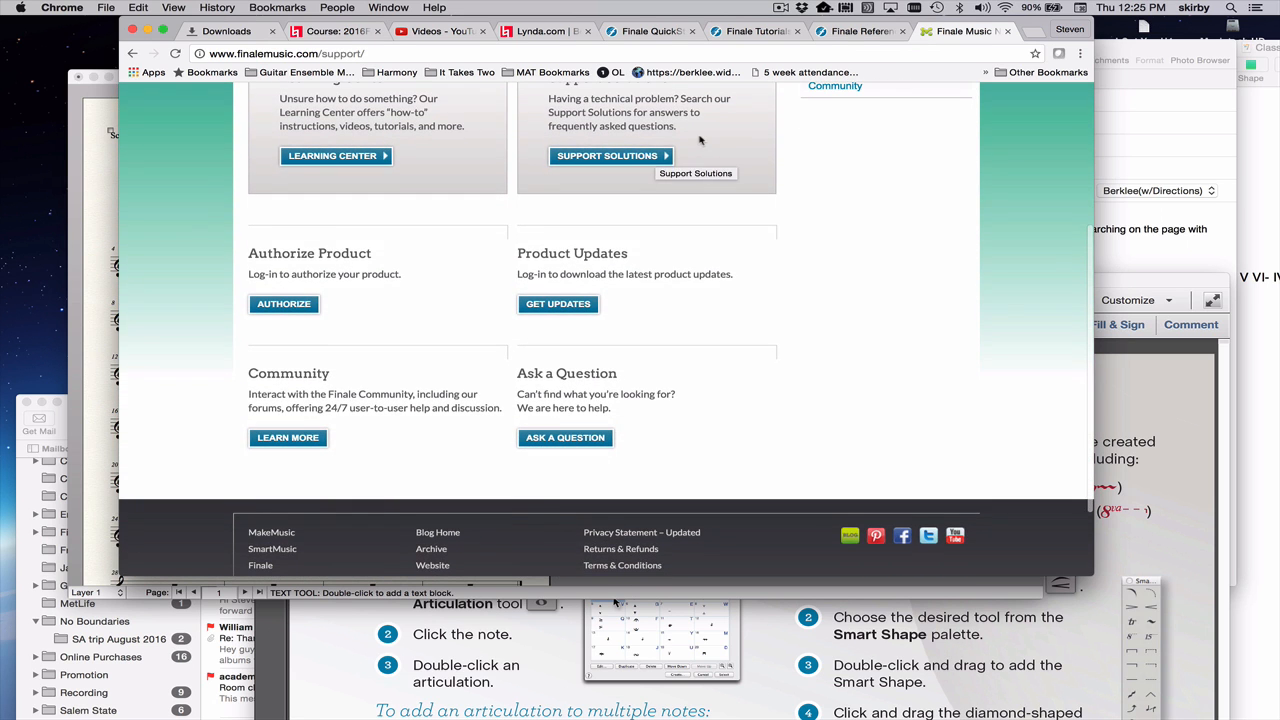
{"action": "scroll", "scroll_direction": "down", "scroll_amount": 3}
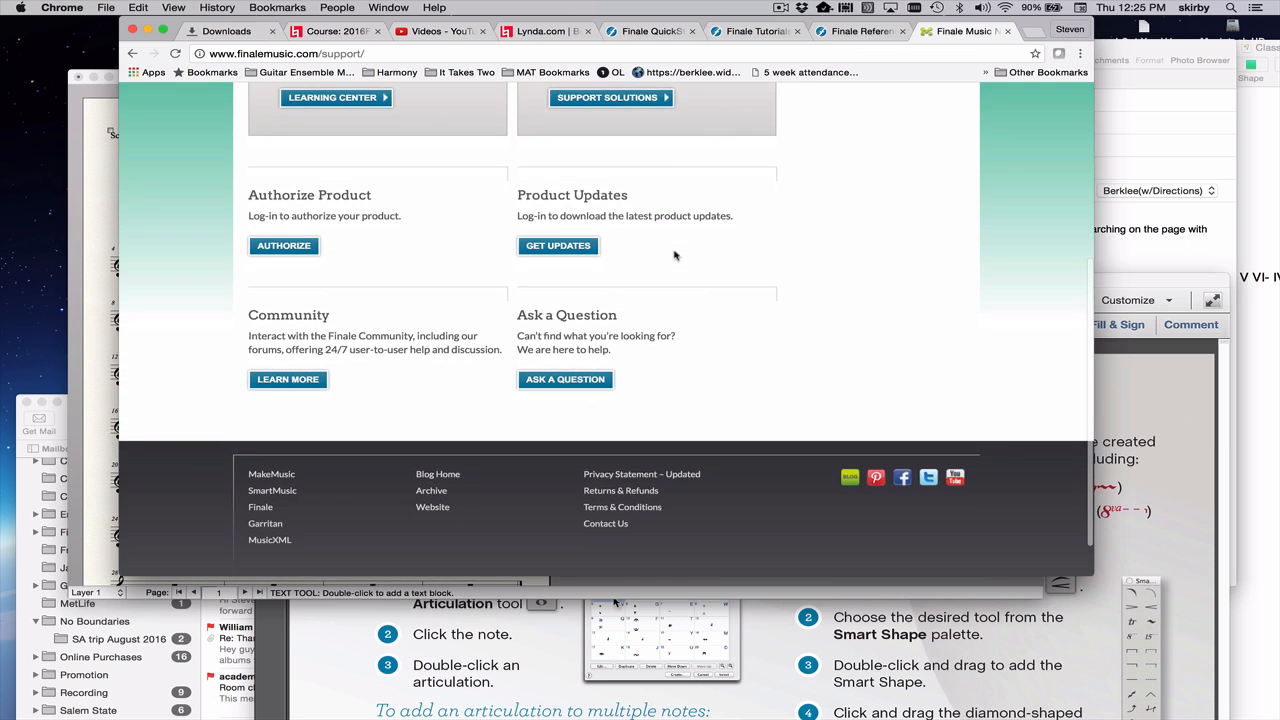
{"action": "mouse_move", "coordinate": [580, 382]}
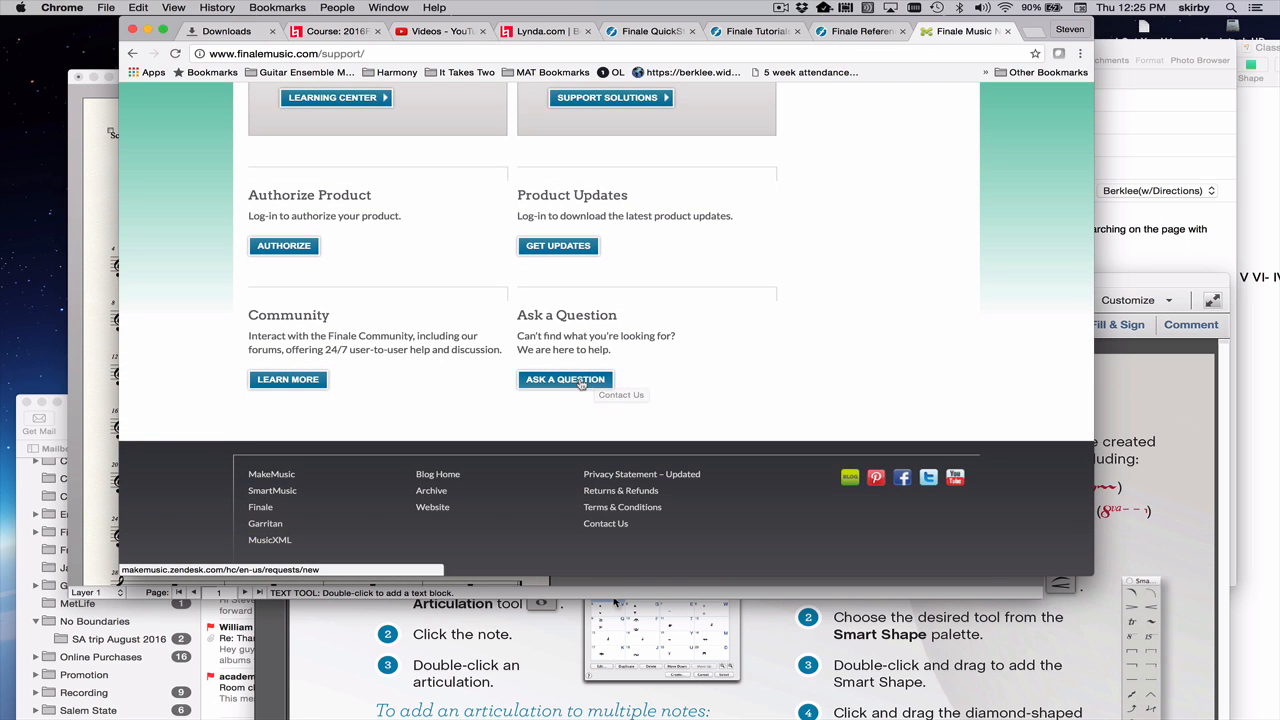
{"action": "left_click", "coordinate": [565, 379]}
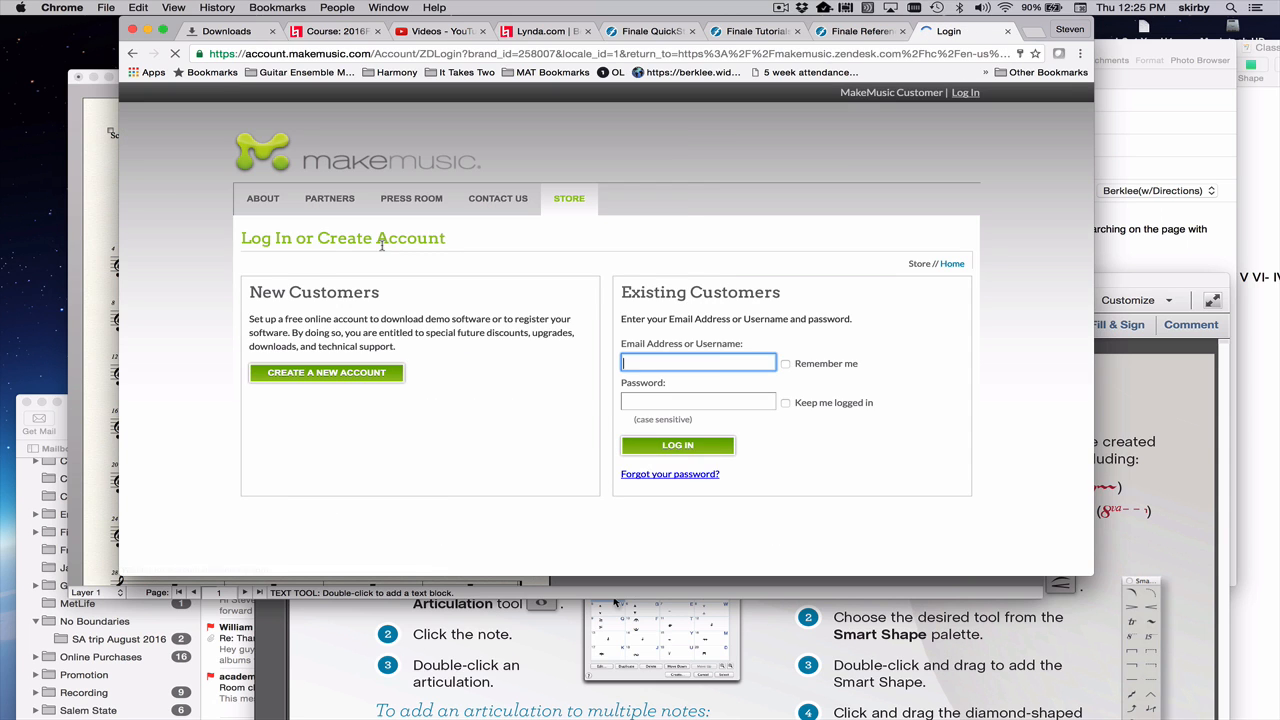
{"action": "mouse_move", "coordinate": [690, 445]}
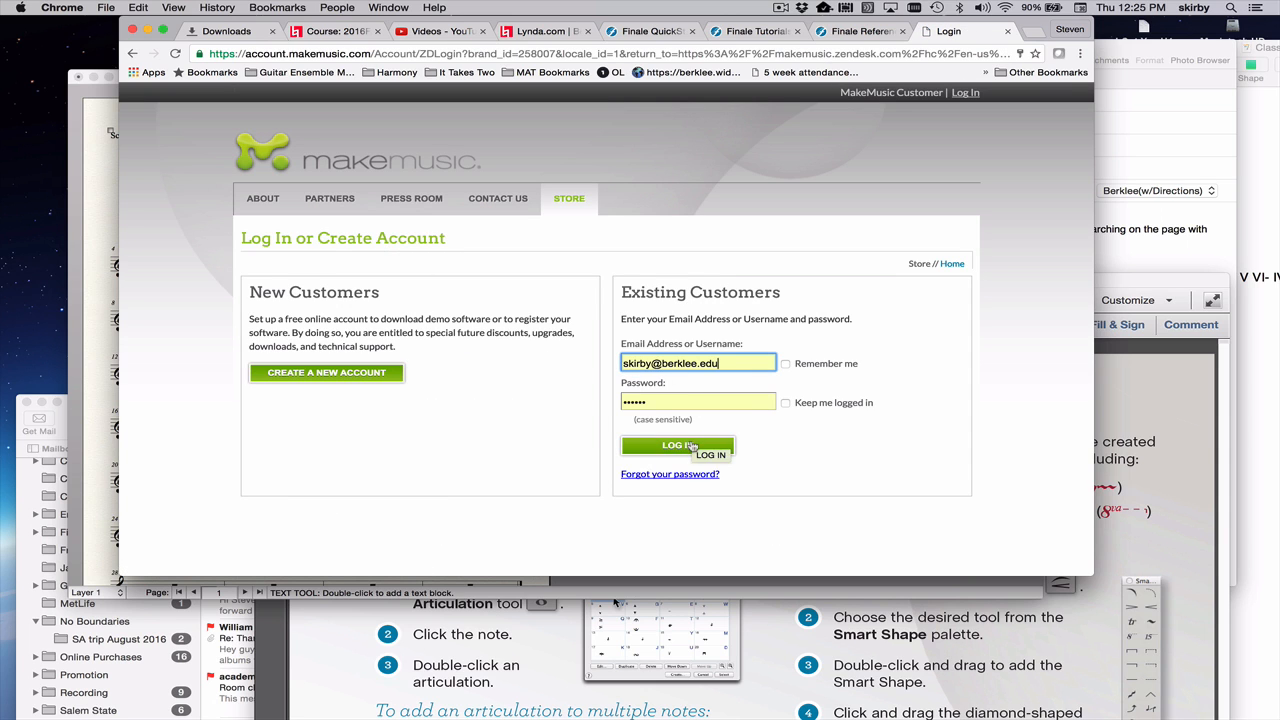
Step: Log in to the MakeMusic account to reach the Submit a request form
{"action": "left_click", "coordinate": [677, 445]}
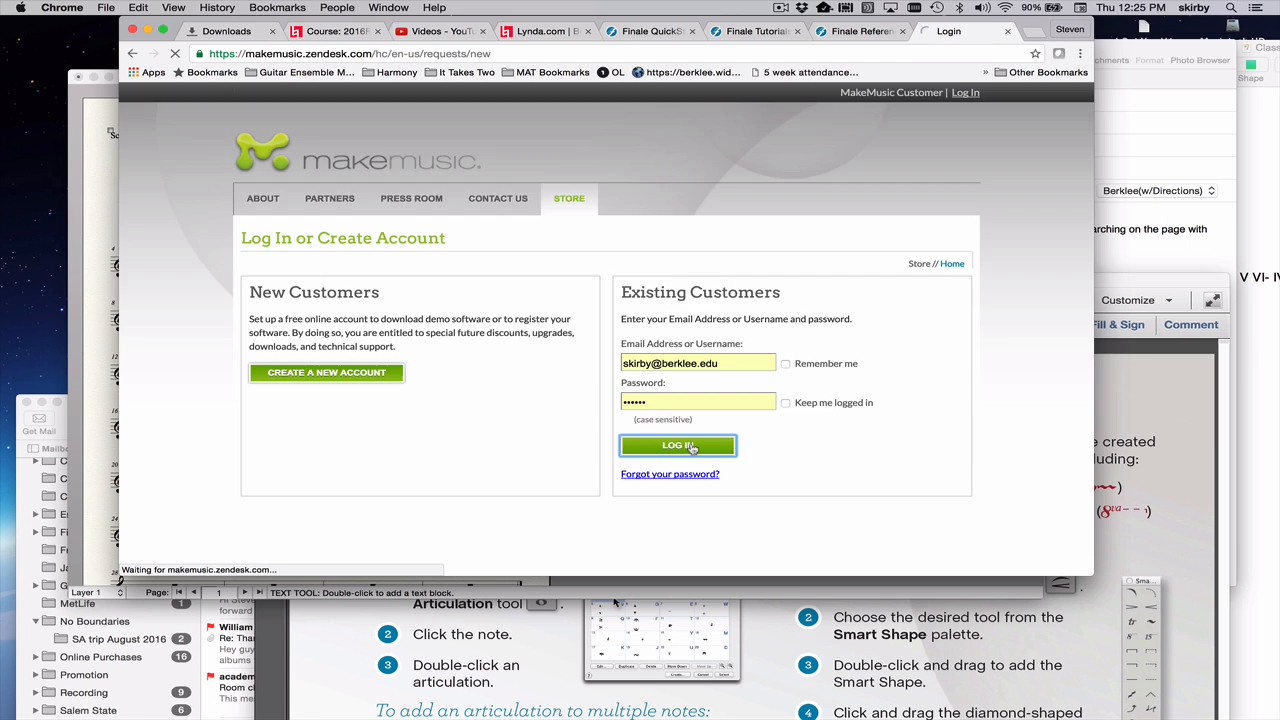
{"action": "left_click", "coordinate": [677, 445]}
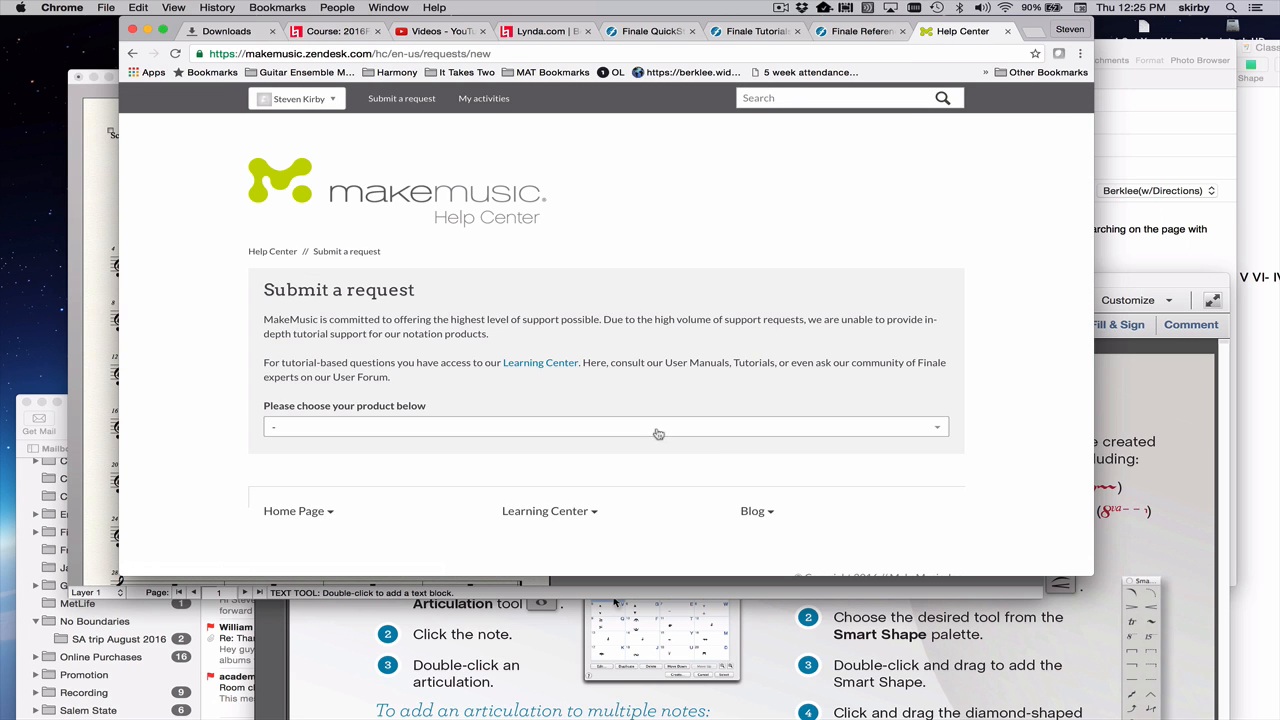
Step: Select Notation as the product and scroll through the revealed request fields
{"action": "scroll", "scroll_direction": "down", "scroll_amount": 3}
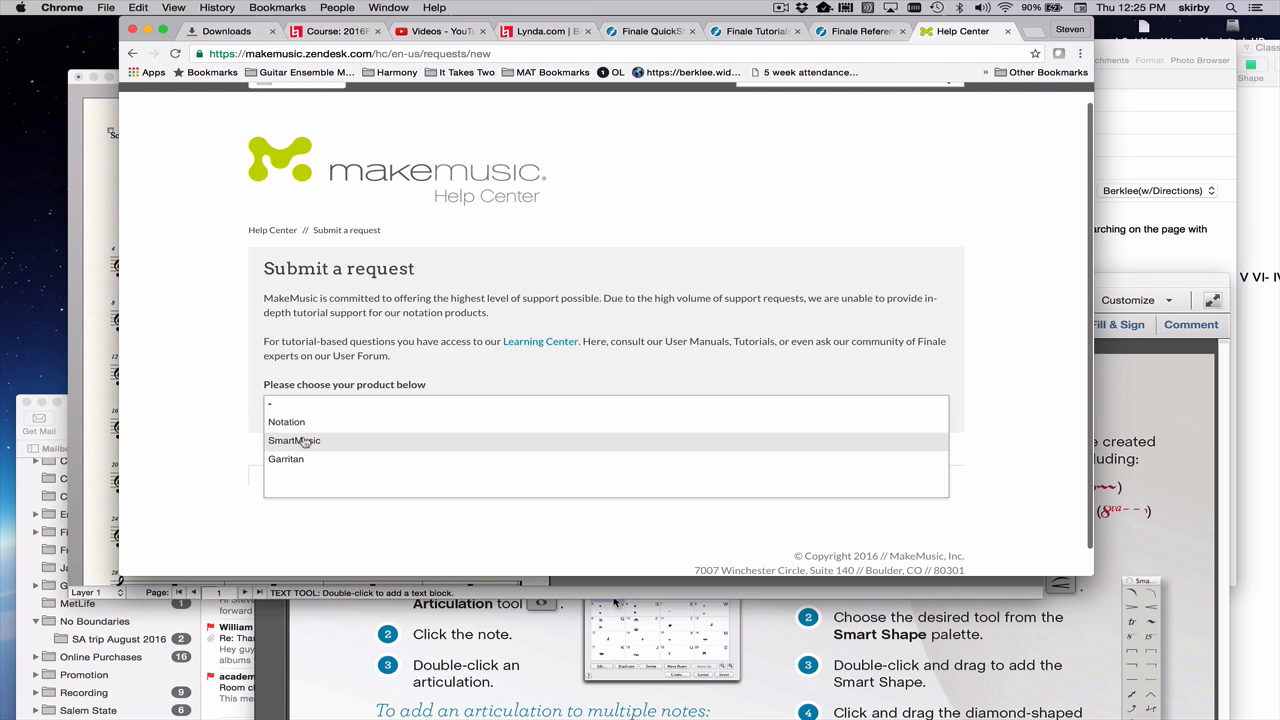
{"action": "left_click", "coordinate": [287, 422]}
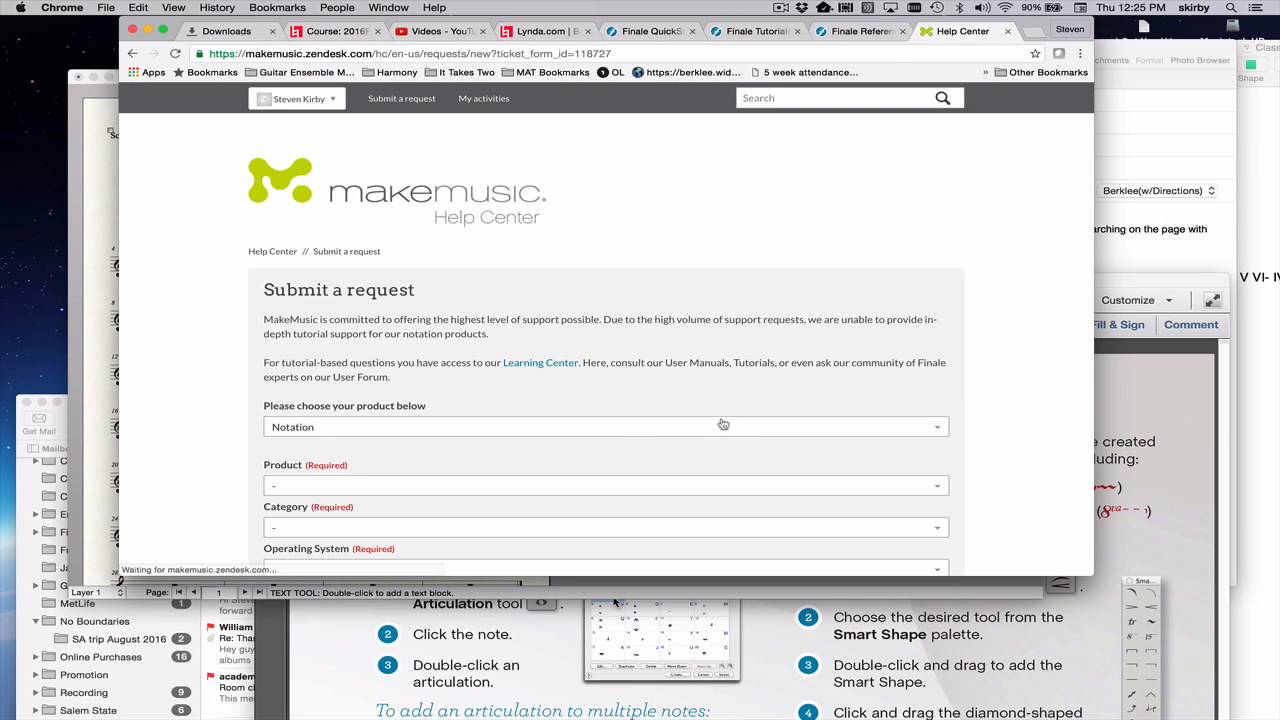
{"action": "scroll", "scroll_direction": "down", "scroll_amount": 3}
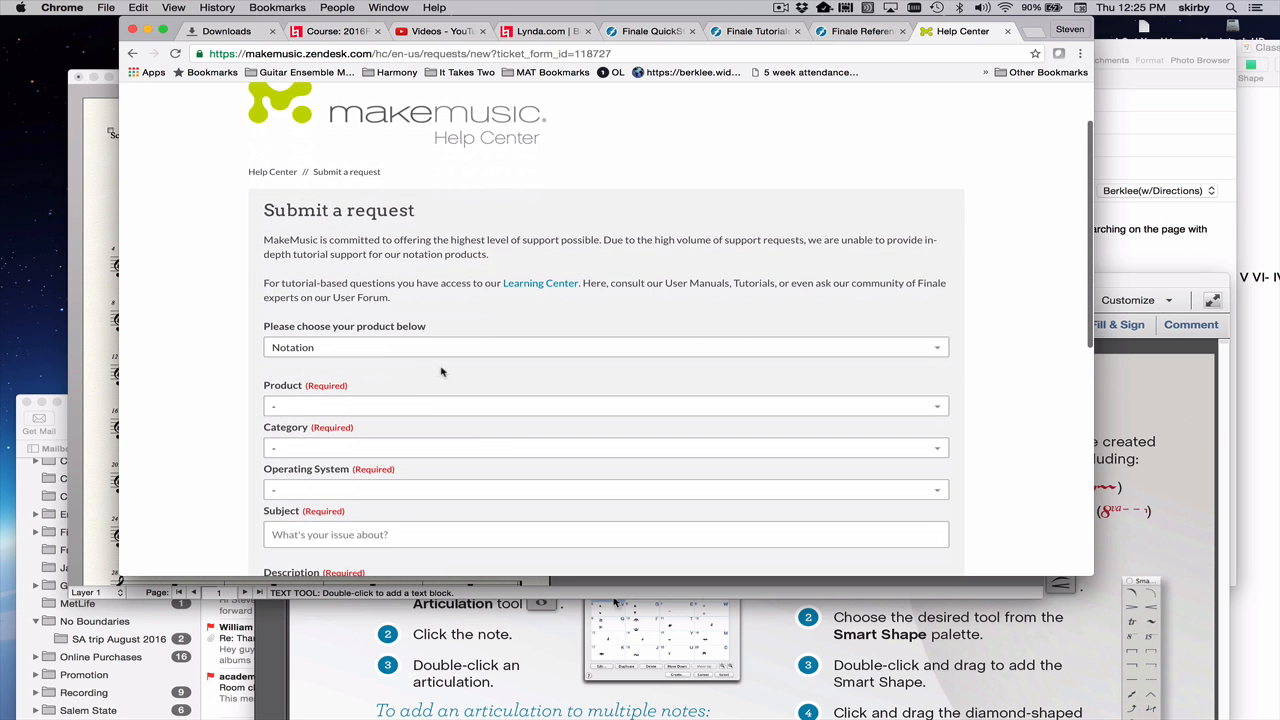
{"action": "scroll", "scroll_direction": "down", "scroll_amount": 3}
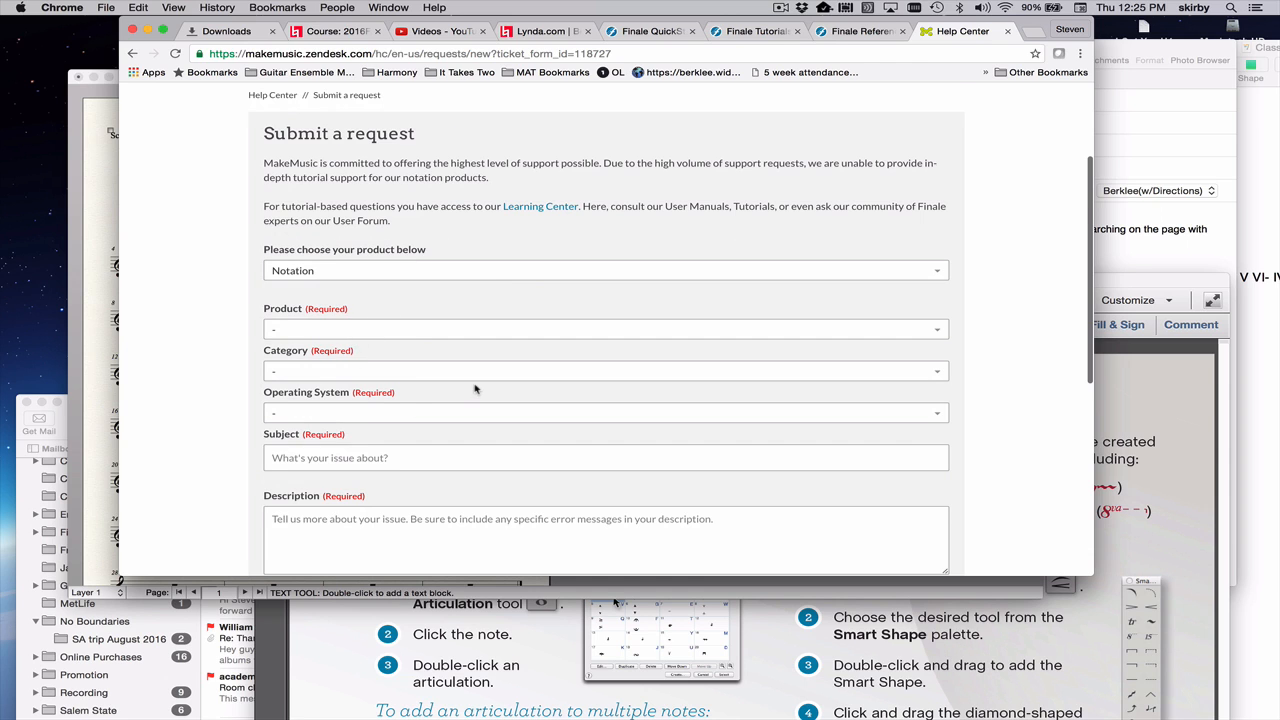
{"action": "scroll", "scroll_direction": "down", "scroll_amount": 3}
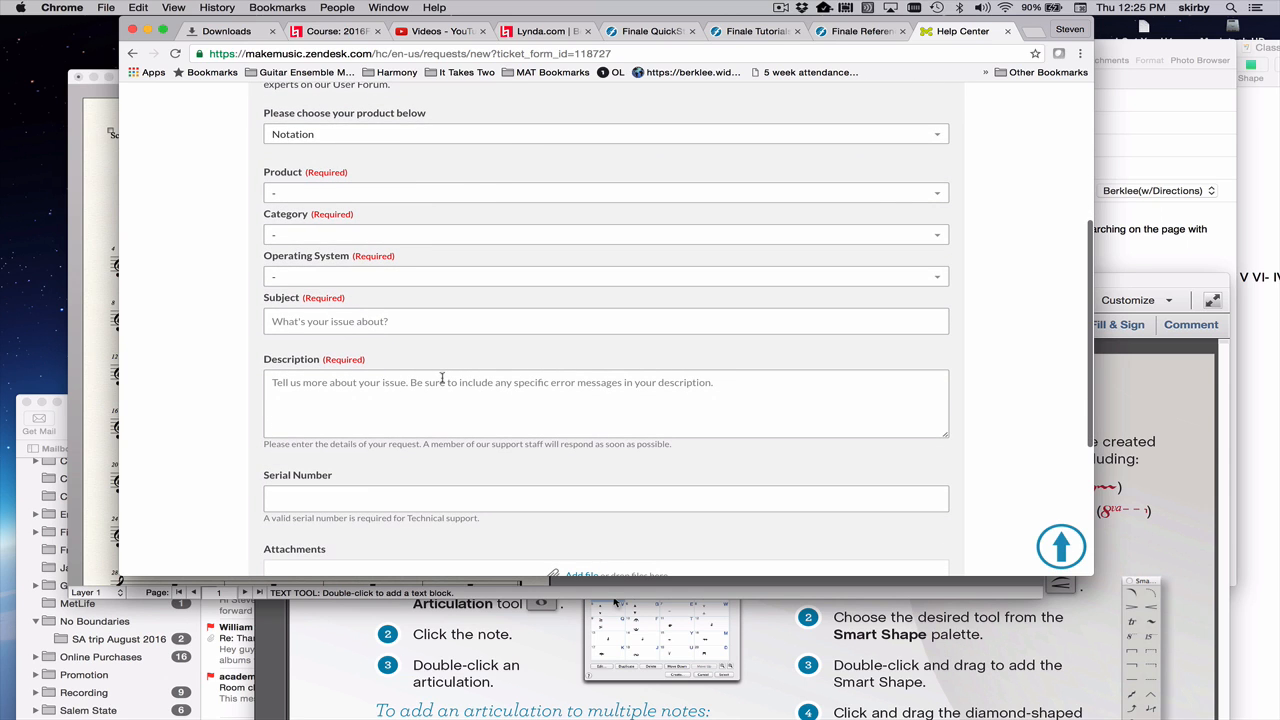
{"action": "mouse_move", "coordinate": [444, 396]}
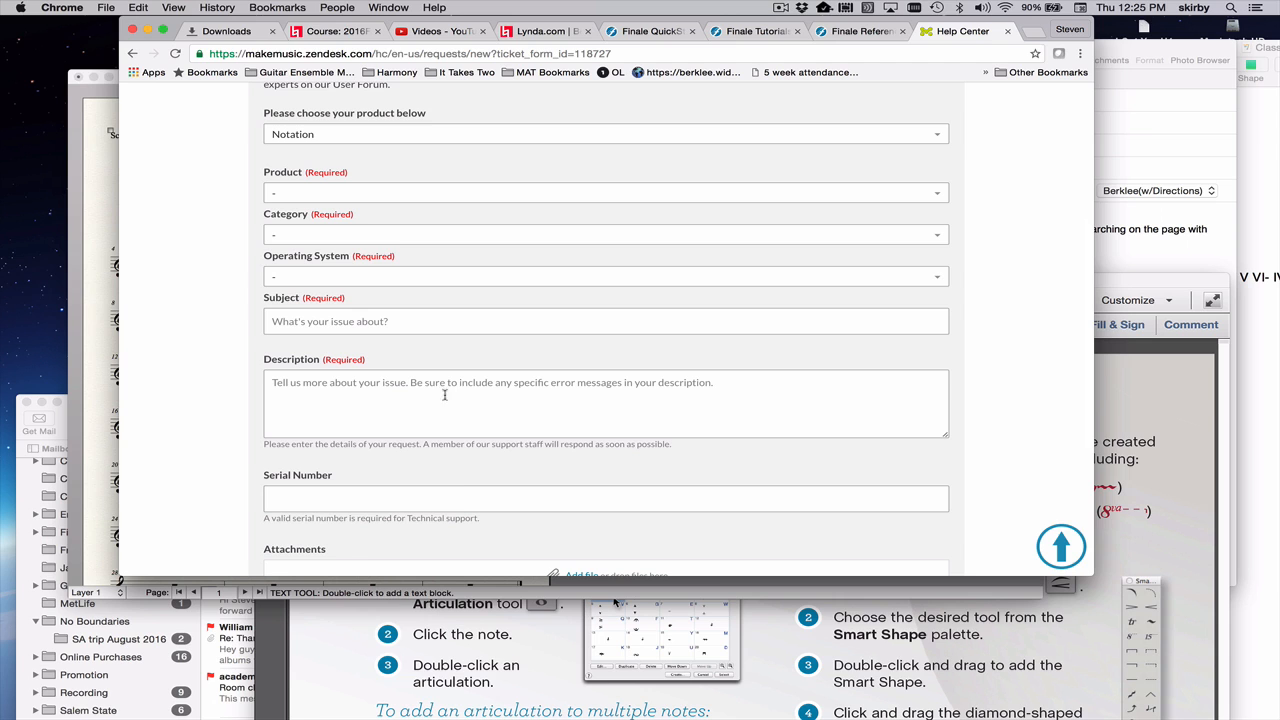
{"action": "scroll", "scroll_direction": "down", "scroll_amount": 3}
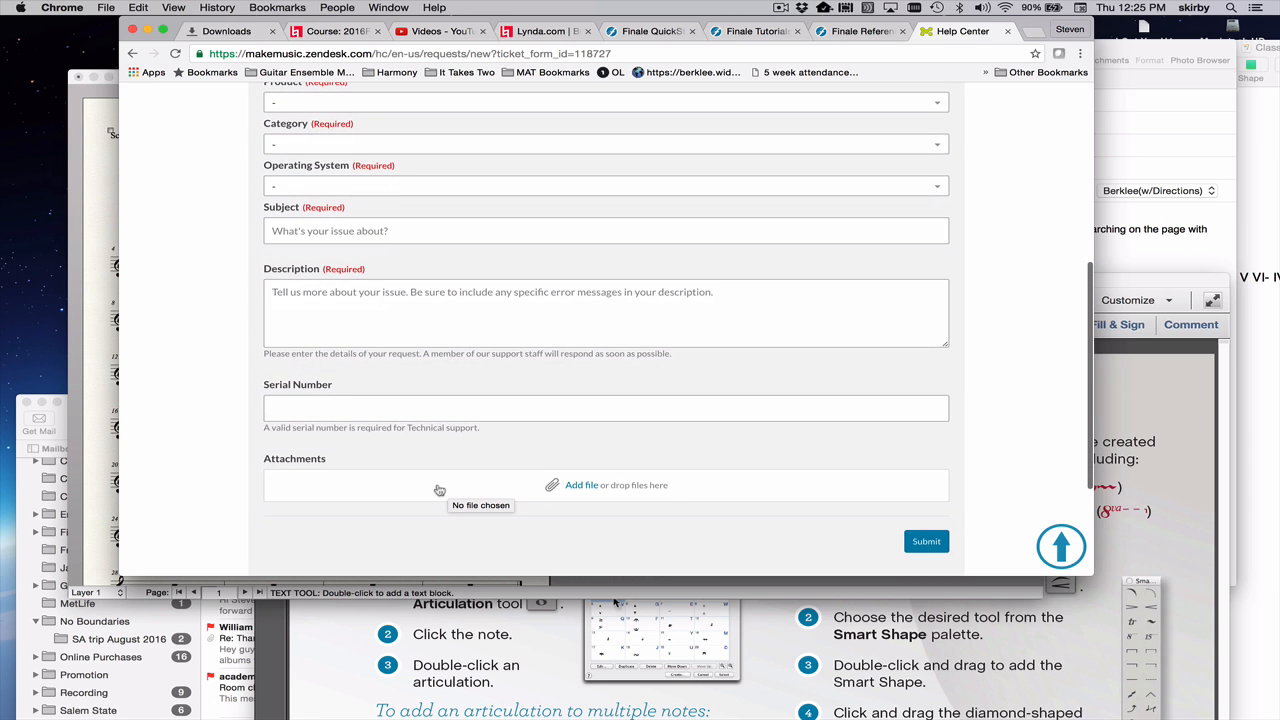
{"action": "mouse_move", "coordinate": [520, 497]}
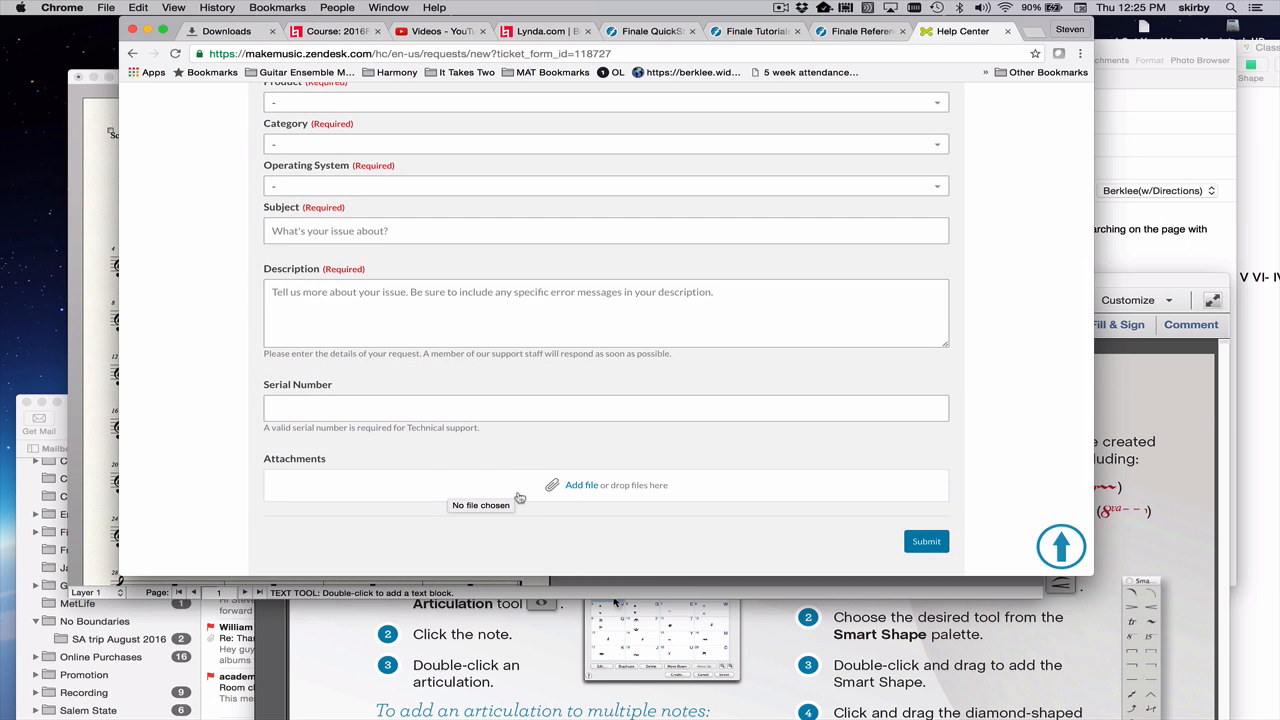